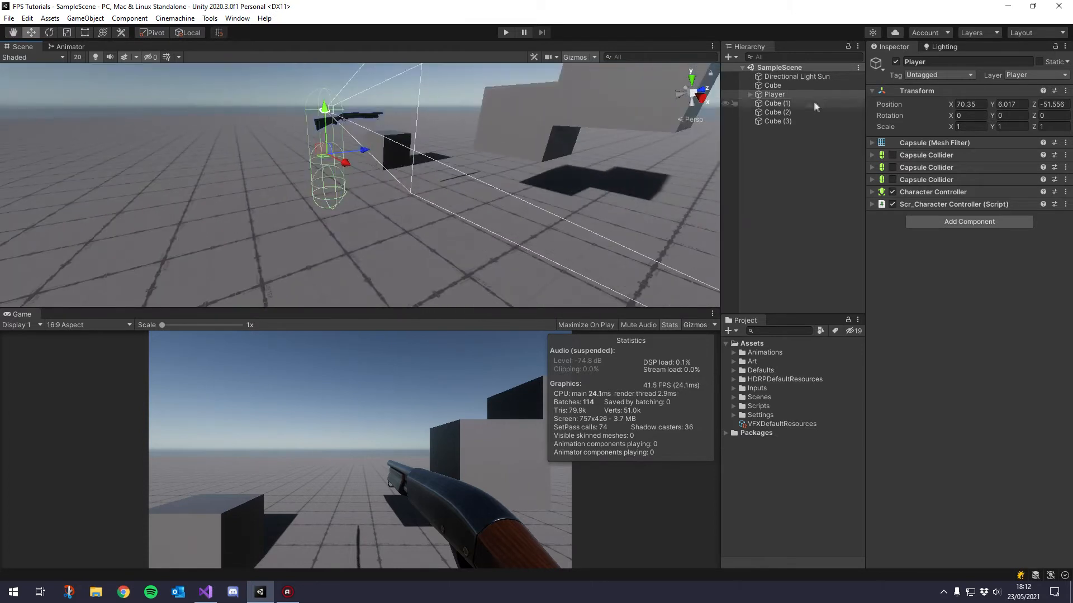
Create an empty child under Weapon in the Hierarchy and name it WeaponSway.
click(751, 94)
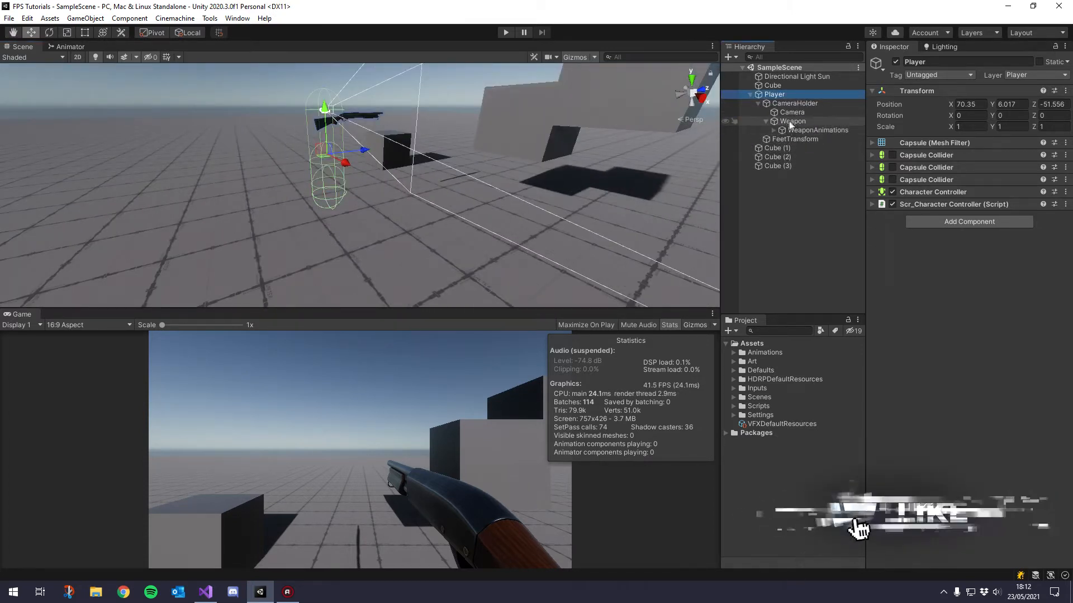
right_click(790, 121)
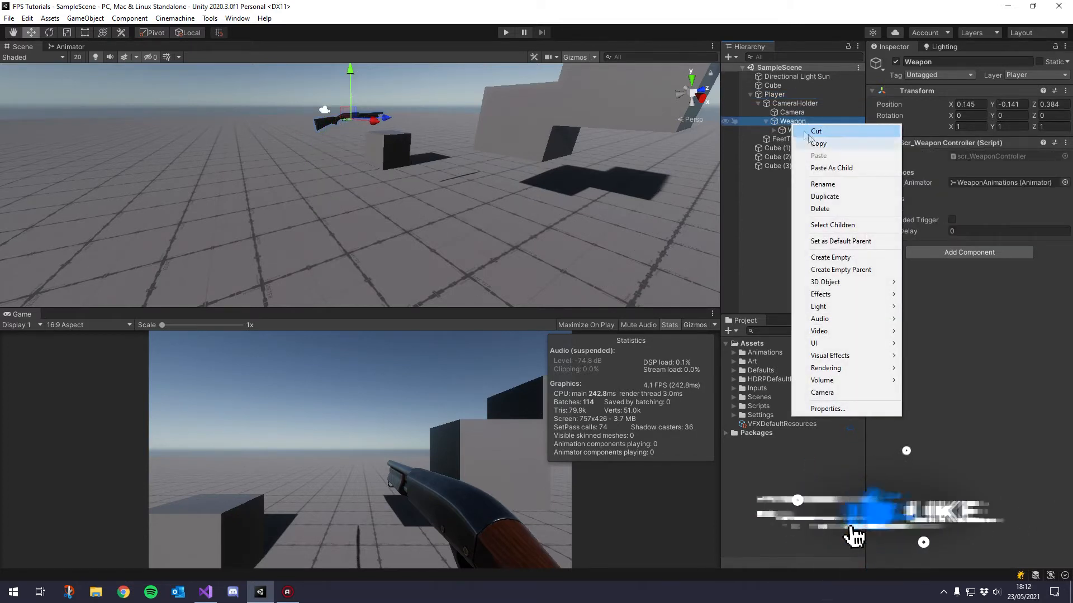
click(830, 257)
text(WeaponSw)
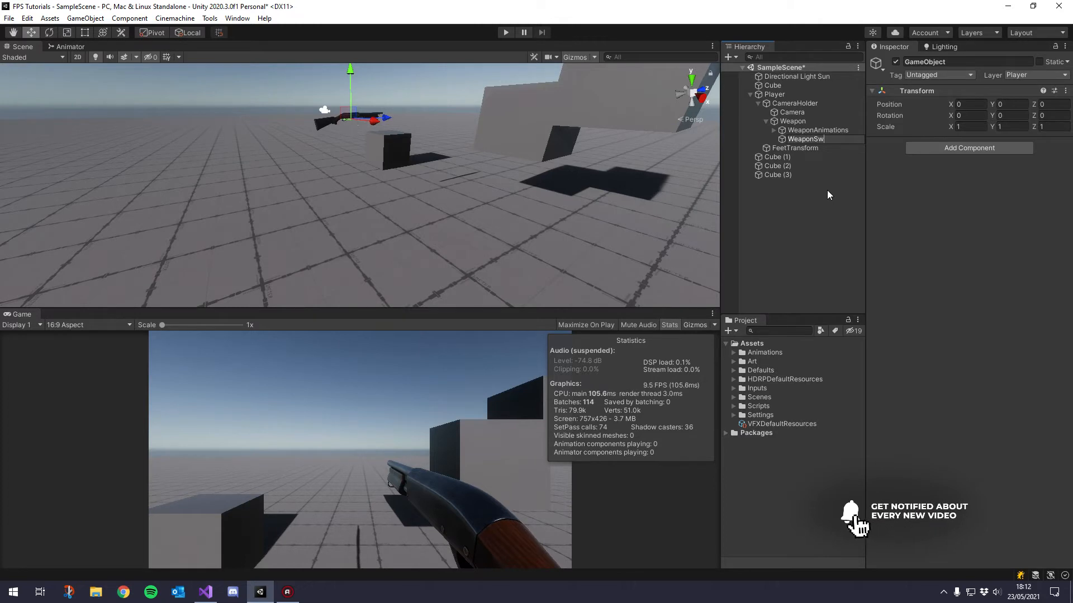
click(809, 138)
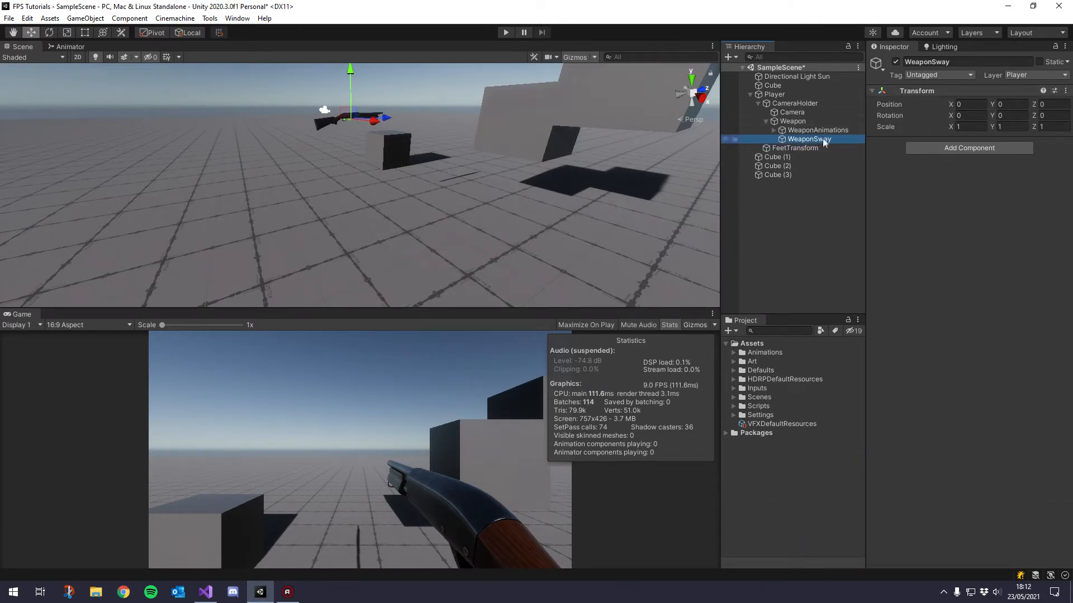
Nest WeaponAnimations inside WeaponSway, then go to the weapon controller script.
click(818, 130)
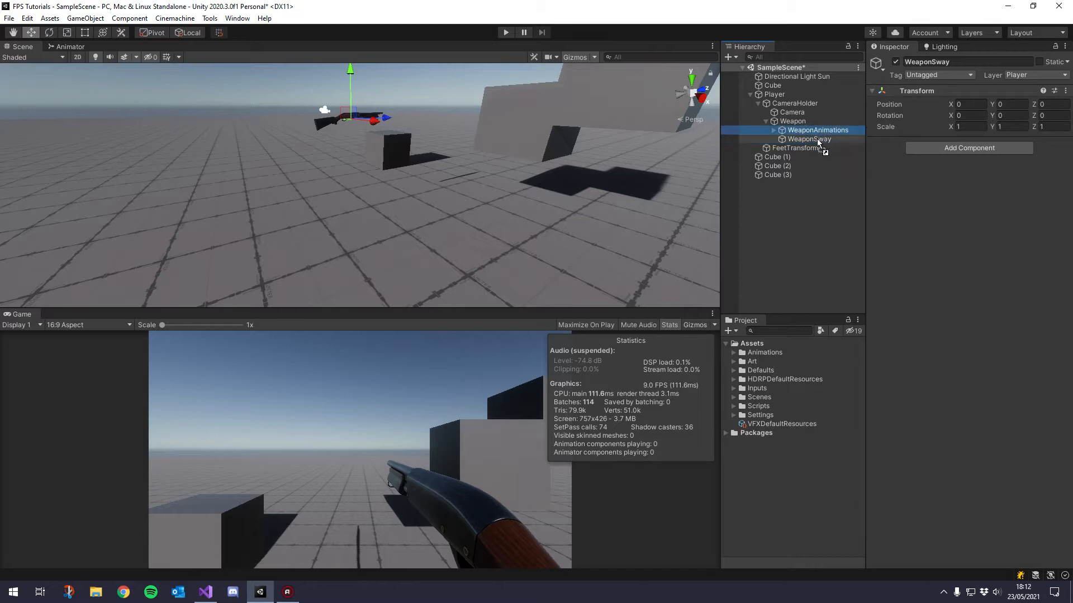
click(826, 138)
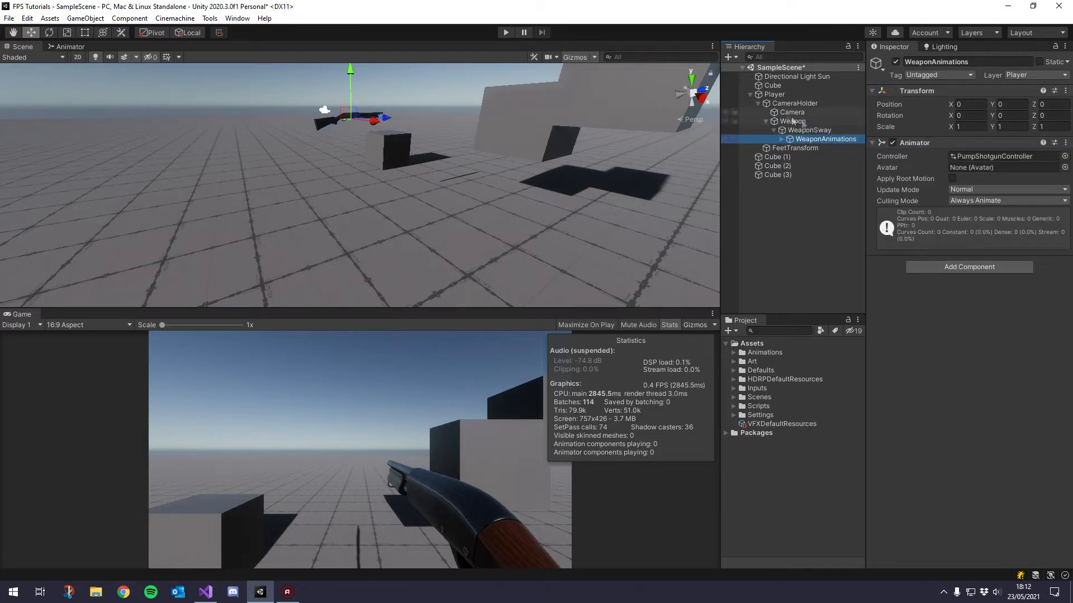
click(792, 120)
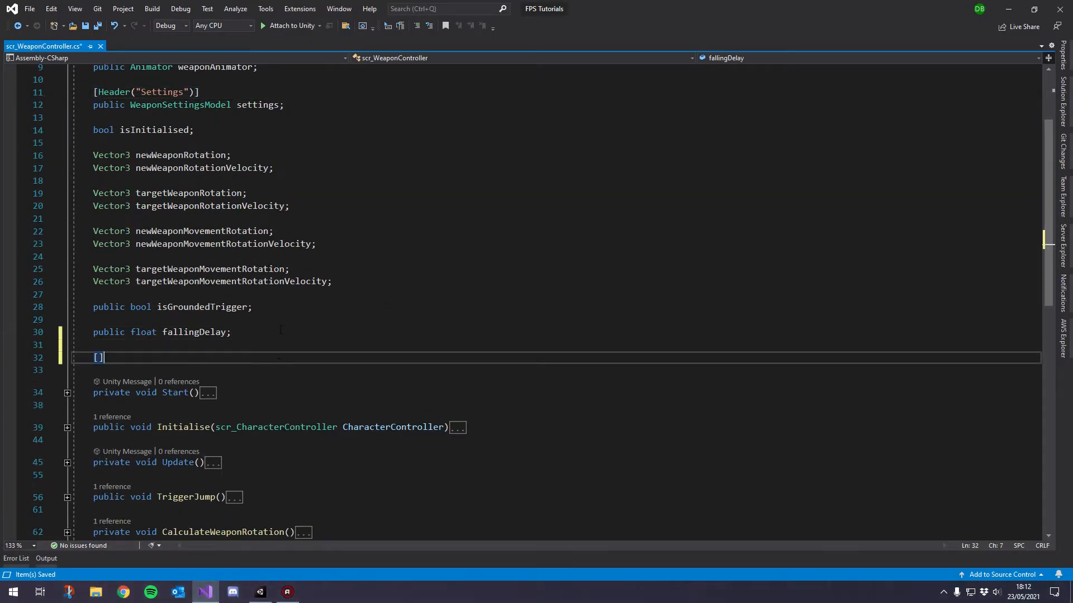
Add a [Header("Weapon Sway")] attribute below fallingDelay in scr_WeaponController.
text(Header)
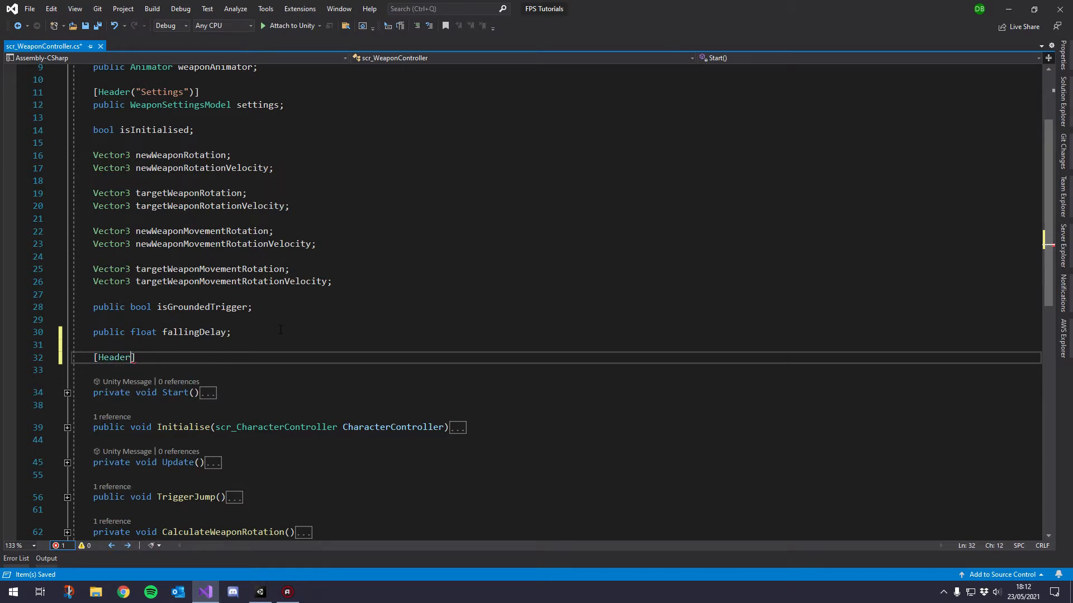
text((""))
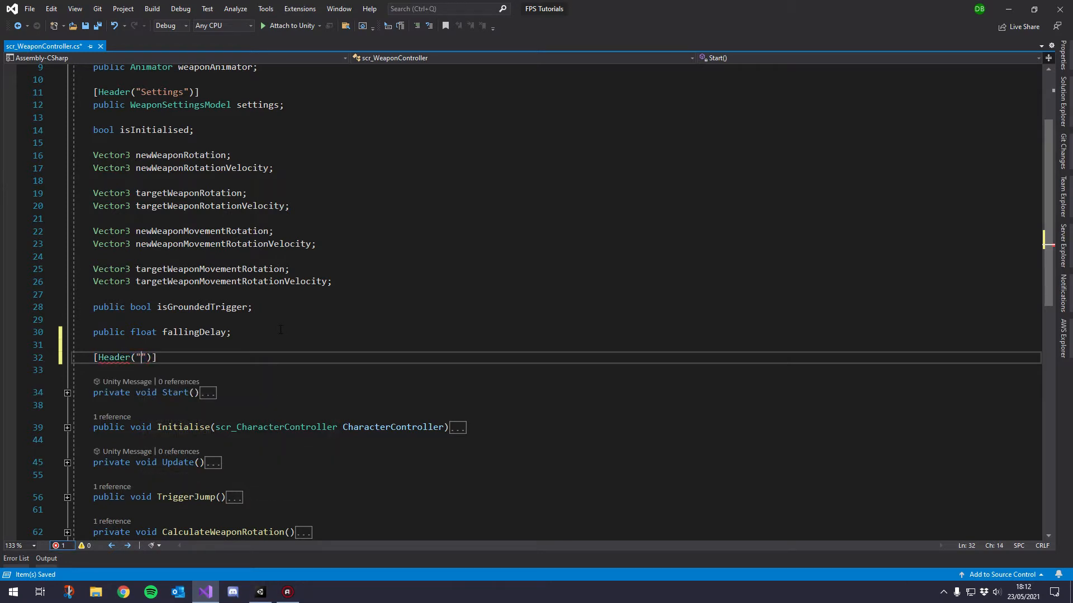
text(Weapon Brea)
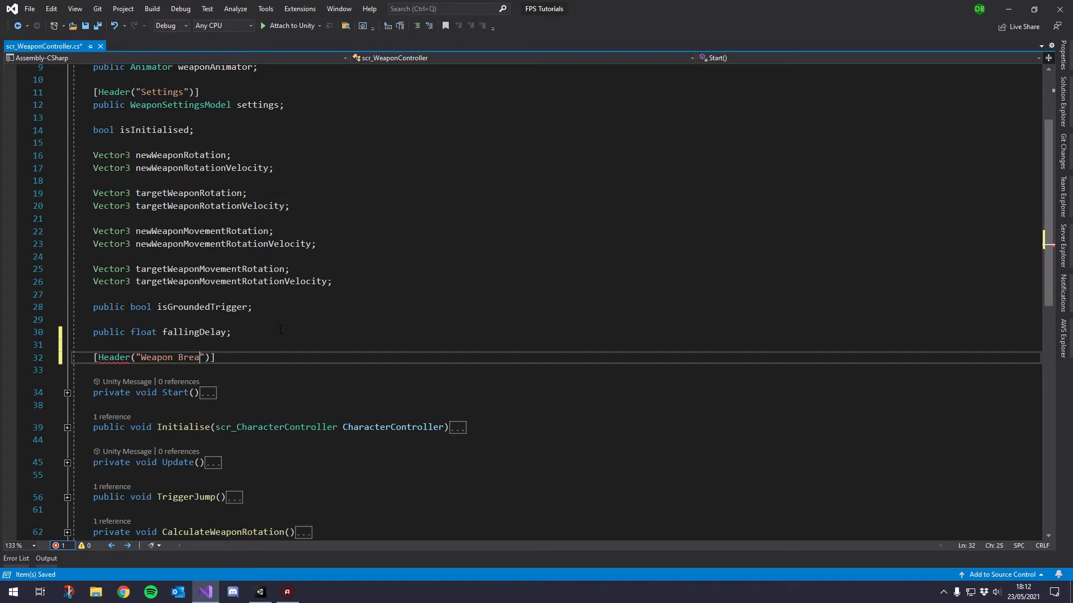
text(thing)
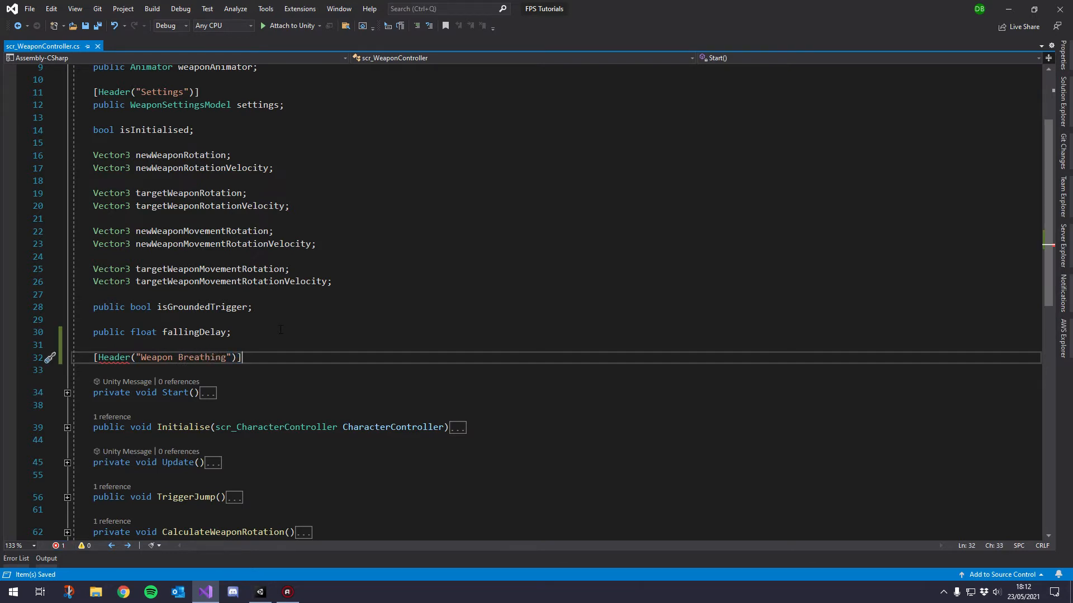
key(Return)
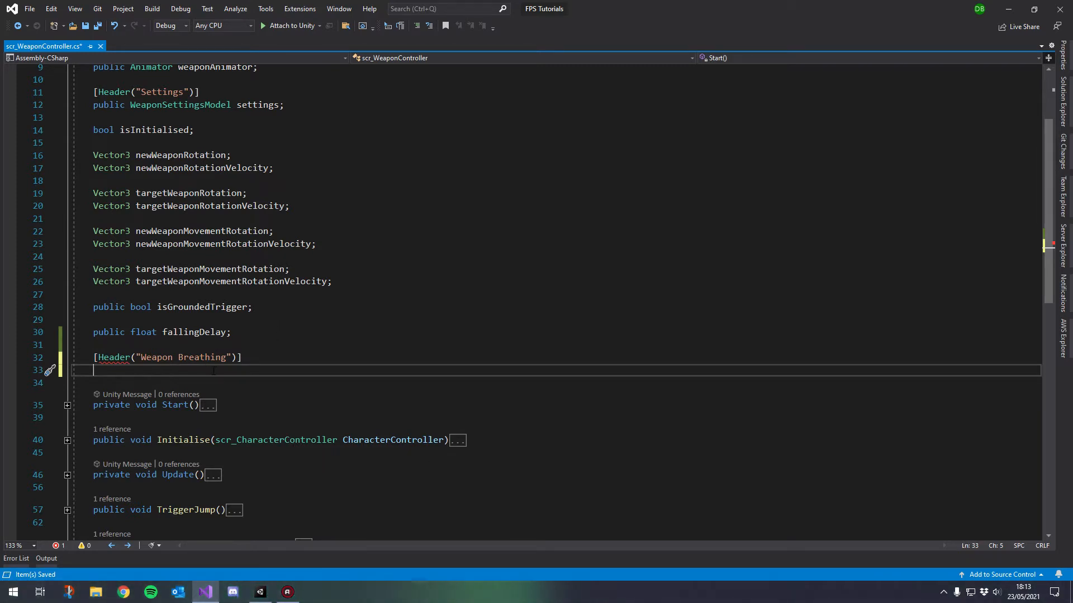
Declare public Transform weaponSwayObject under the Weapon Sway header.
text(public T)
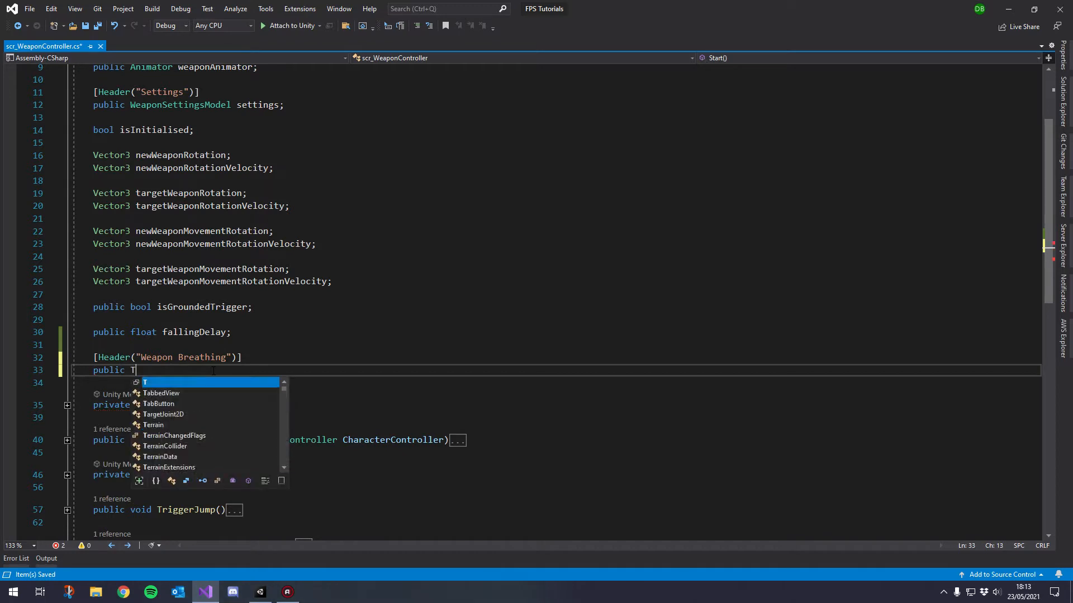
text(ransform)
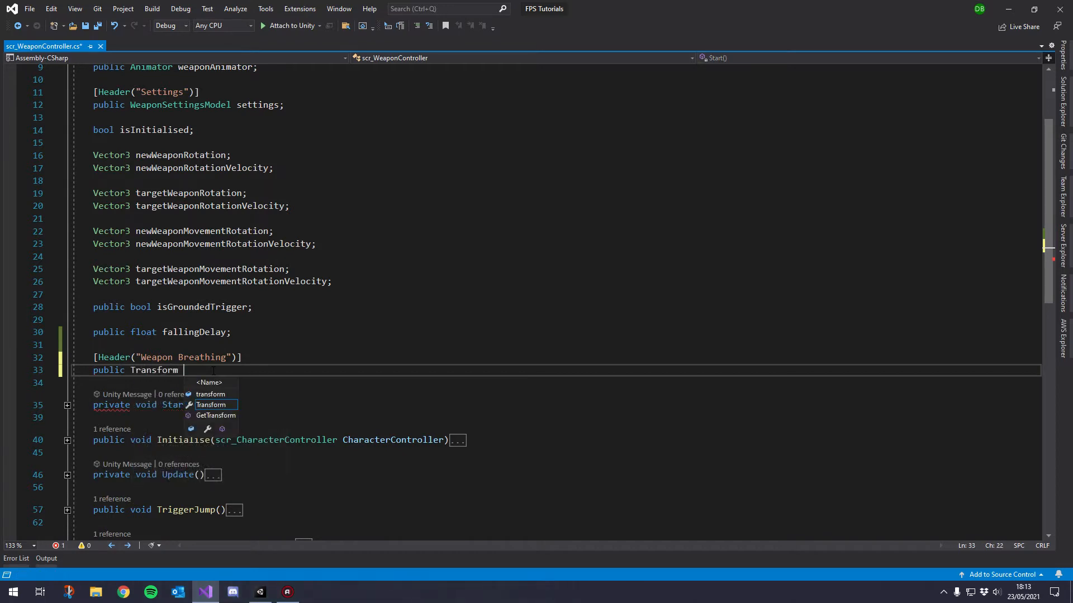
text(weaponSw)
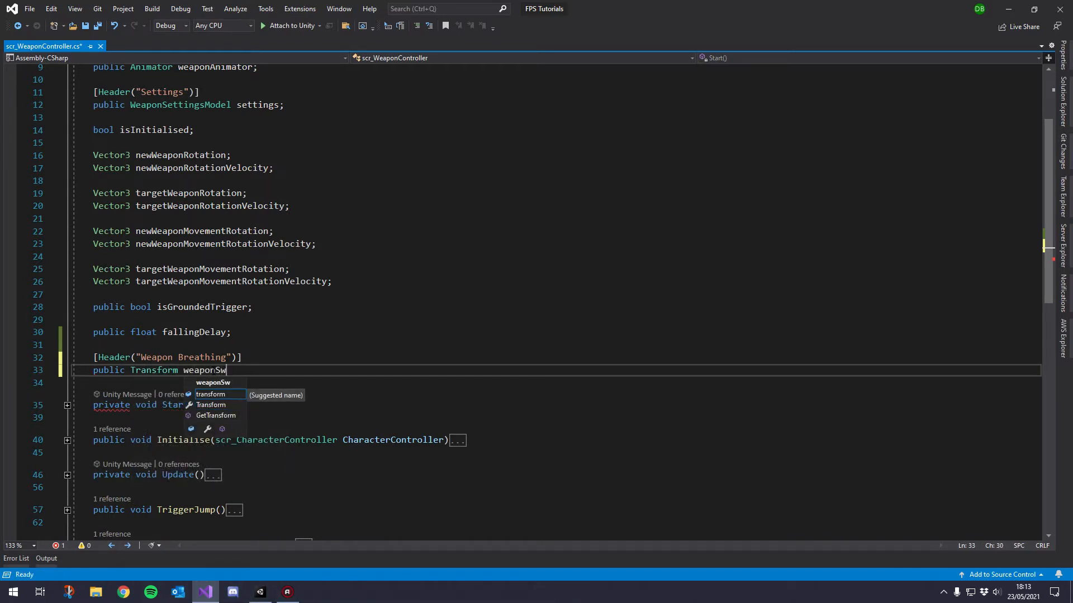
text(ayObject;)
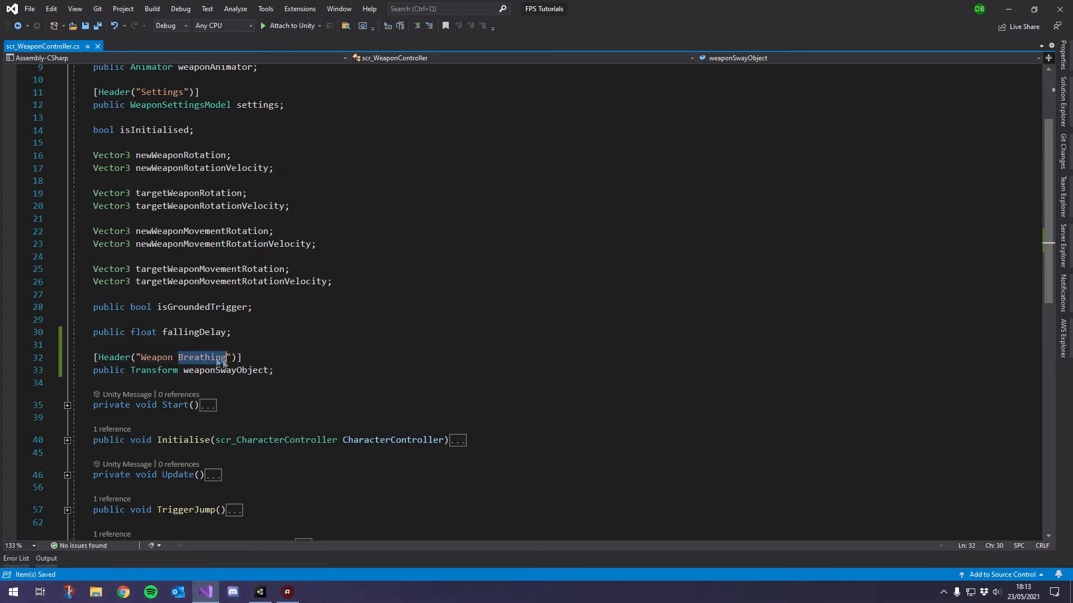
text(Sway)
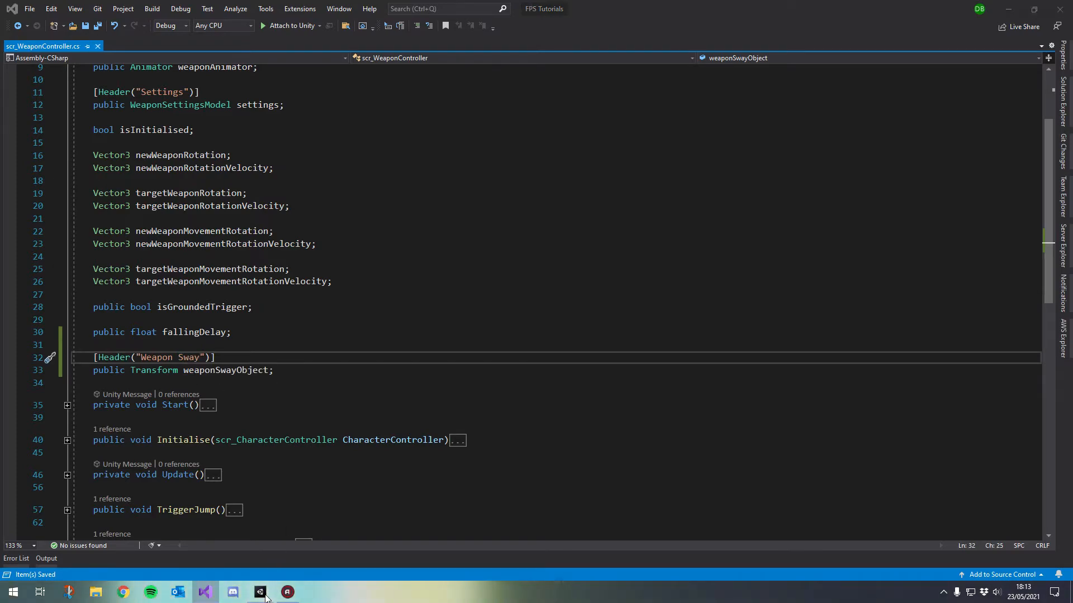
Assign WeaponSway to the script's Weapon Sway Object field, then bring up the curve text file.
click(259, 592)
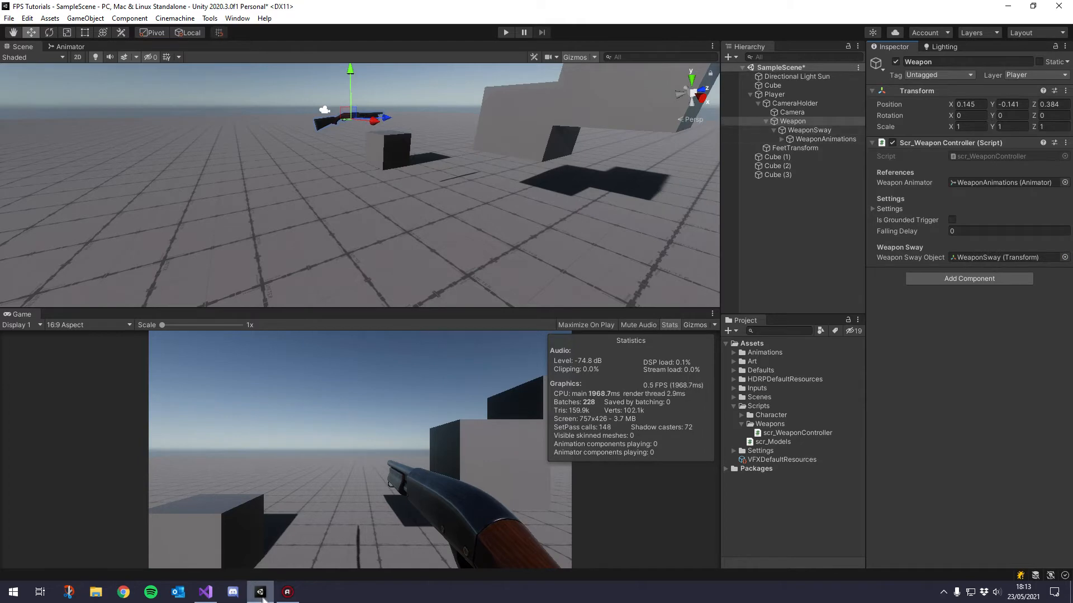
click(287, 592)
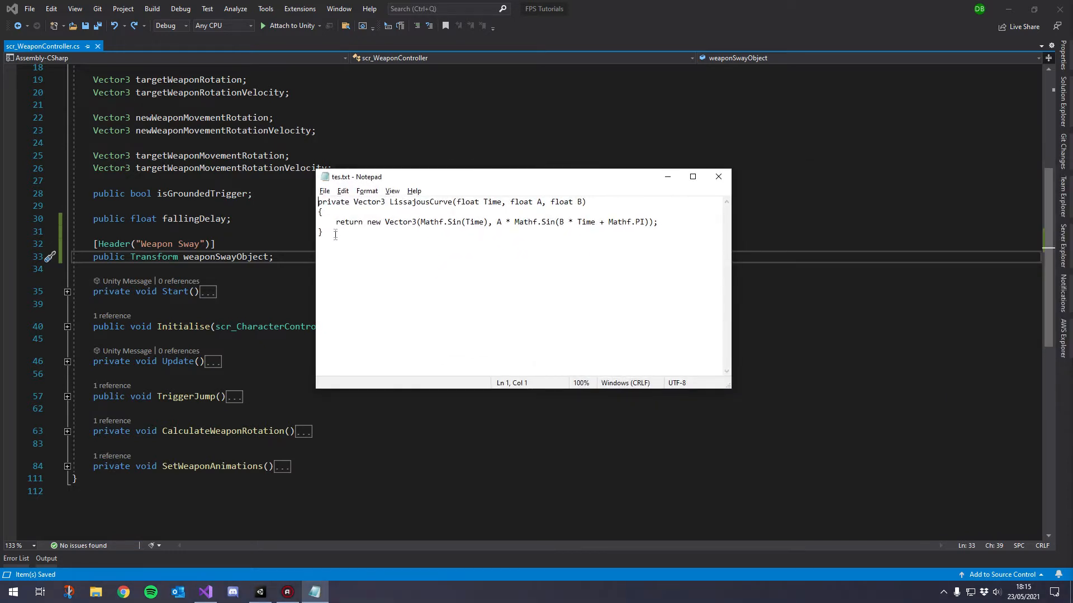
Select the LissajousCurve function in tes.txt for copying into the weapon controller.
key(ctrl+a)
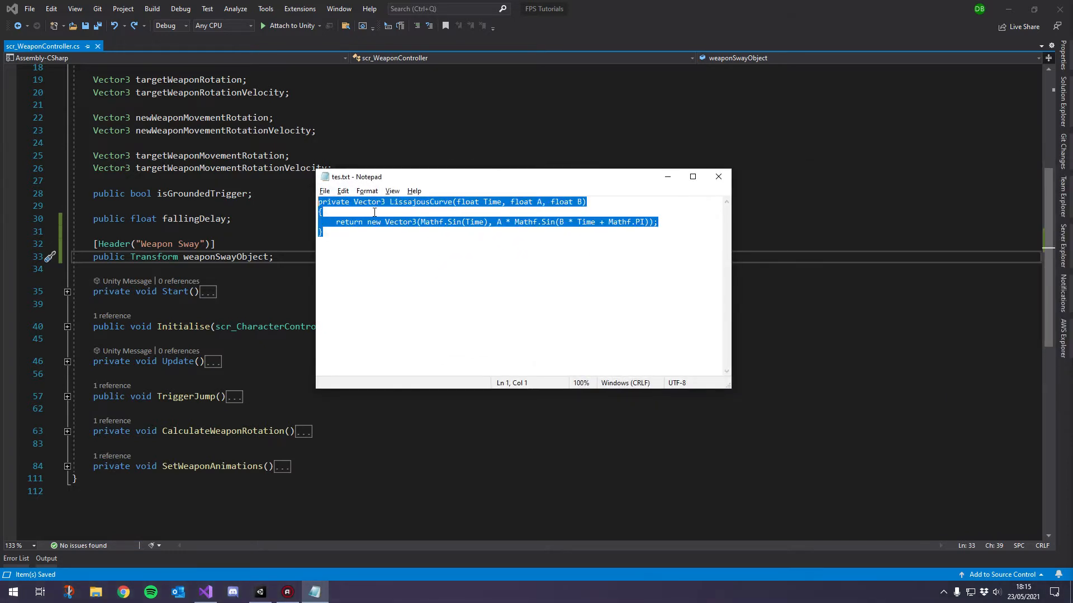
double_click(421, 201)
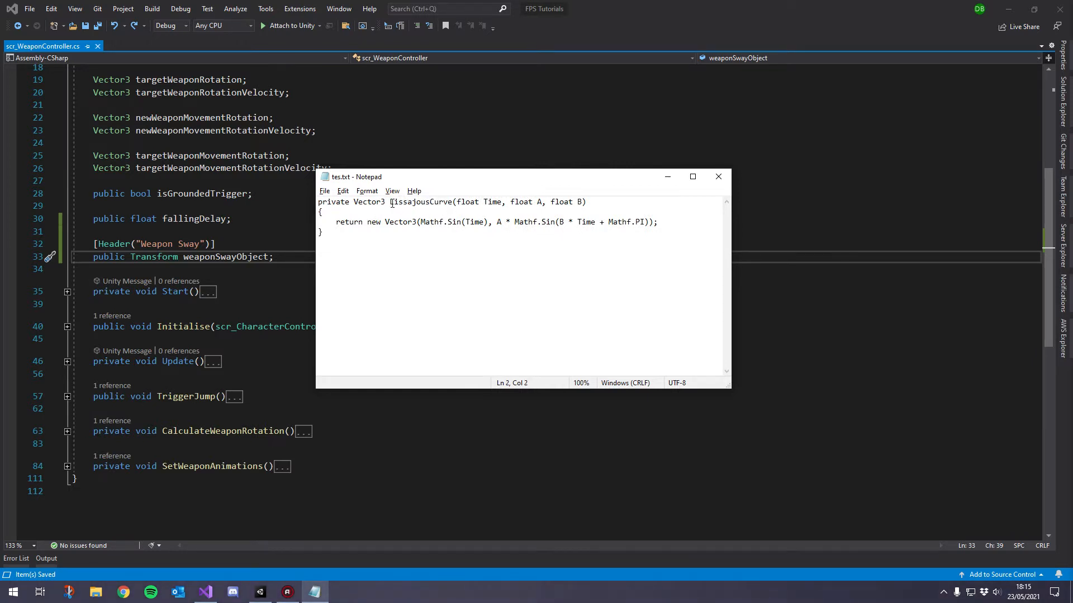
double_click(410, 203)
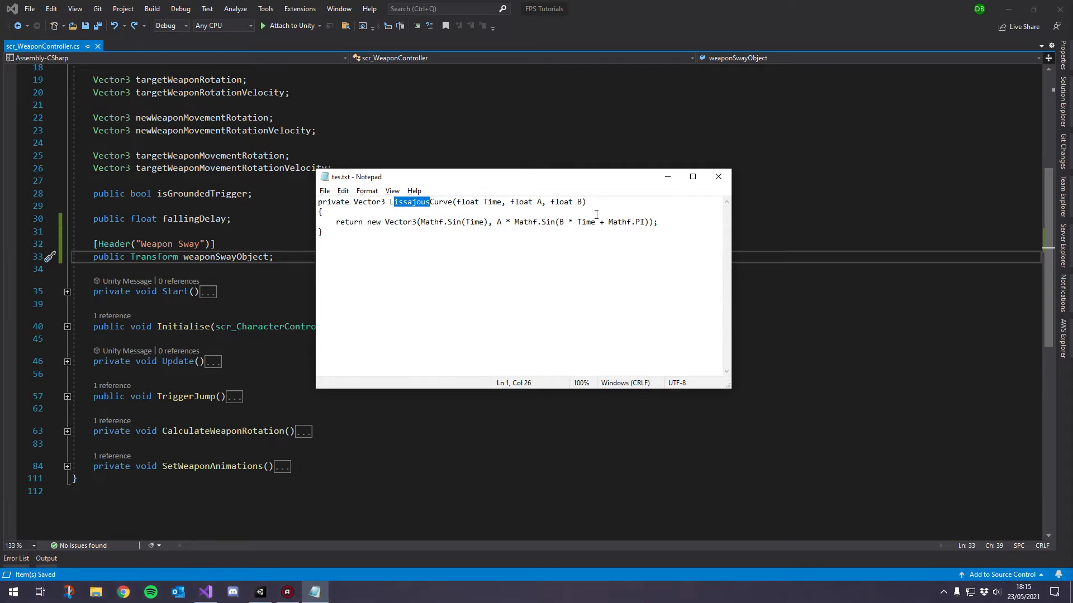
click(350, 237)
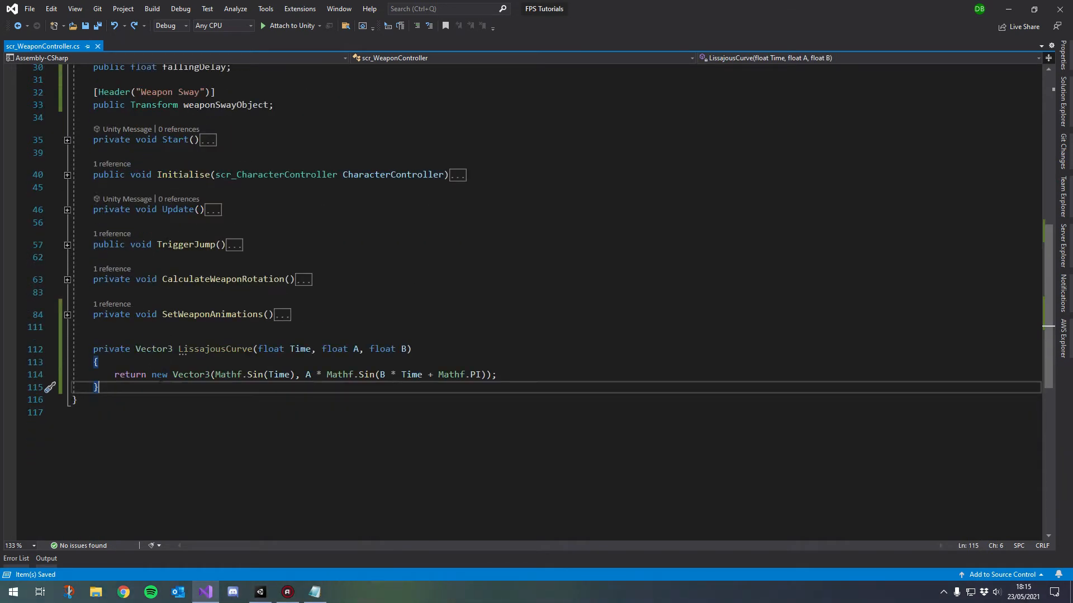
Fix the pasted LissajousCurve signature so its parameter type reads lowercase float.
click(210, 348)
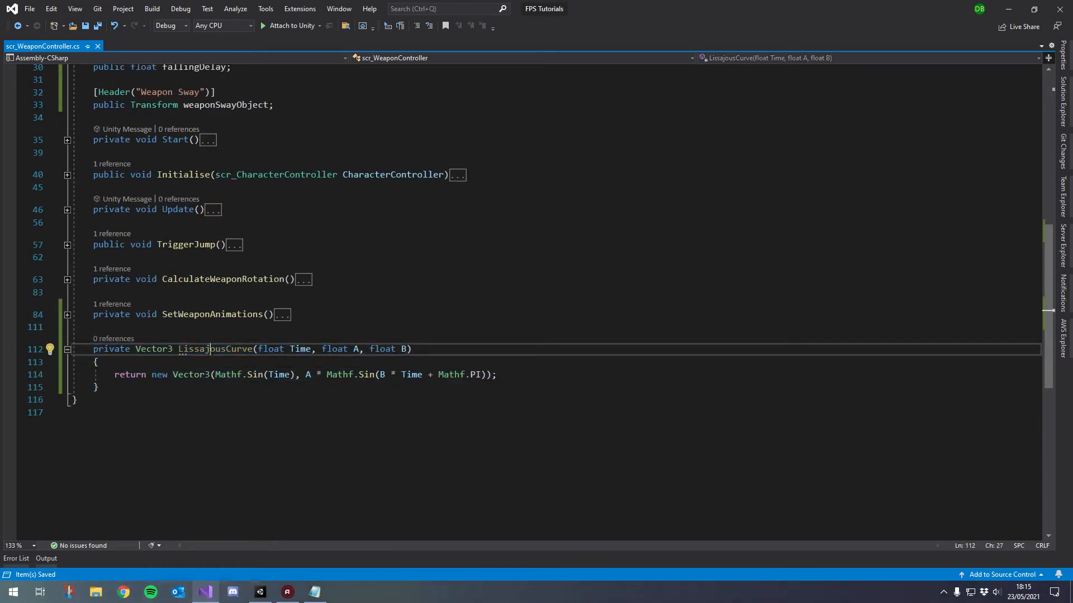
click(97, 362)
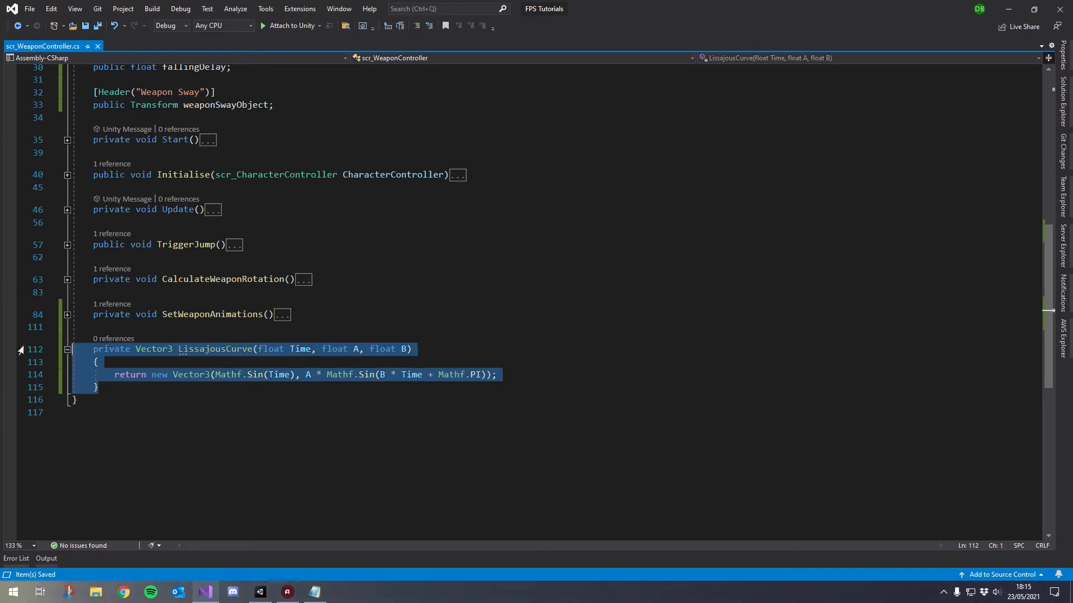
click(98, 362)
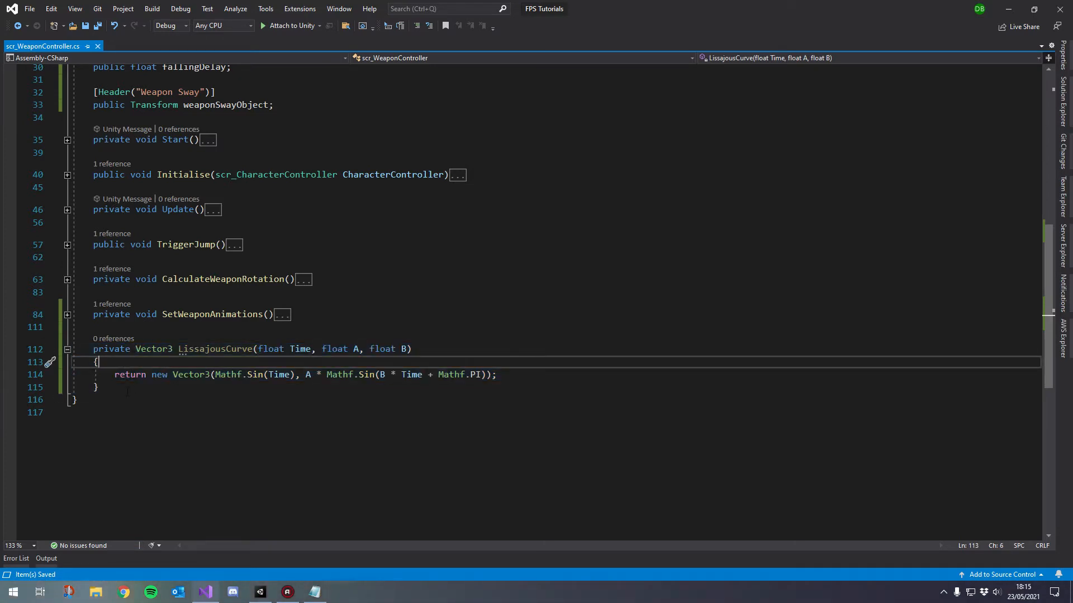
double_click(215, 348)
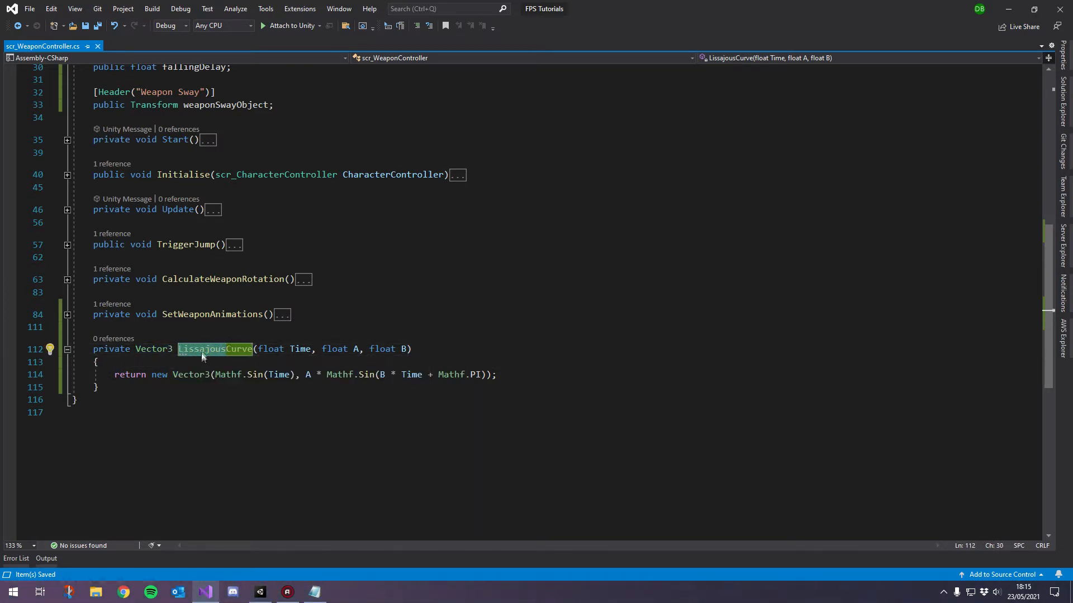
click(96, 362)
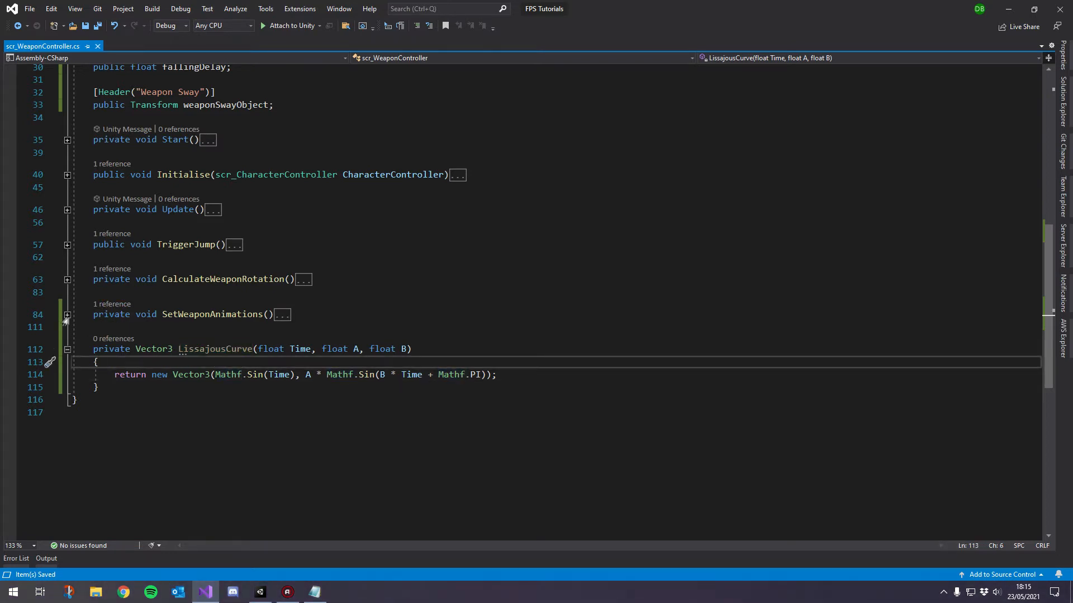
Expand and re-fold SetWeaponAnimations so the methods above LissajousCurve stay collapsed.
click(67, 314)
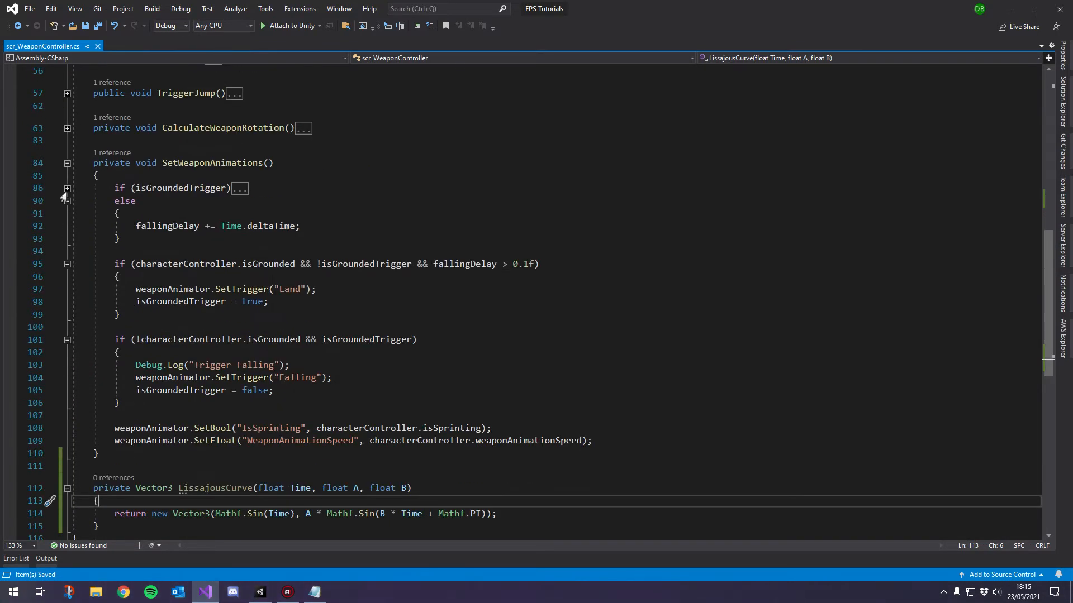
click(66, 163)
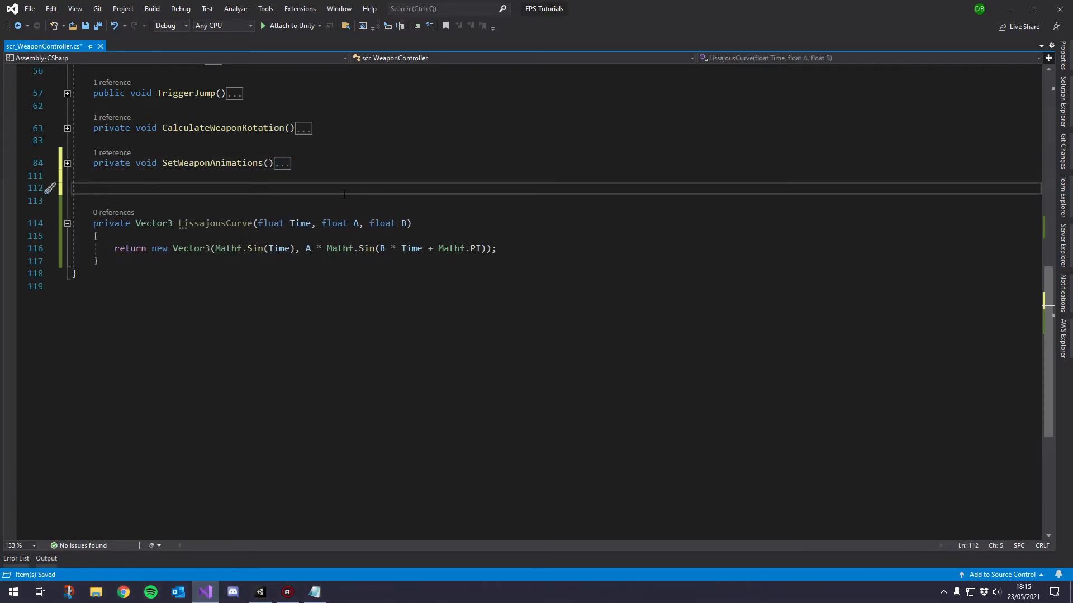
Add an empty private void CalculateWeaponSway() method below SetWeaponAnimations.
text(private ovid)
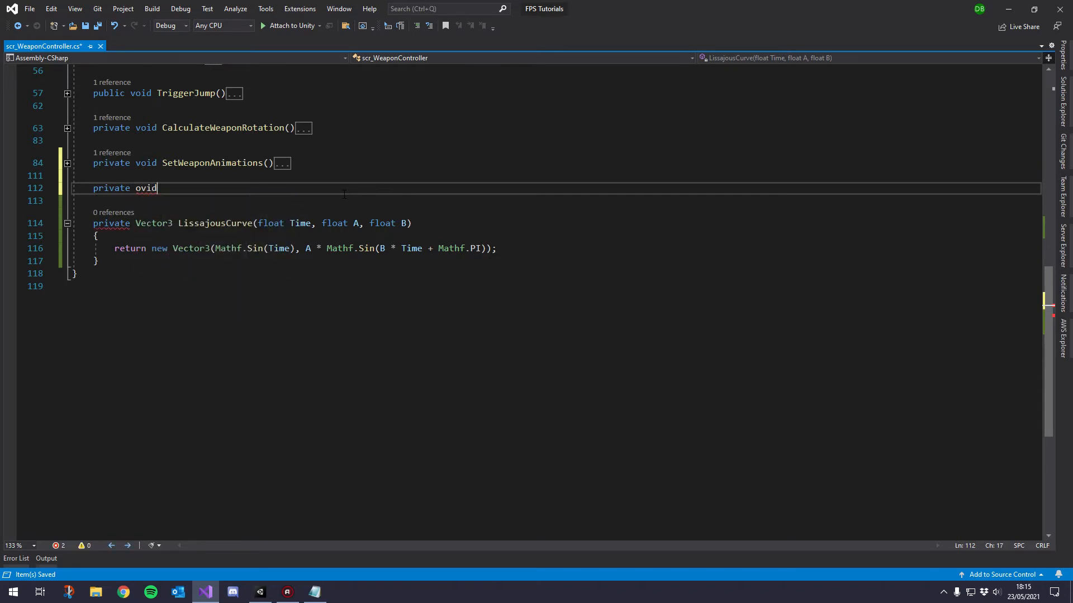
text(void)
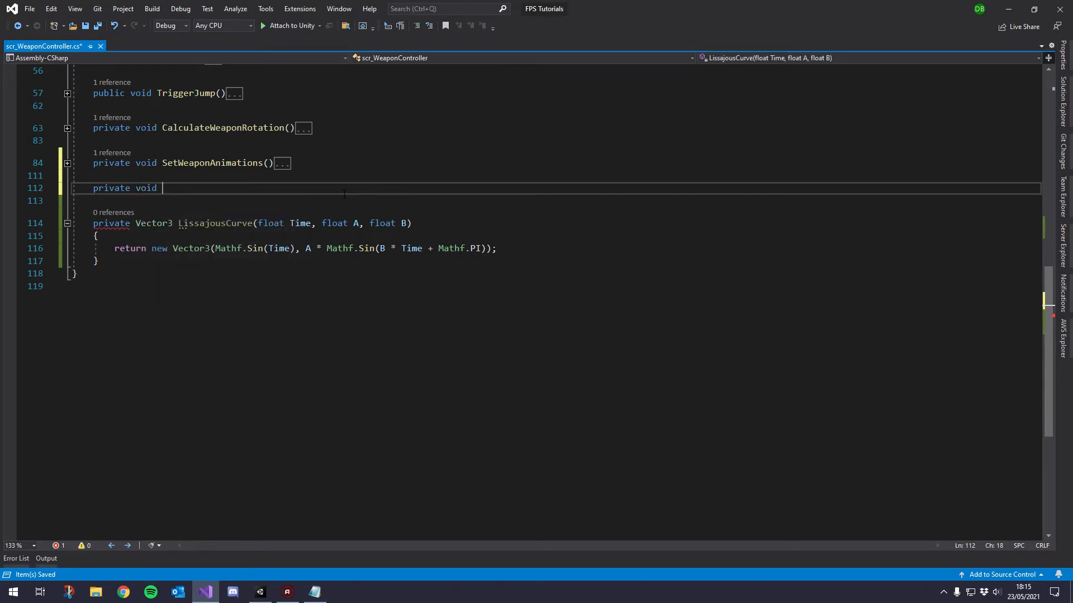
key(Backspace)
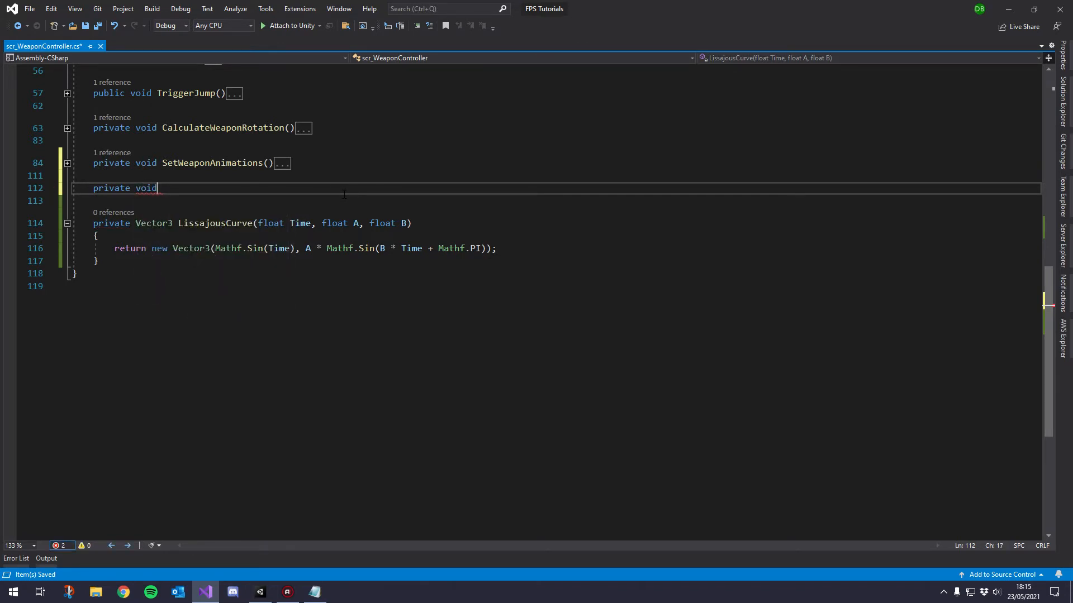
text(Calcu)
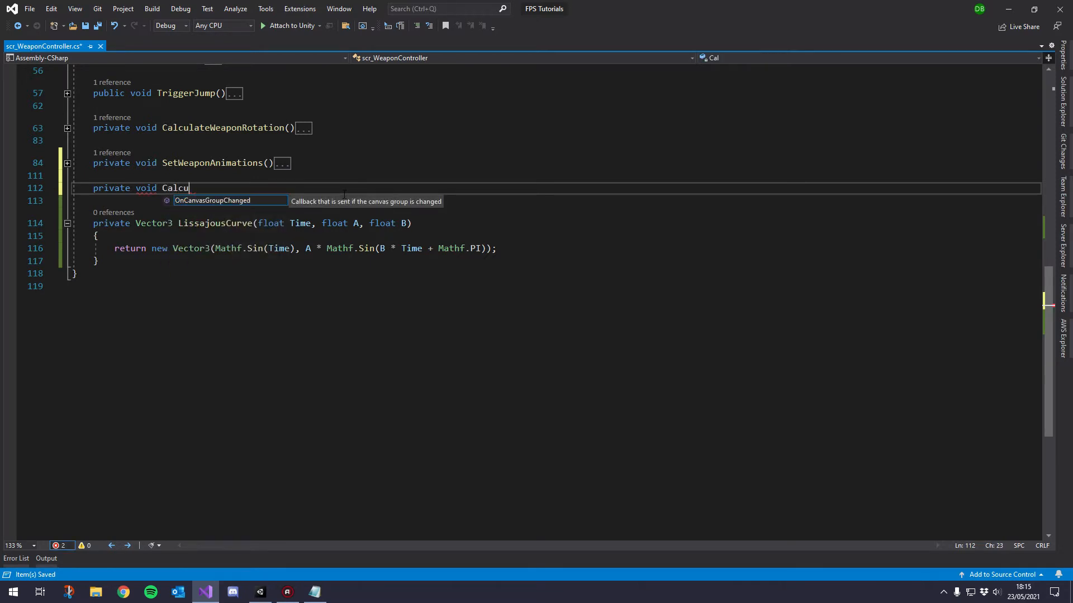
text(late)
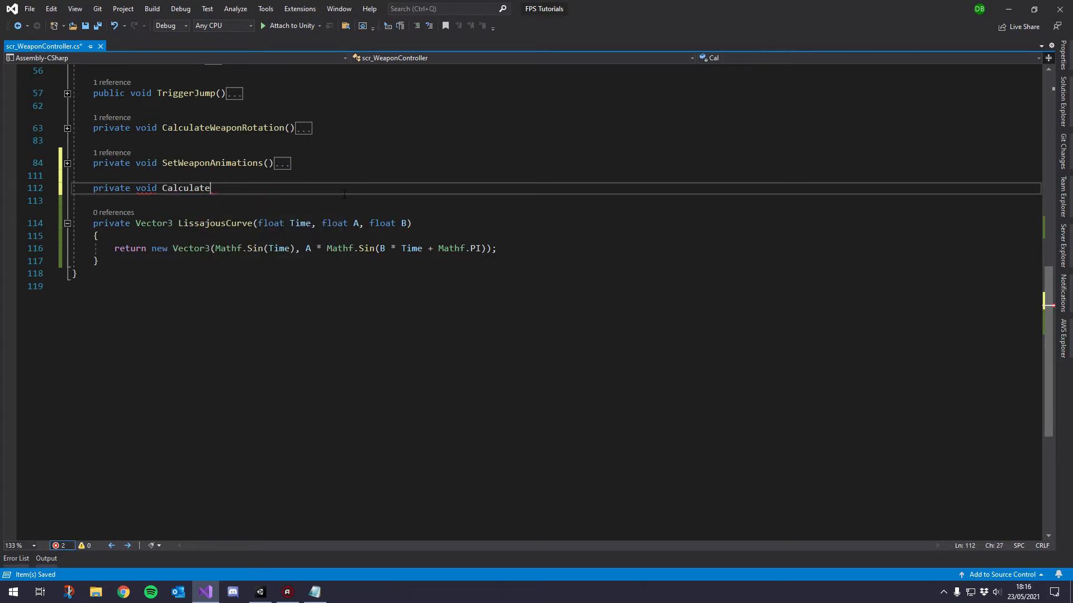
text(WeaponSway()
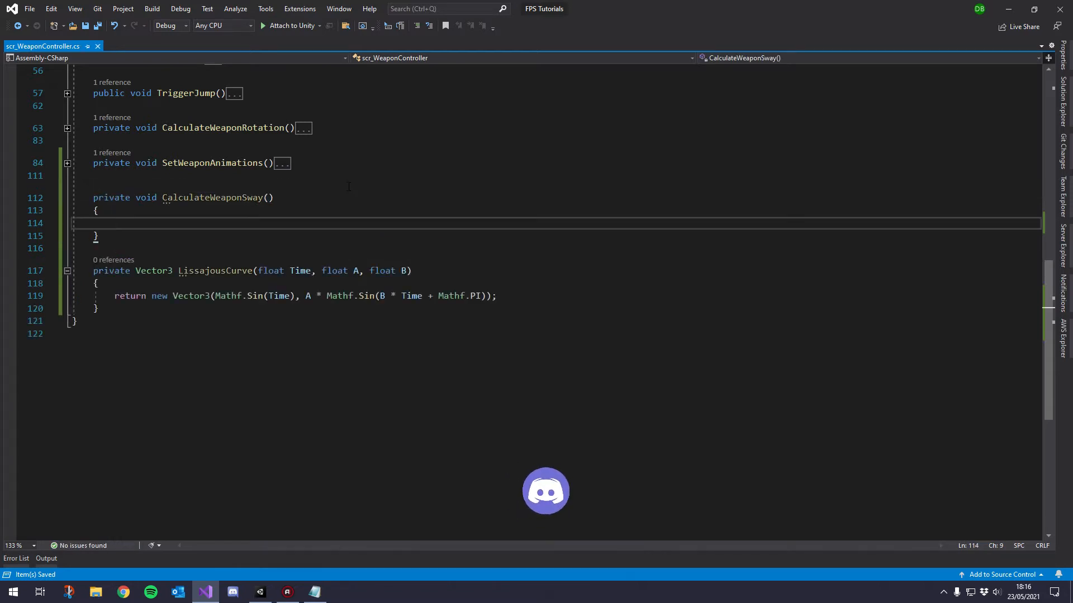
Call CalculateWeaponSway(); from Update right after SetWeaponAnimations();.
double_click(219, 198)
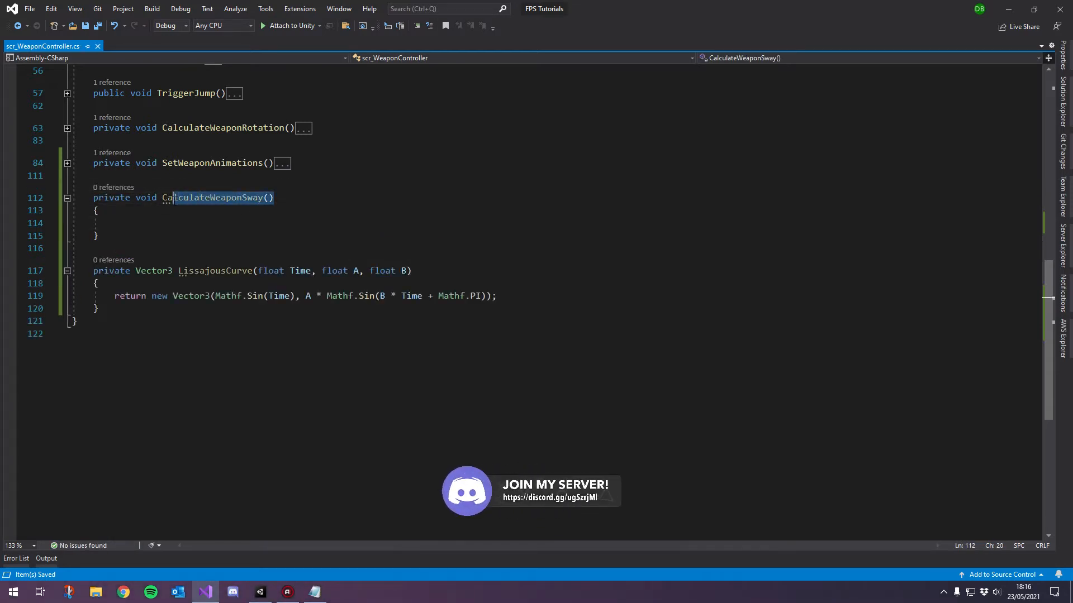
scroll(up, 3)
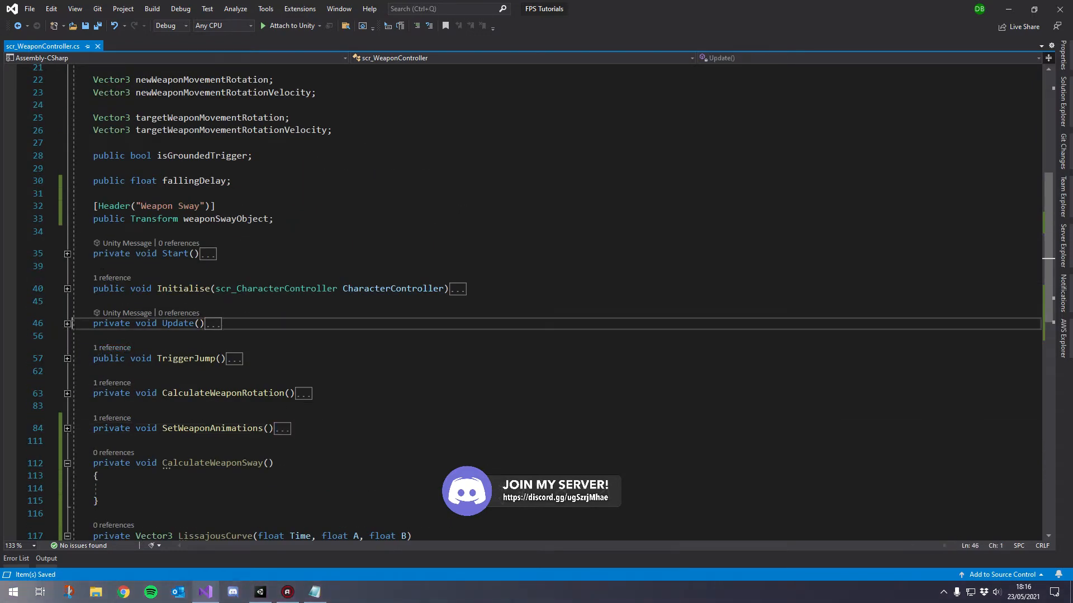
click(67, 324)
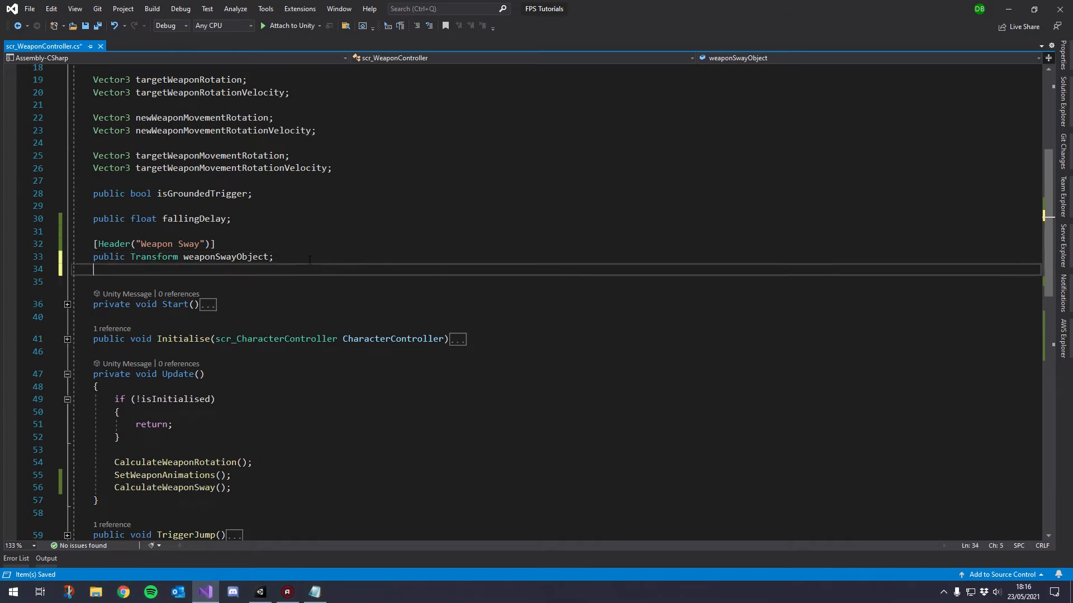
Declare public floats swayAmountA = 1 and swayAmountB = 2 below weaponSwayObject.
scroll(down, 3)
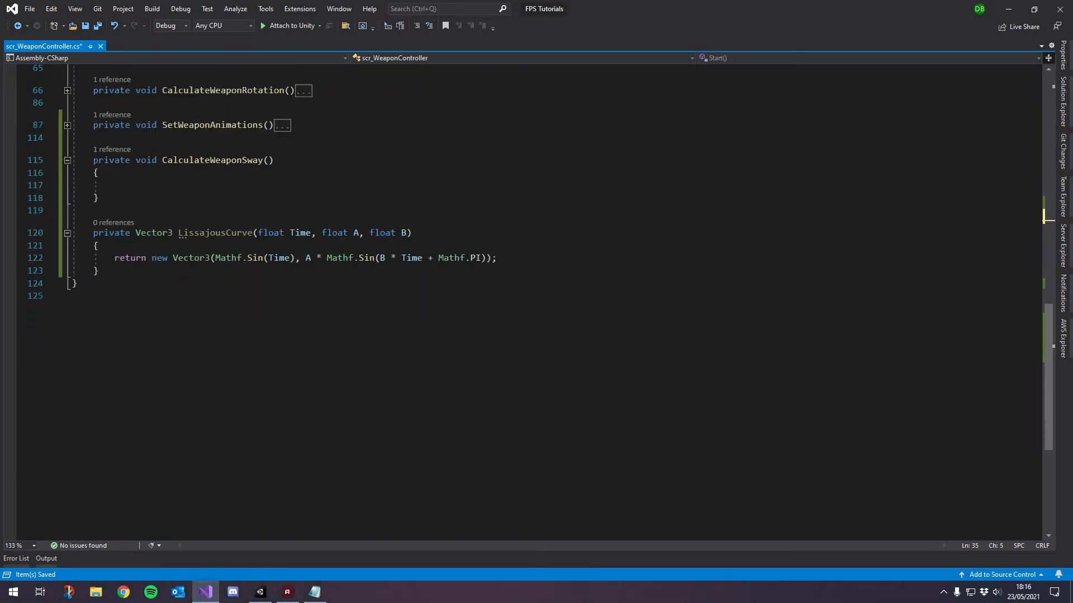
double_click(215, 232)
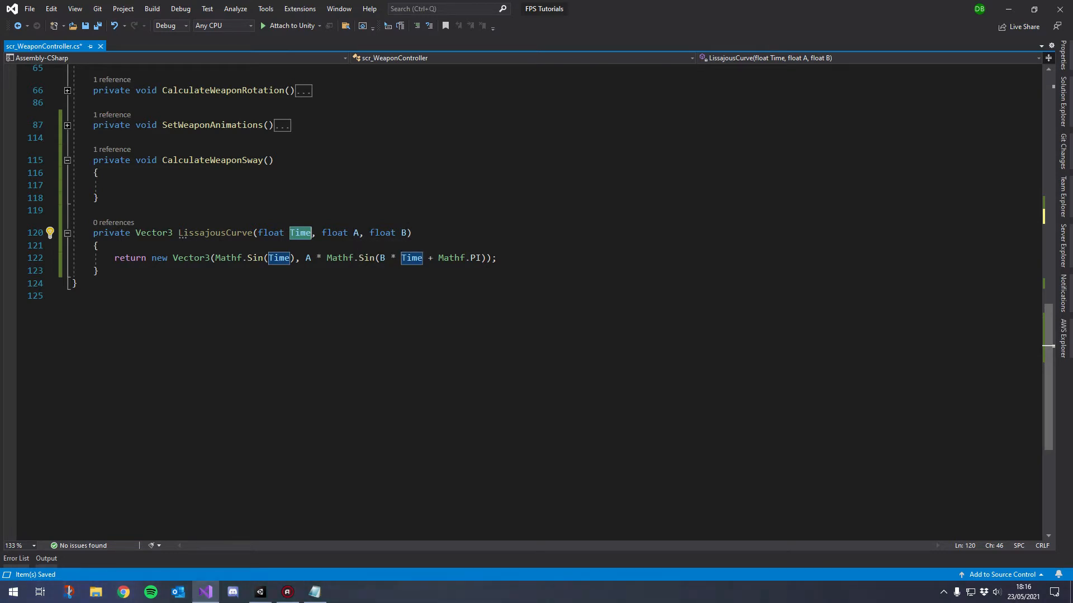
click(306, 258)
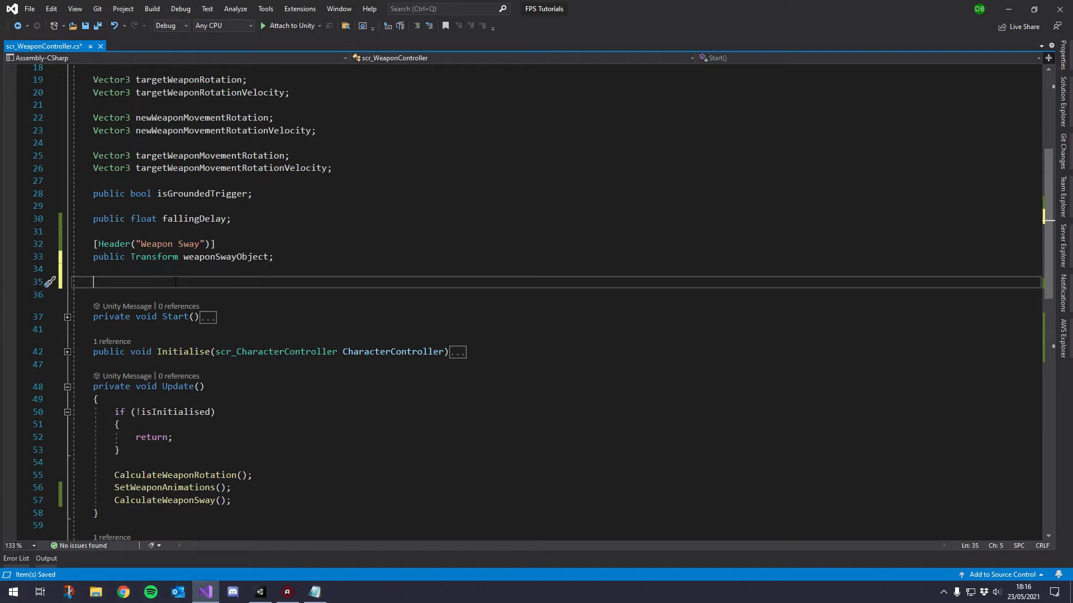
text(public float)
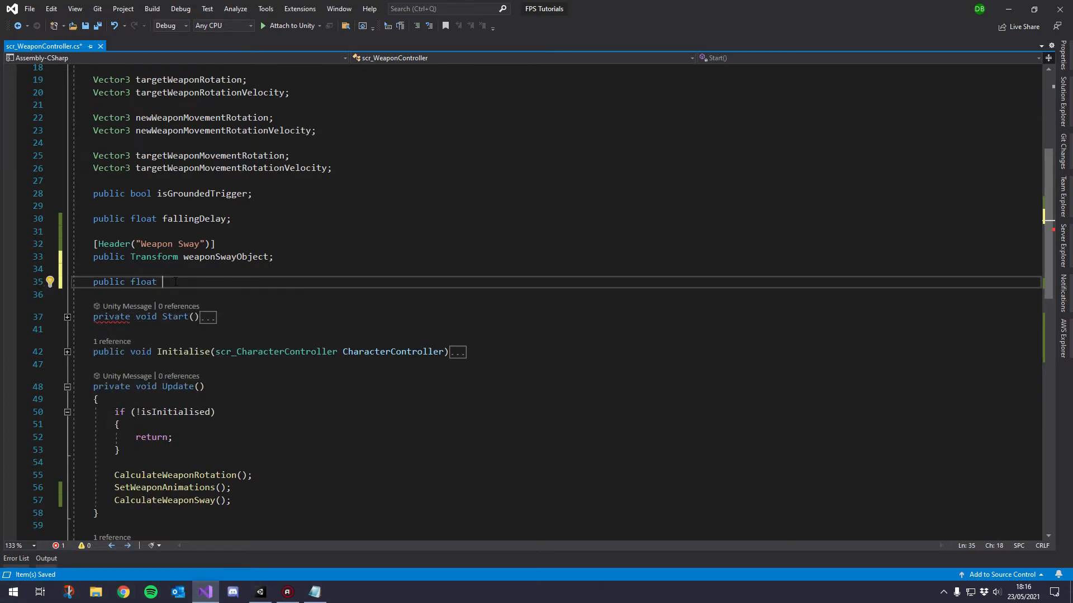
text(sway)
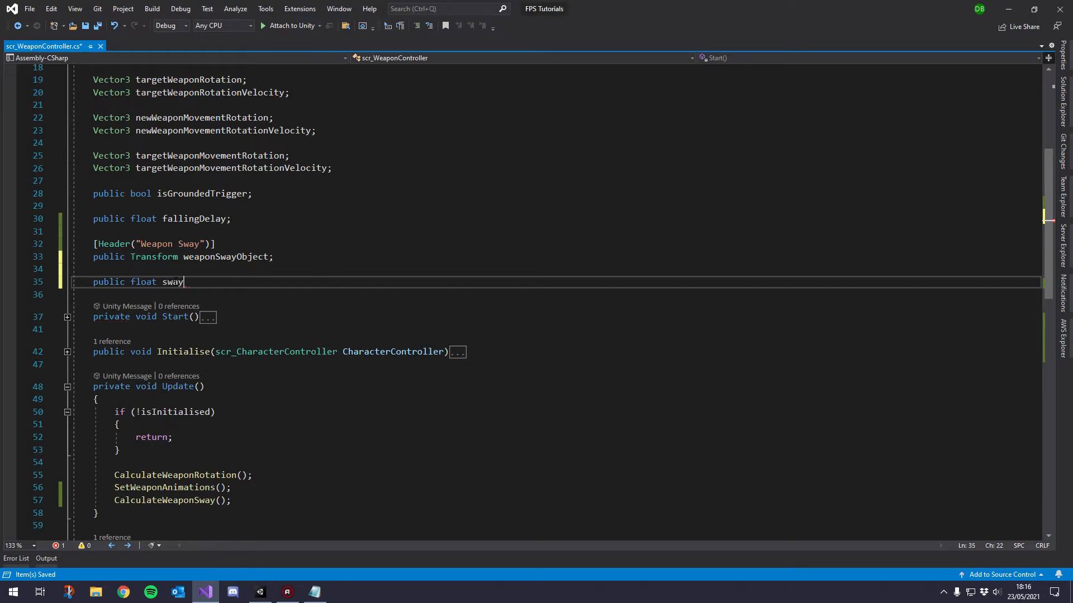
text(AmountA;)
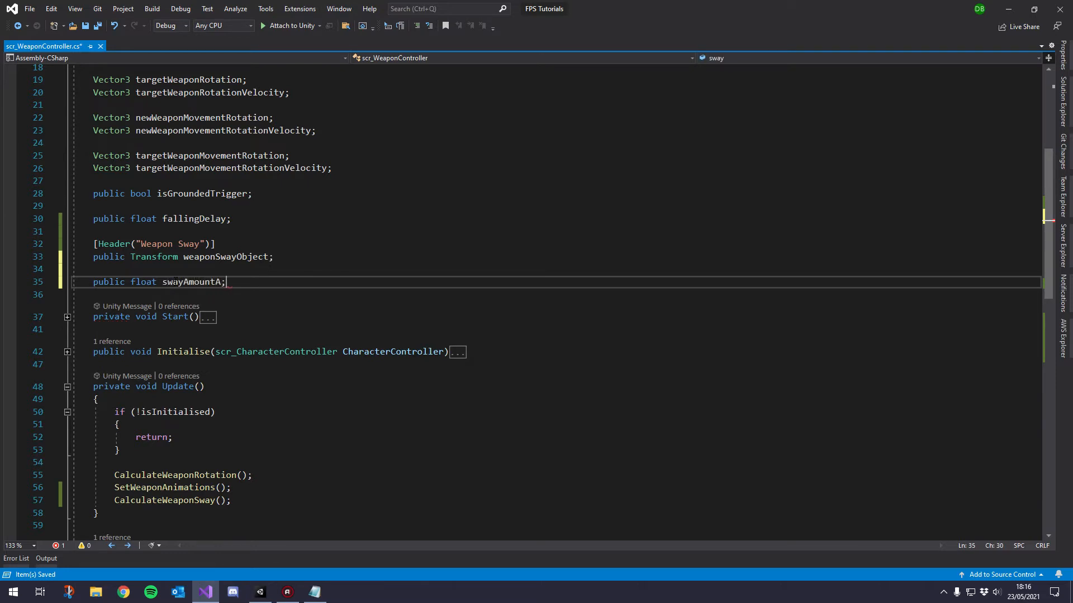
text(public)
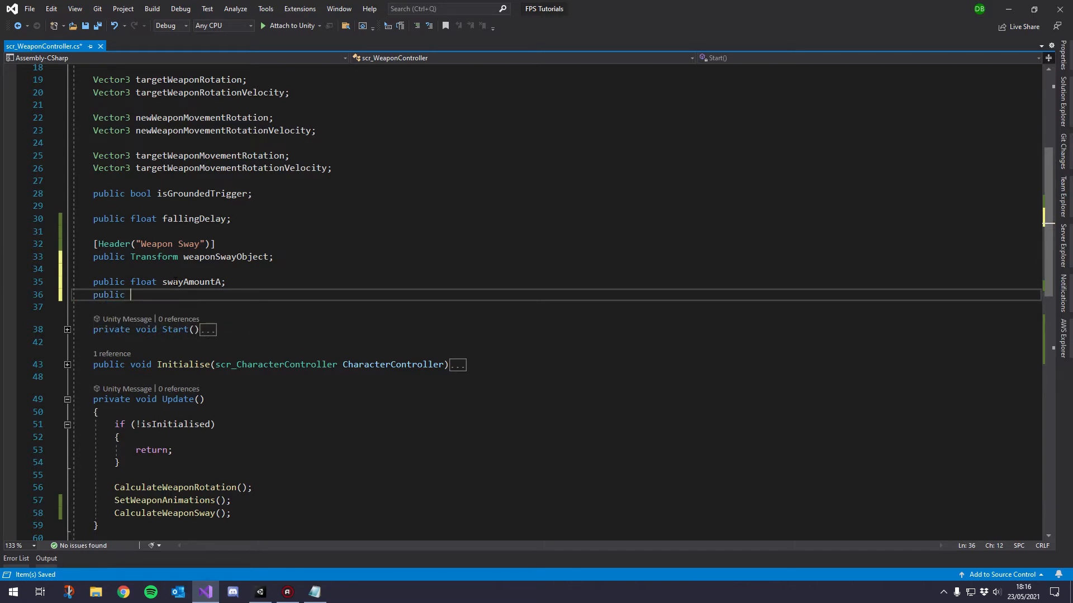
text(float sway)
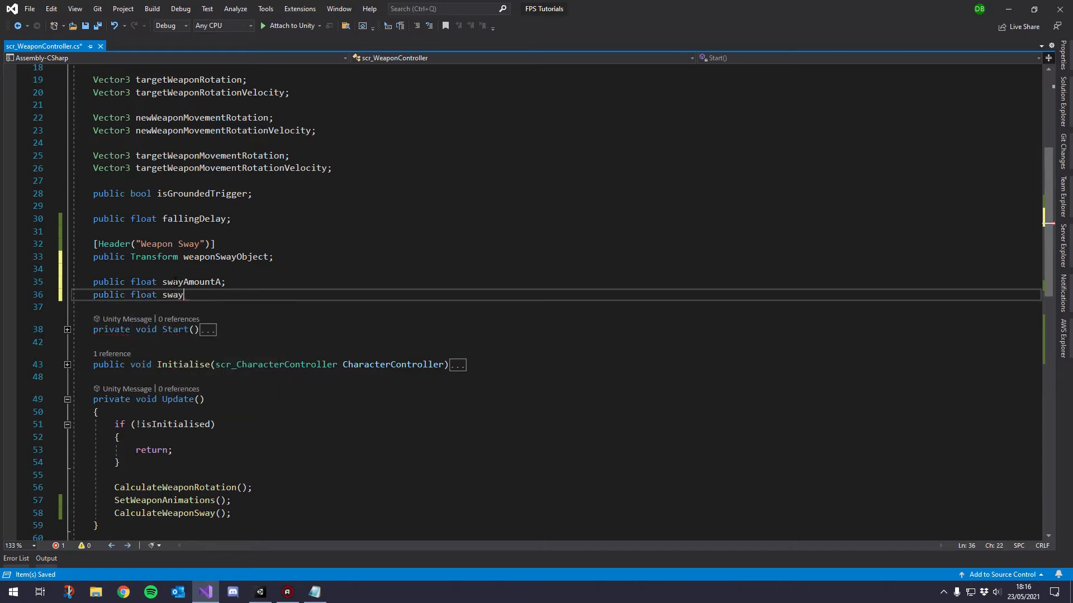
text(AmountB)
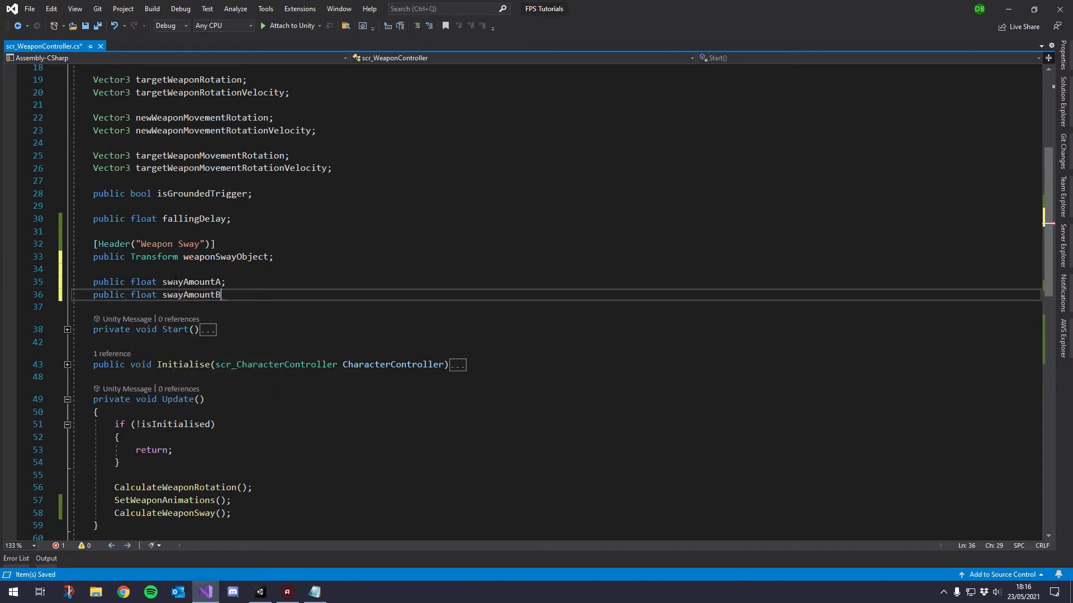
text(;)
click(556, 282)
text( =)
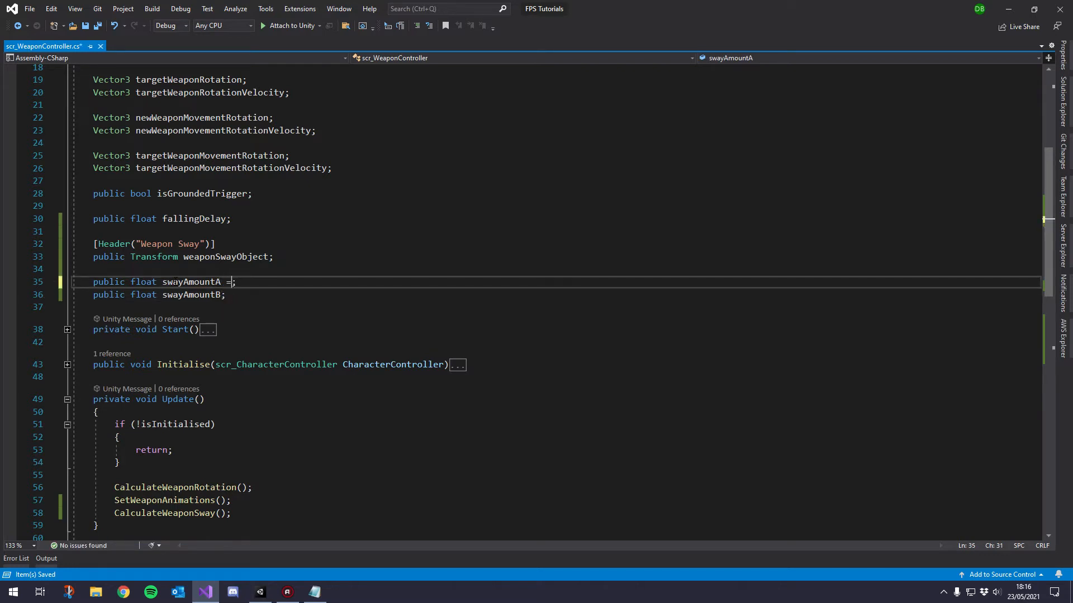
text(1)
click(159, 294)
text( = 2)
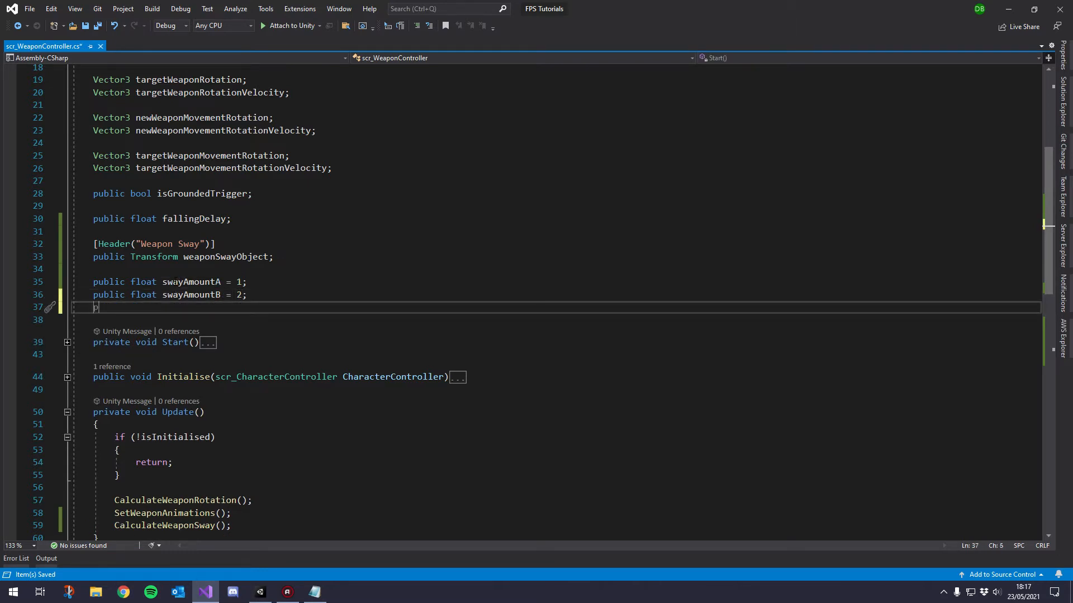
Declare public floats swayScale = 600 and swayLerpSpeed = 14.
text(public float s)
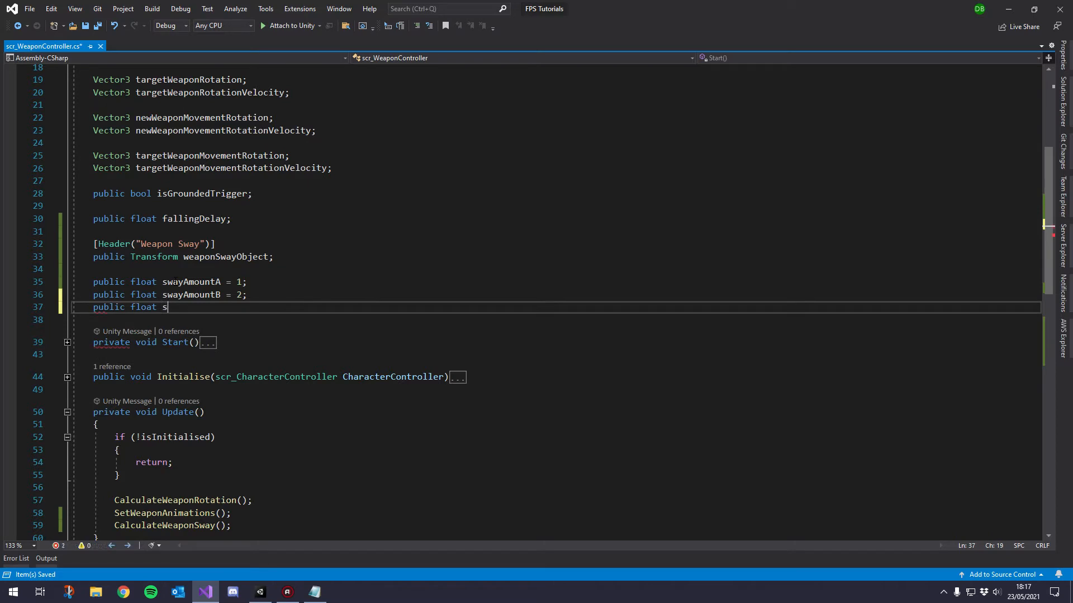
text(wayScale =)
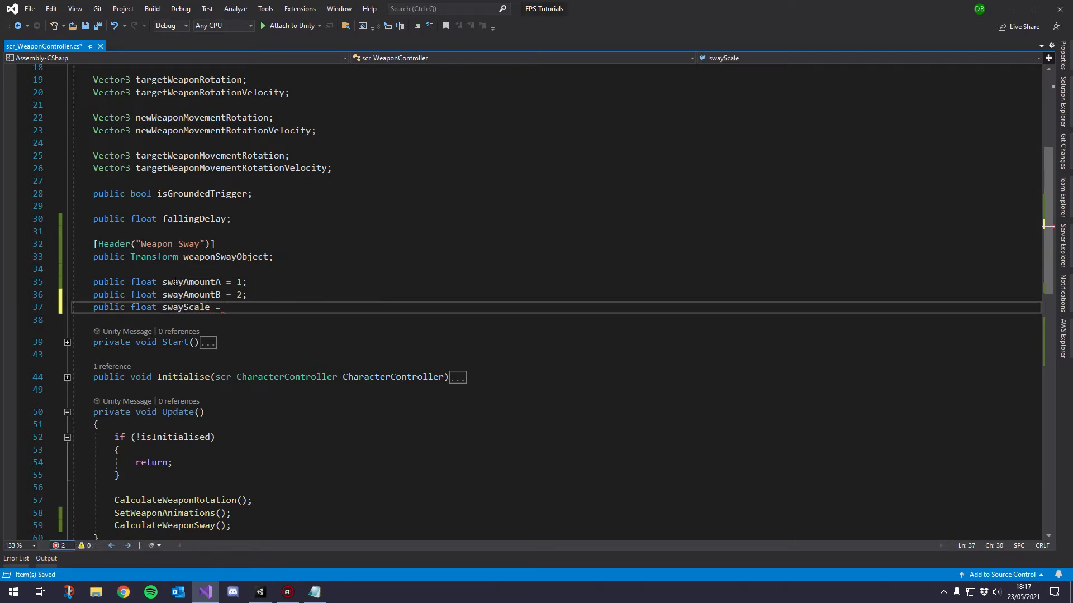
text(600;)
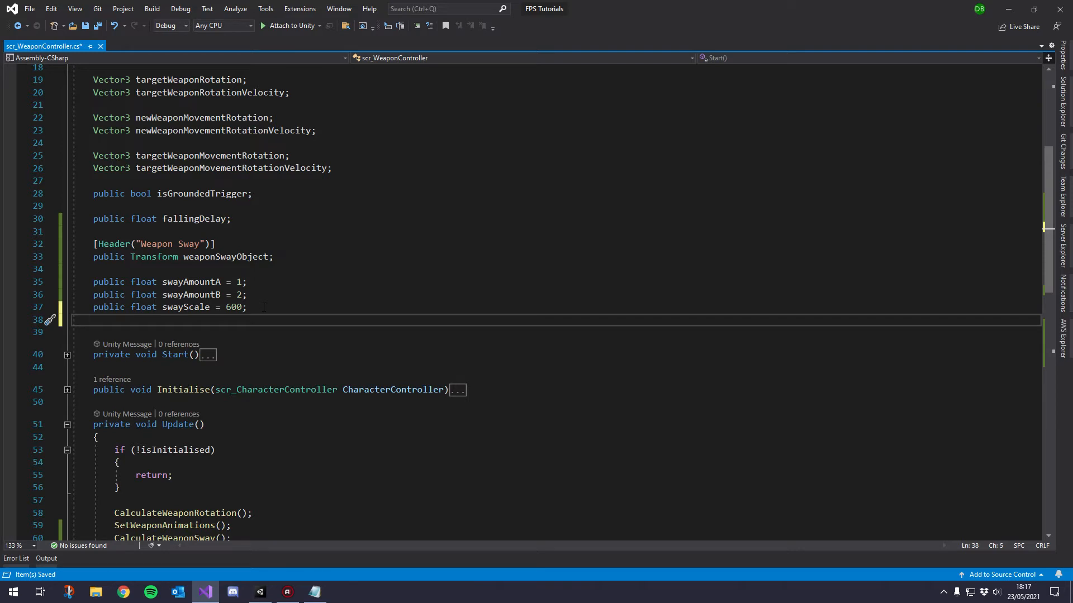
text(public float)
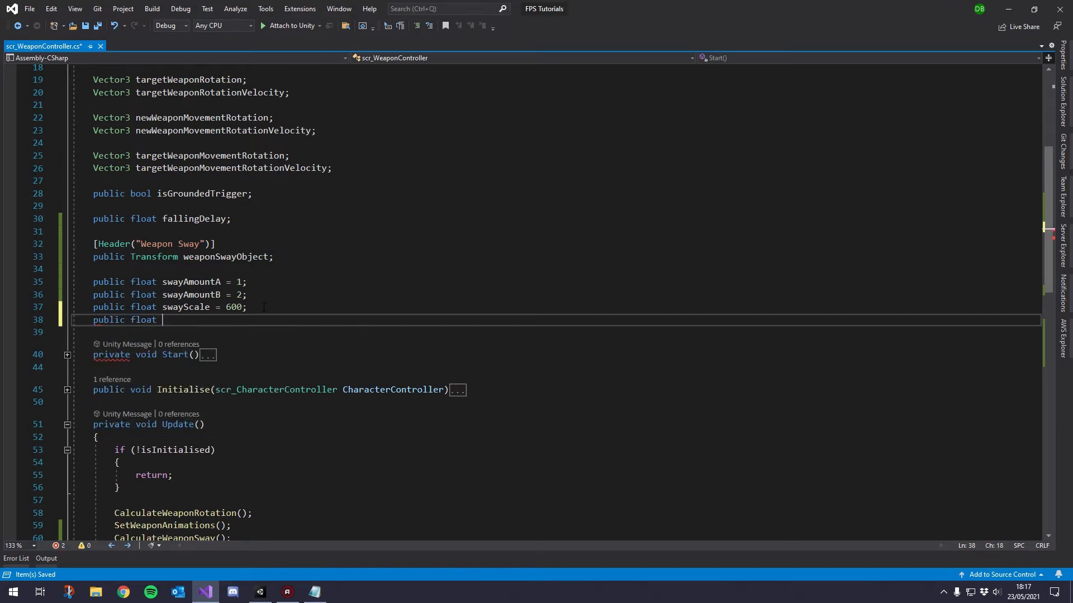
text(swayLerpSpeed;)
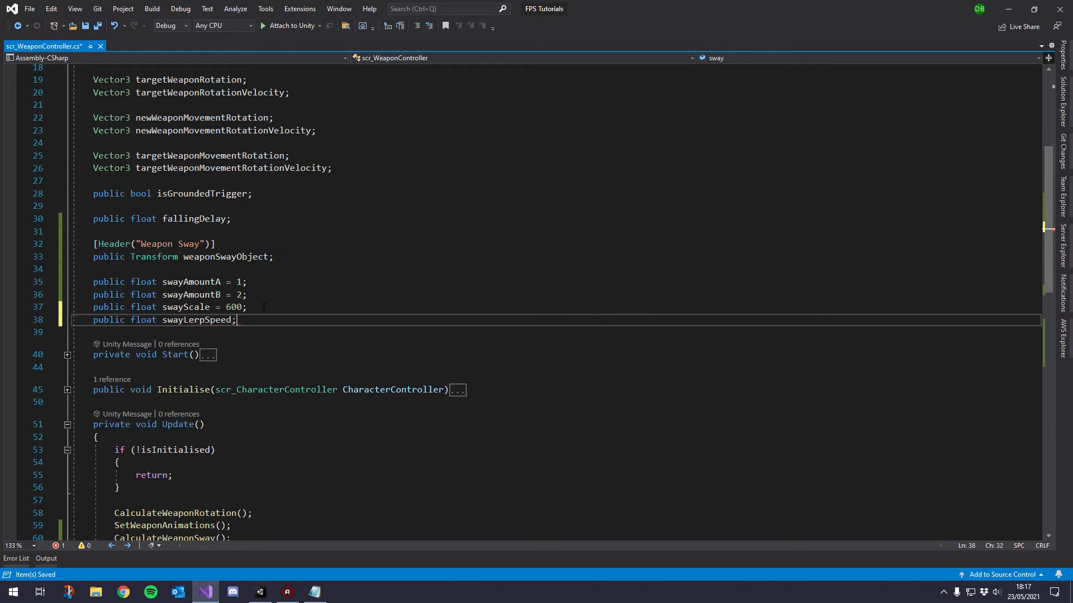
text(=)
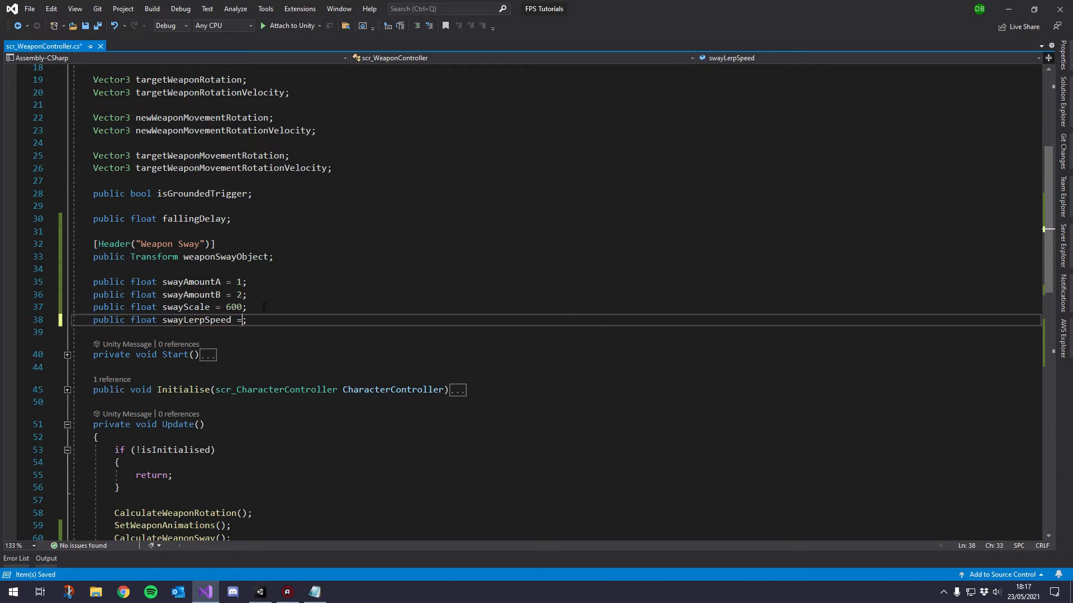
text(1)
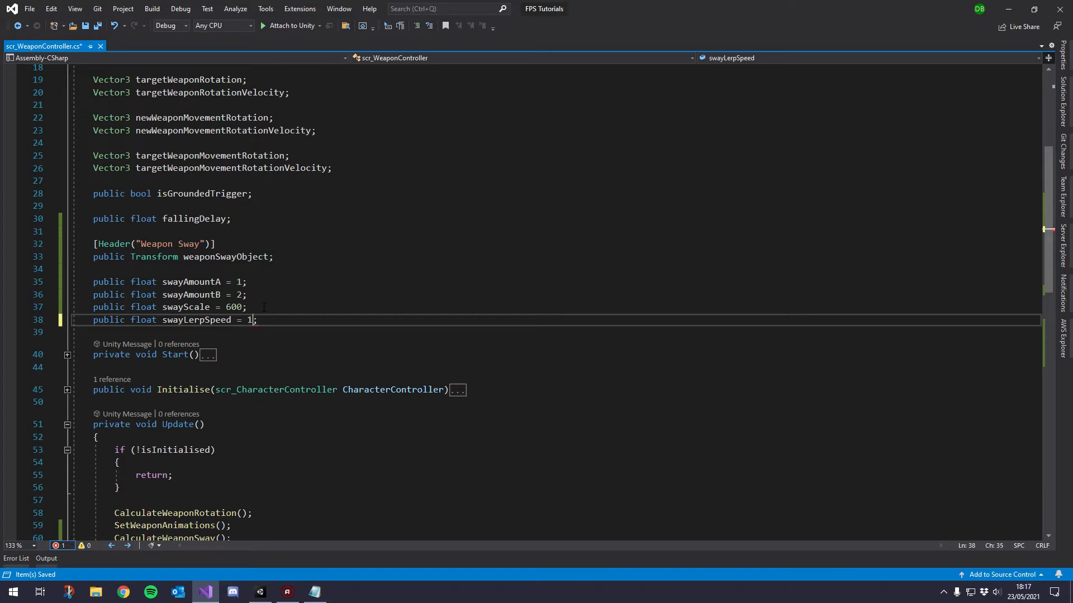
text(4)
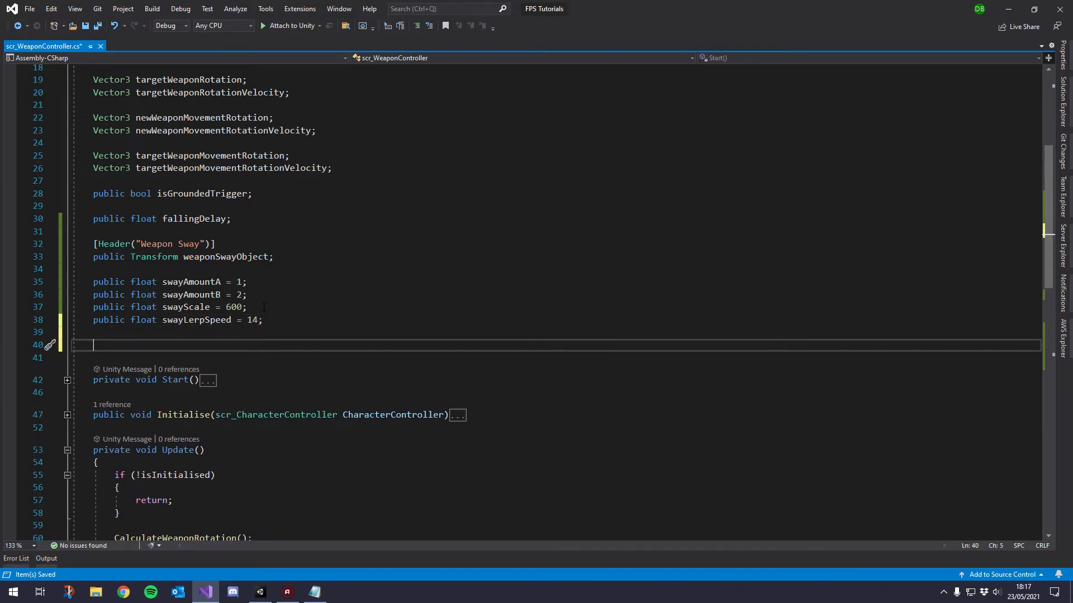
Declare public float swayTime after swayLerpSpeed.
text(publc)
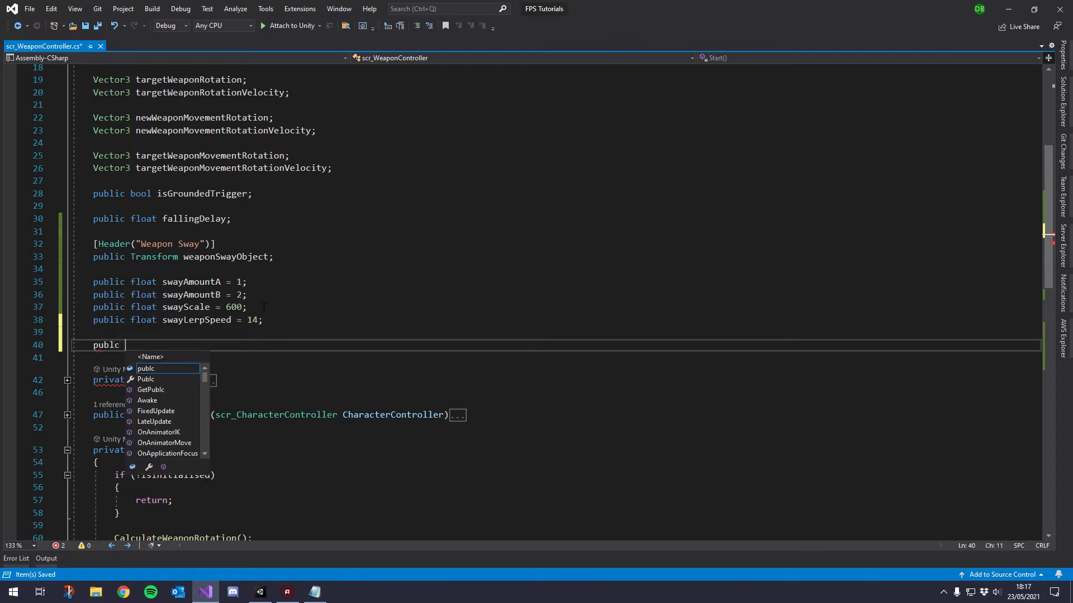
key(backspace)
text( sway)
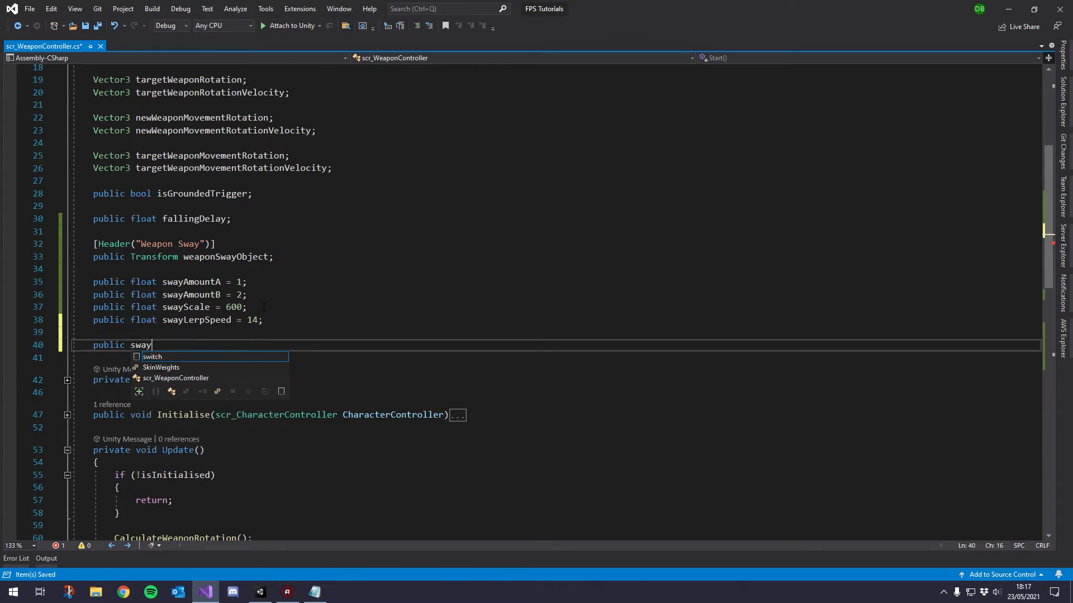
key(BackSpace)
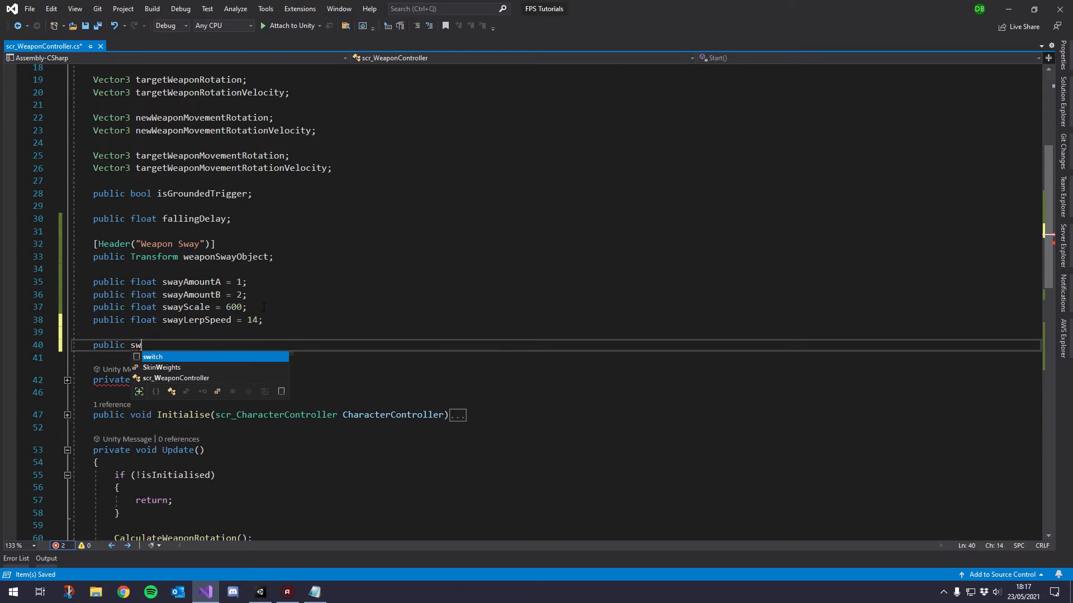
text(float swa)
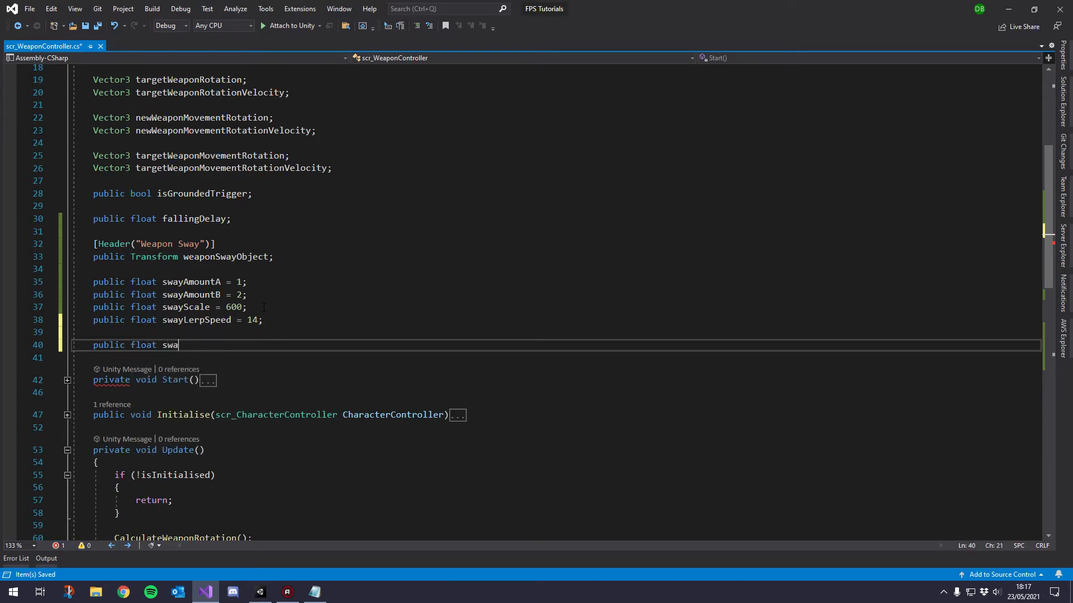
text(yTime;)
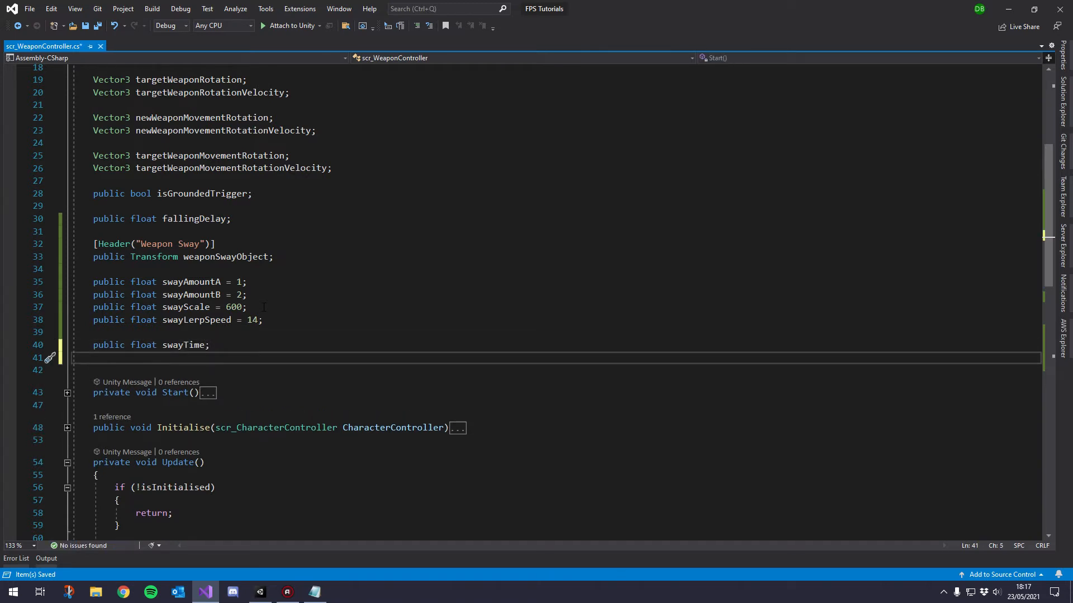
Declare public Vector3 swayPosition below swayTime.
double_click(225, 257)
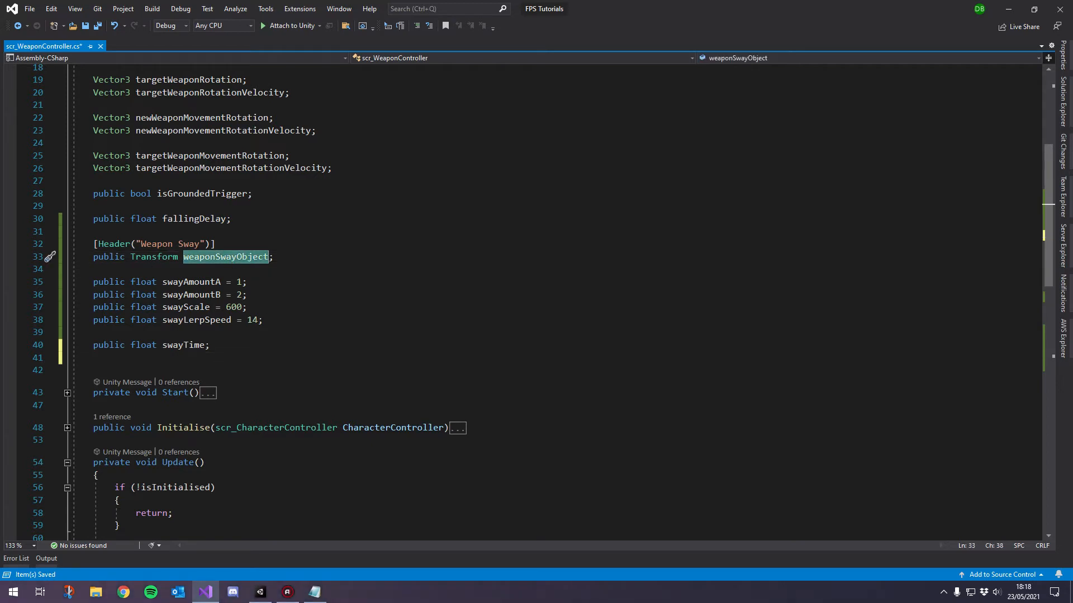
mouse_move(199, 264)
text(public cv)
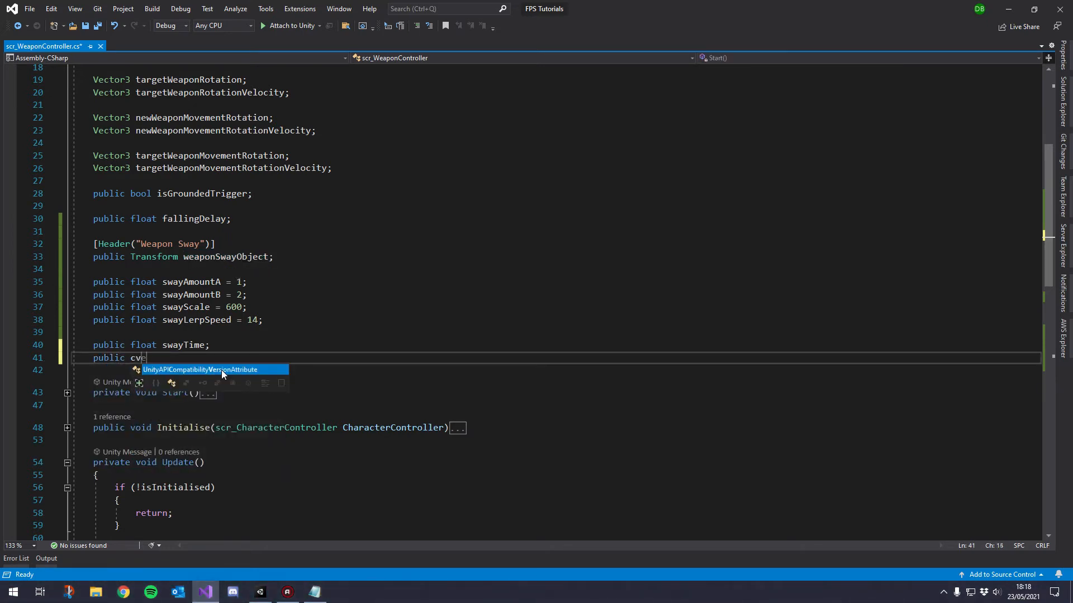
text(extr3)
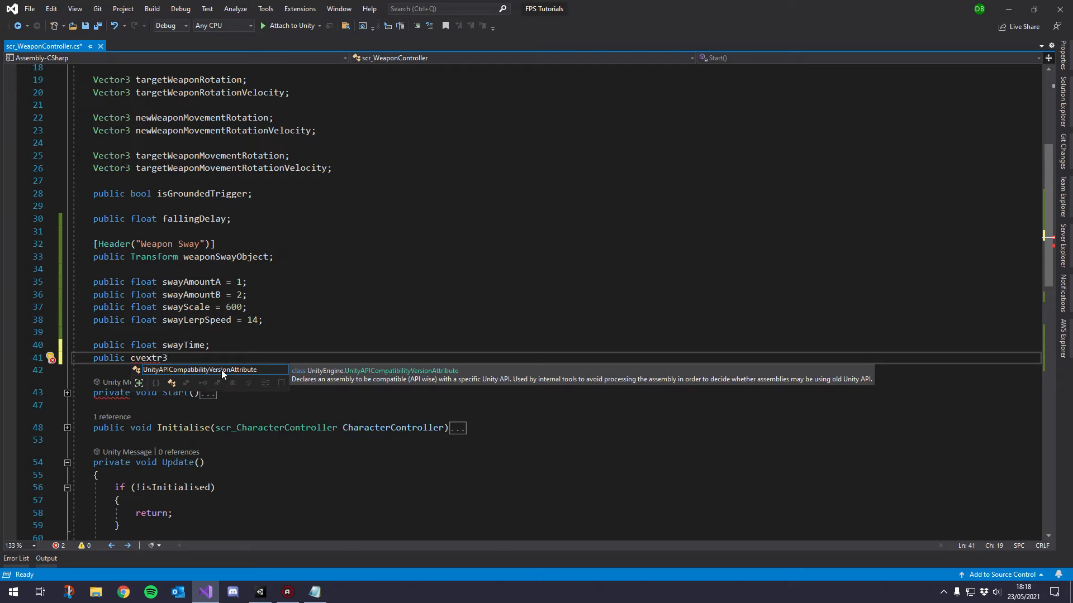
key(BackSpace)
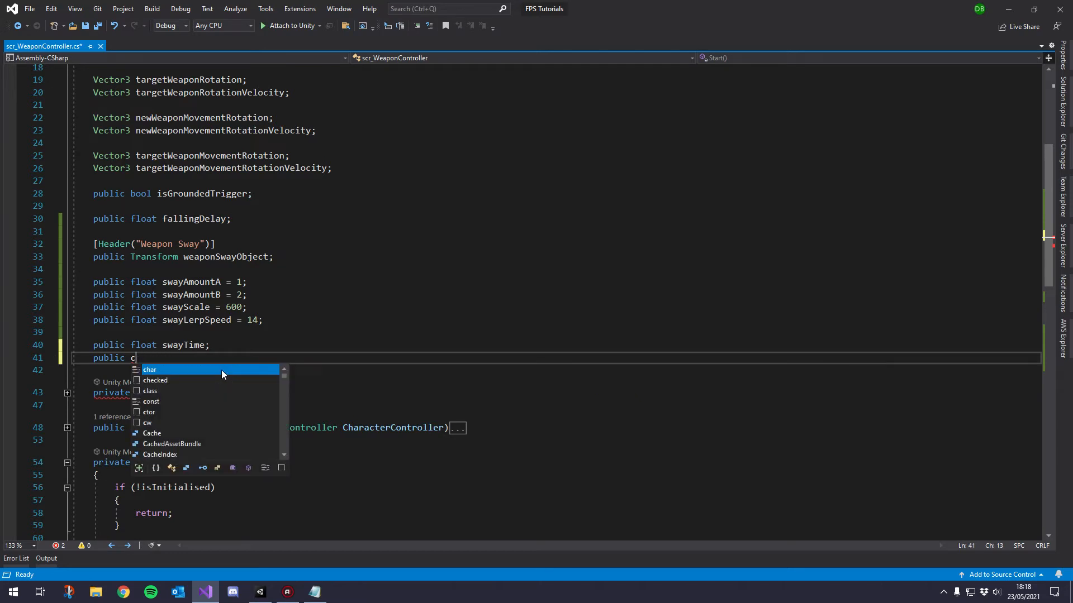
text(ector3 weapo)
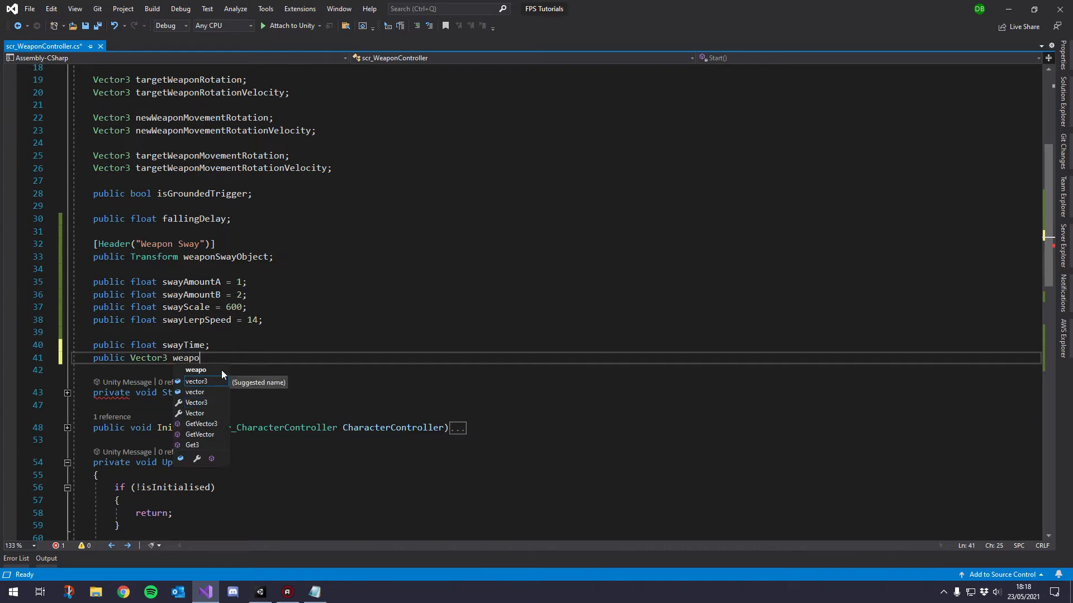
text(S)
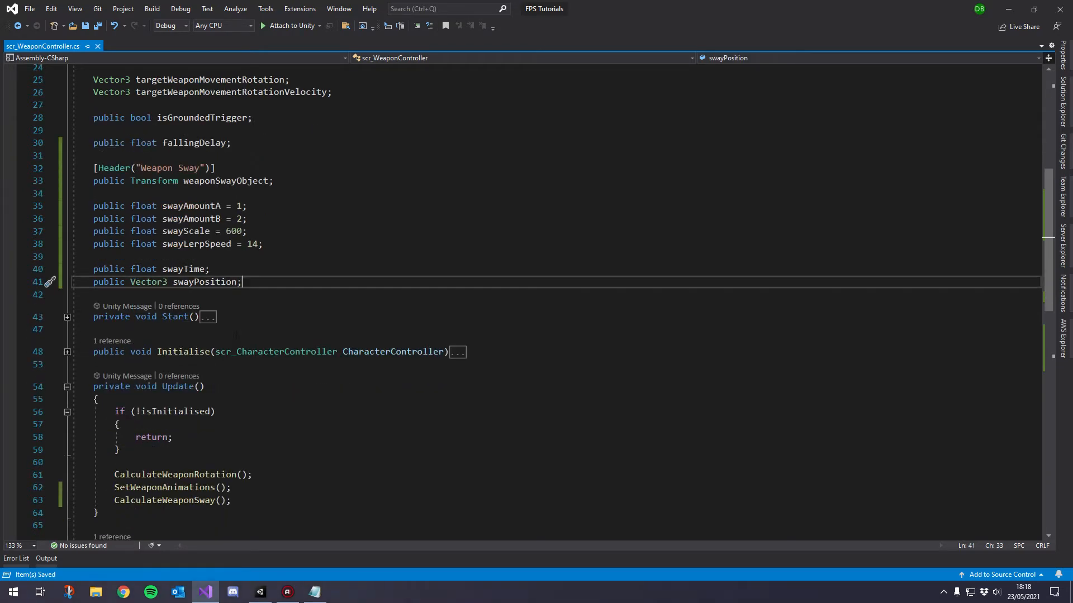
Write var targetPosition = LissajousCurve(swayTime, swayAmountA, swayAmountB); inside CalculateWeaponSway.
scroll(down, 3)
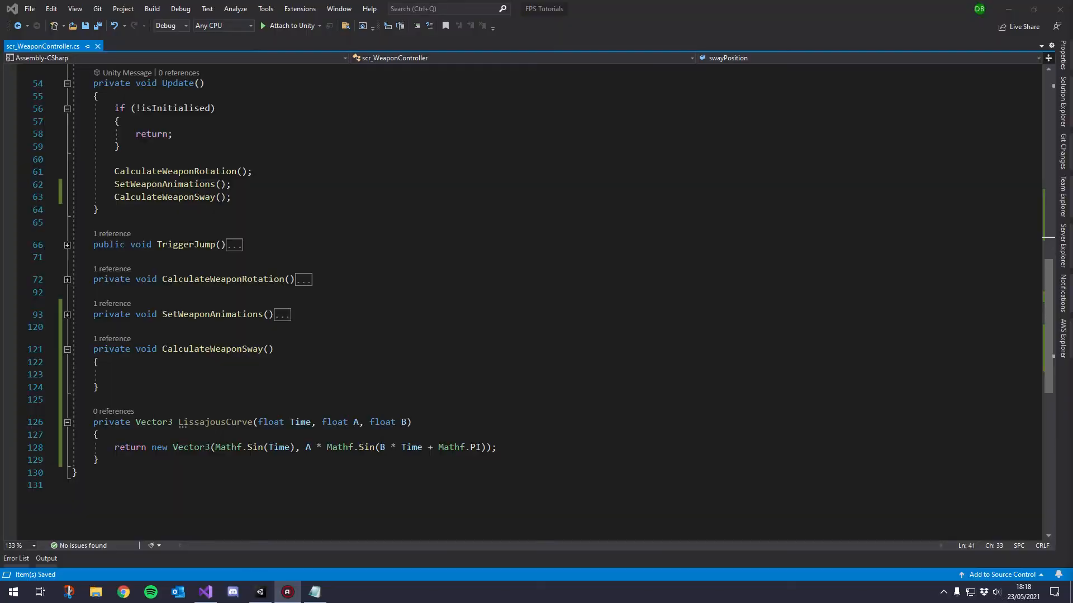
double_click(214, 422)
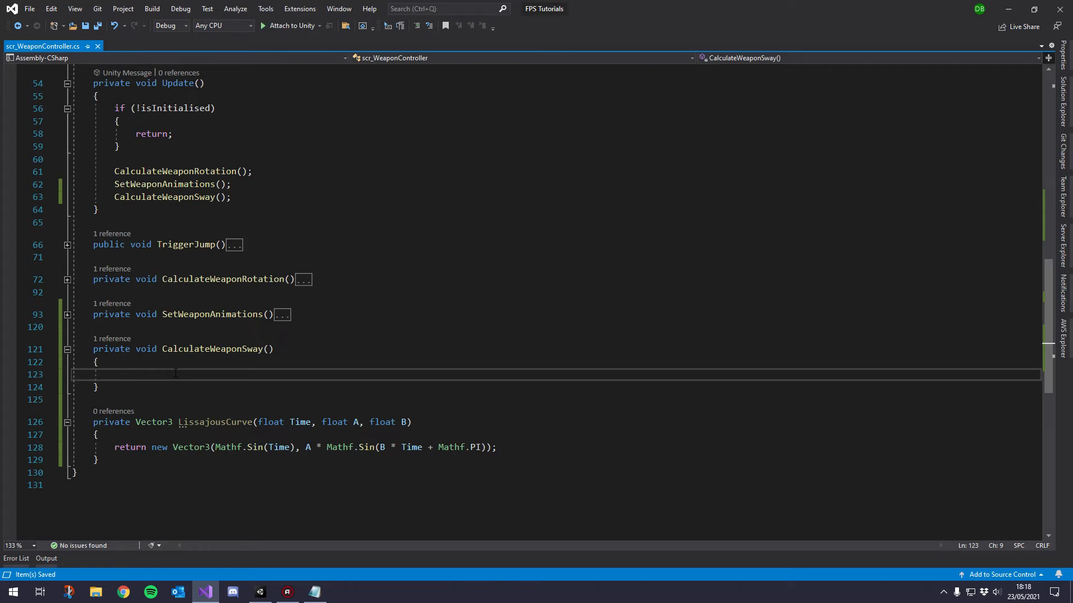
text(var)
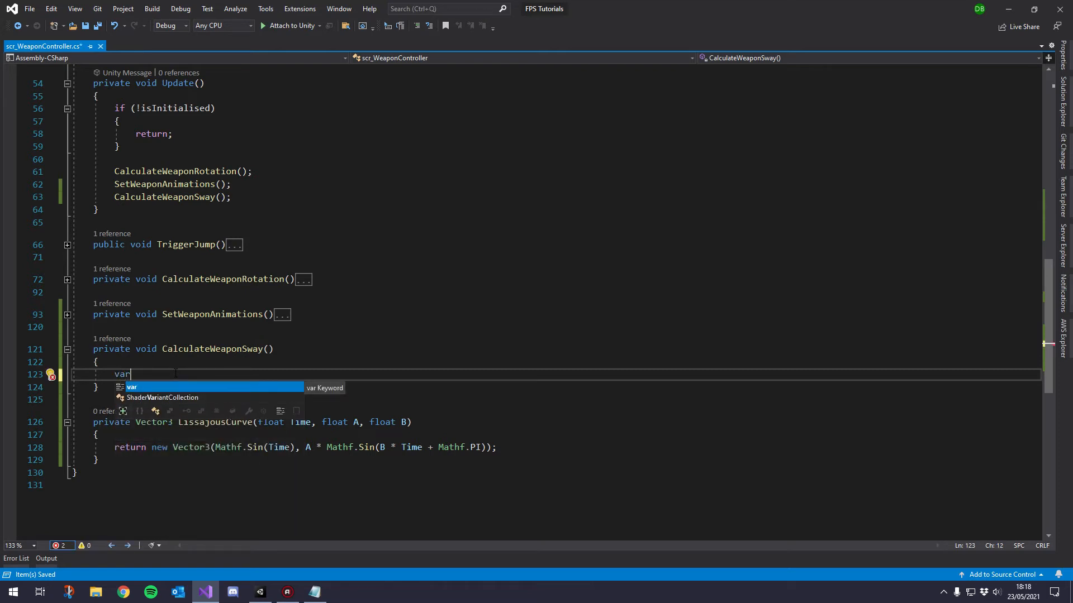
text(target)
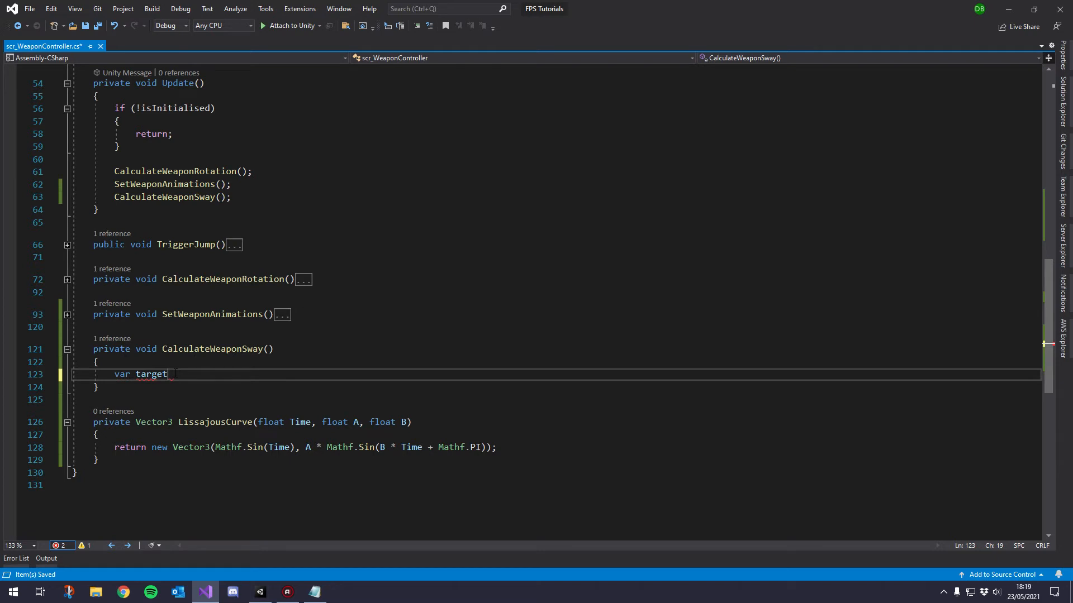
text(Position)
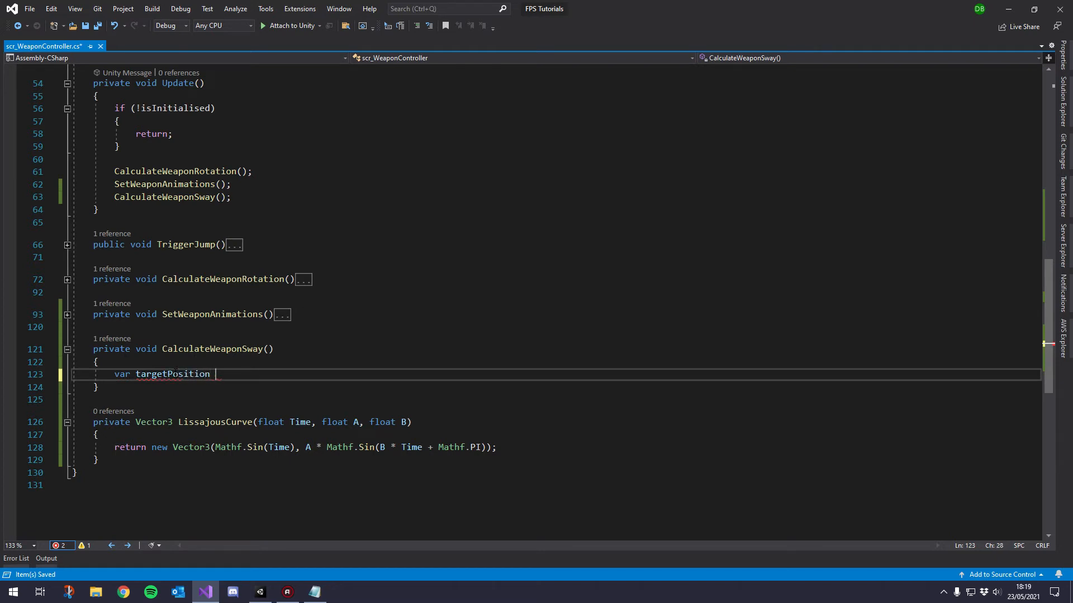
text(= LissajousCurve)
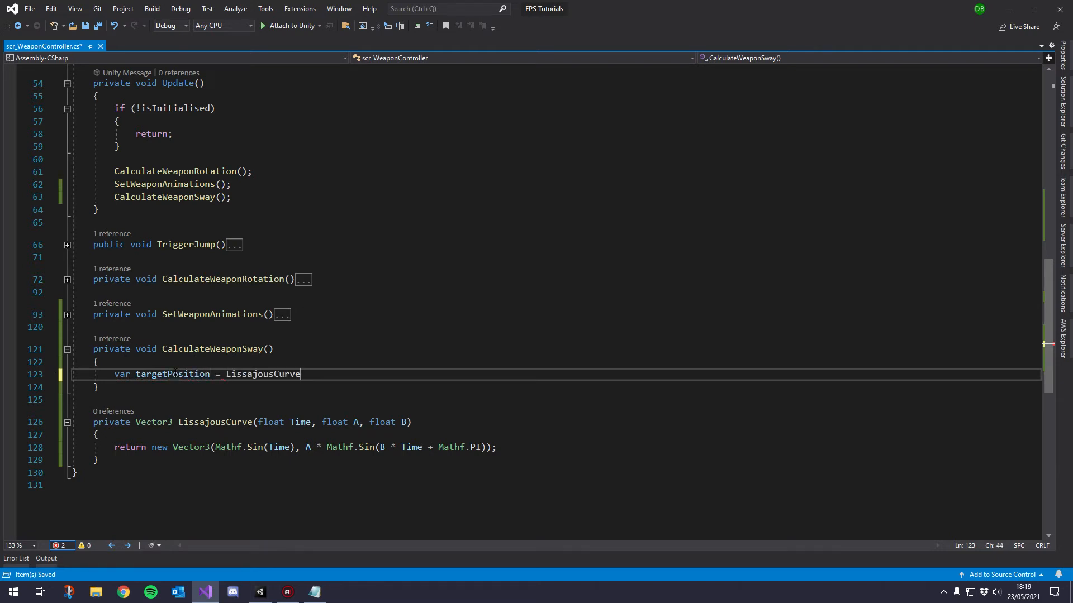
text(();)
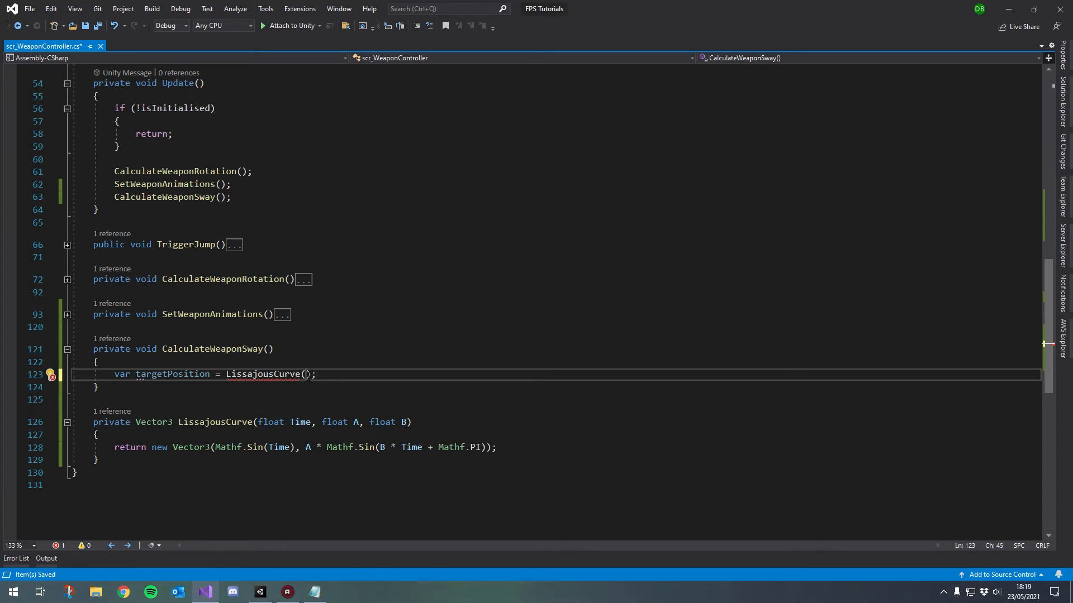
text(swayTime)
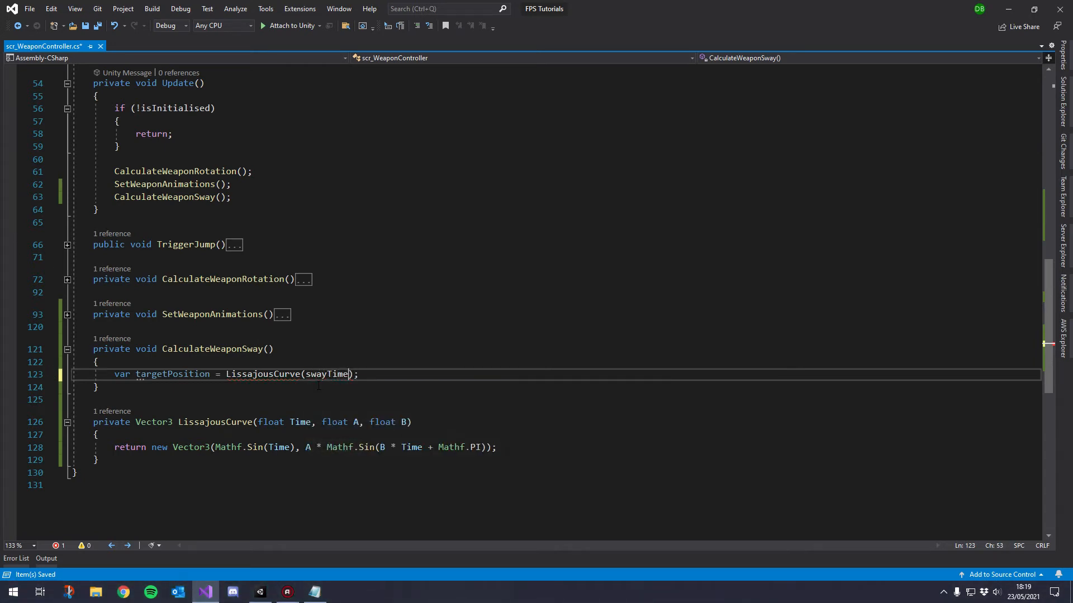
text(, swayAmountA, swayAmountB)
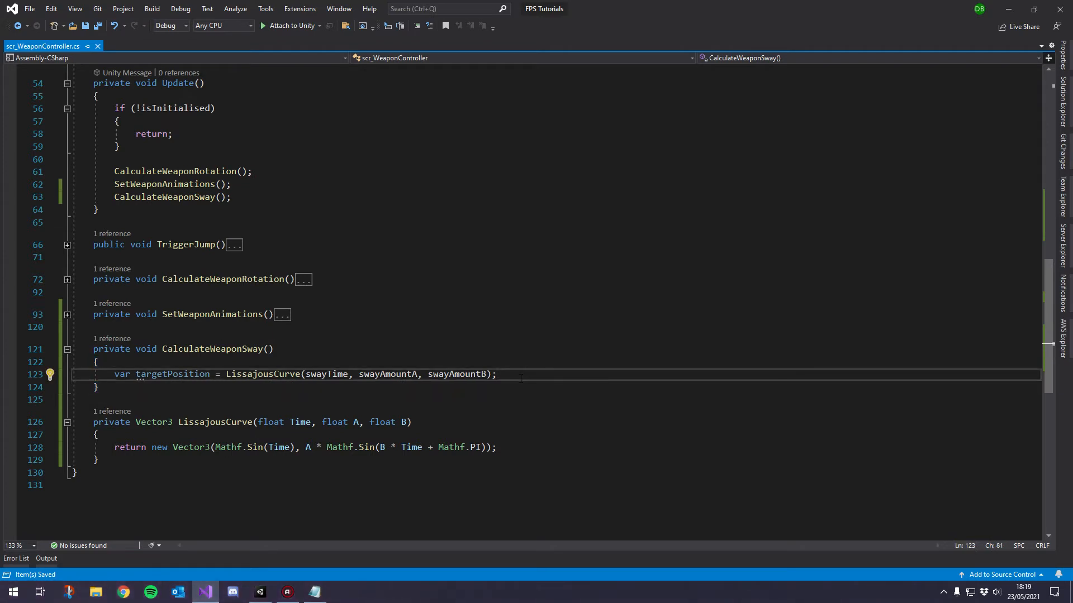
key(enter)
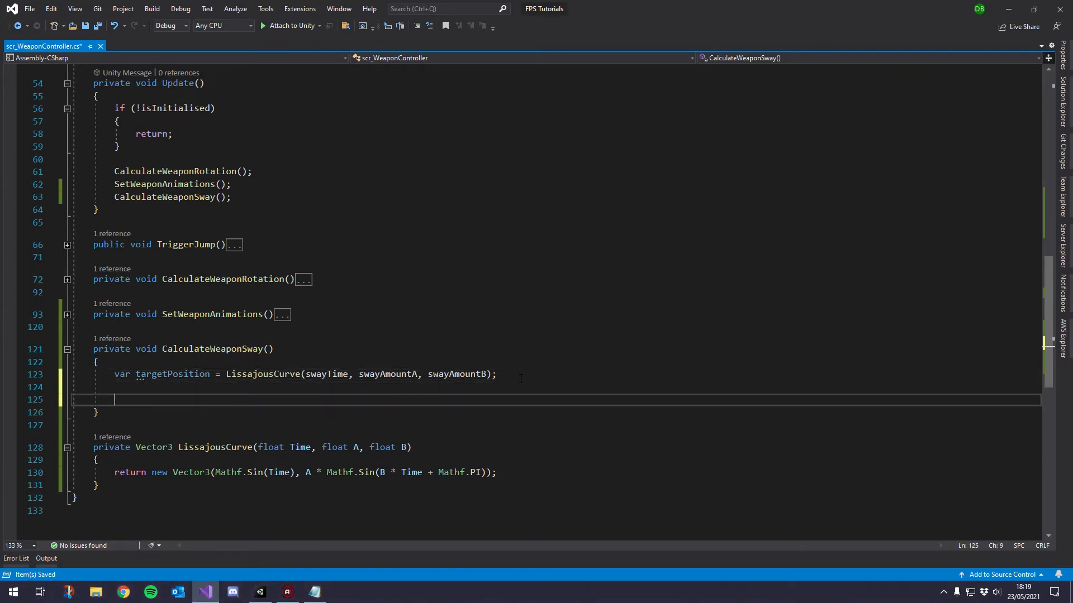
Lerp swayPosition toward targetPosition at Time.smoothDeltaTime * swayLerpSpeed.
text(swayposition = v)
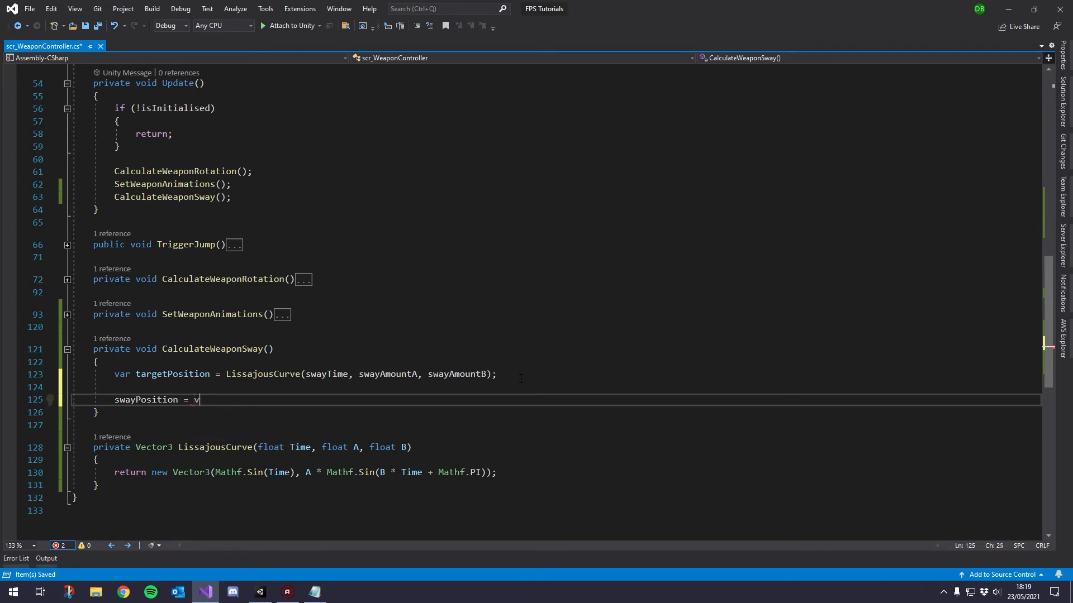
text(ector3)
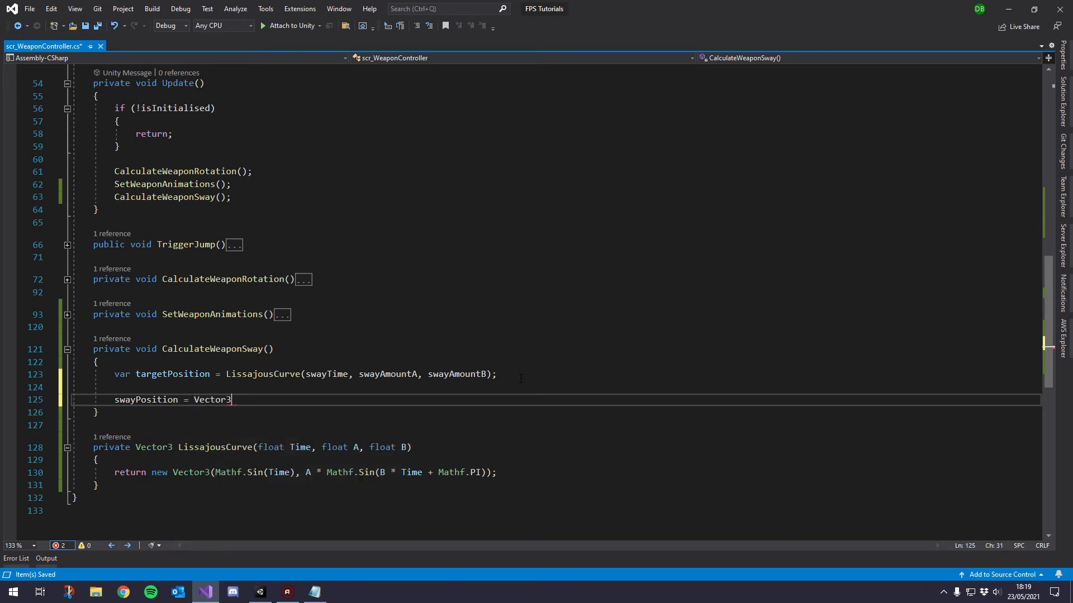
text(.Lerp)
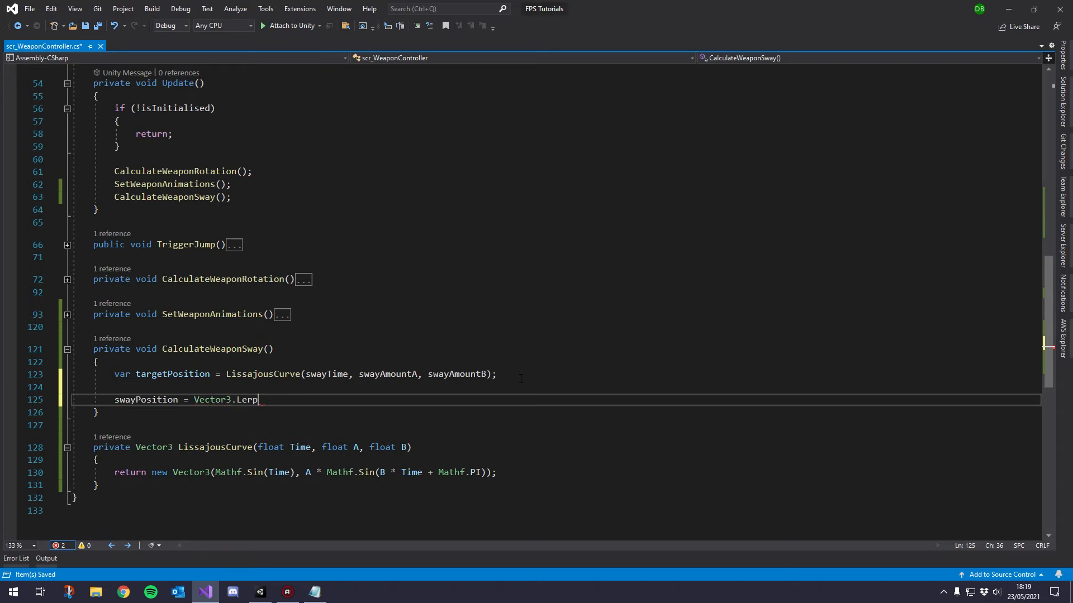
text(();)
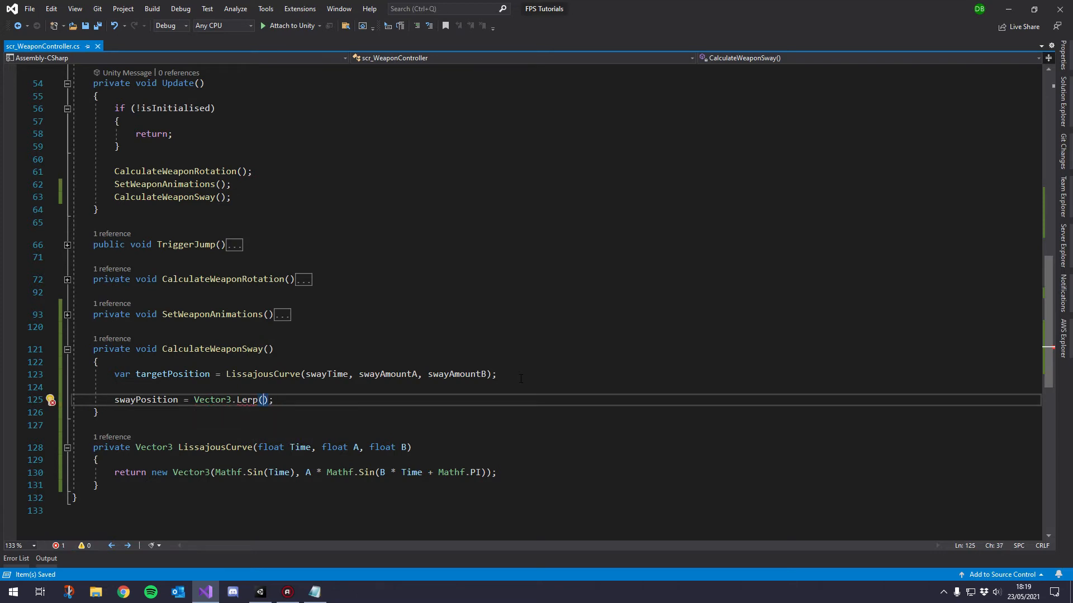
double_click(145, 400)
text(swayPosition, targetPosition )
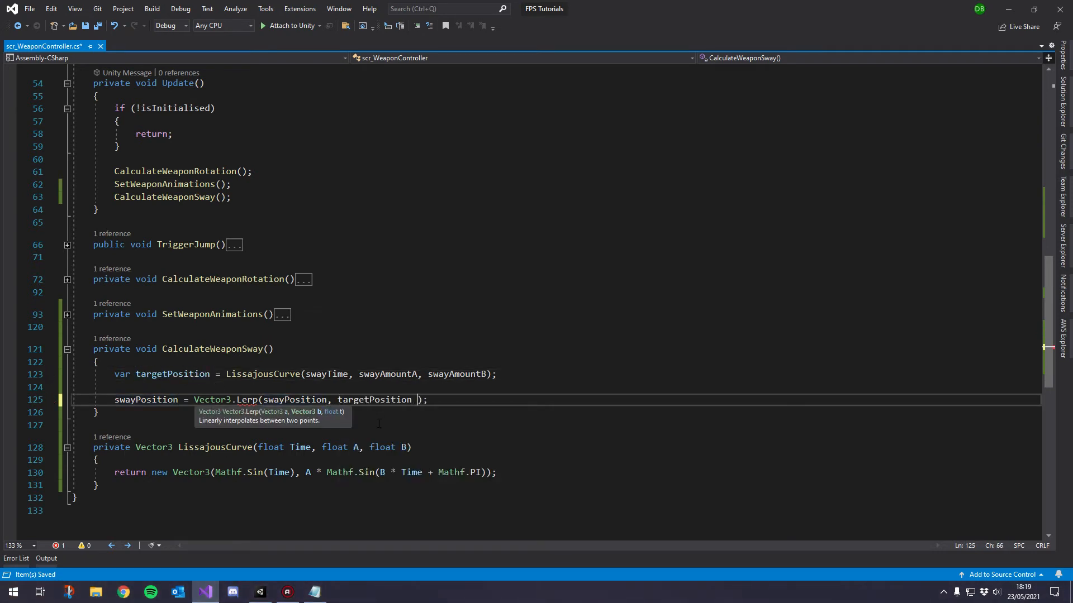
text(,)
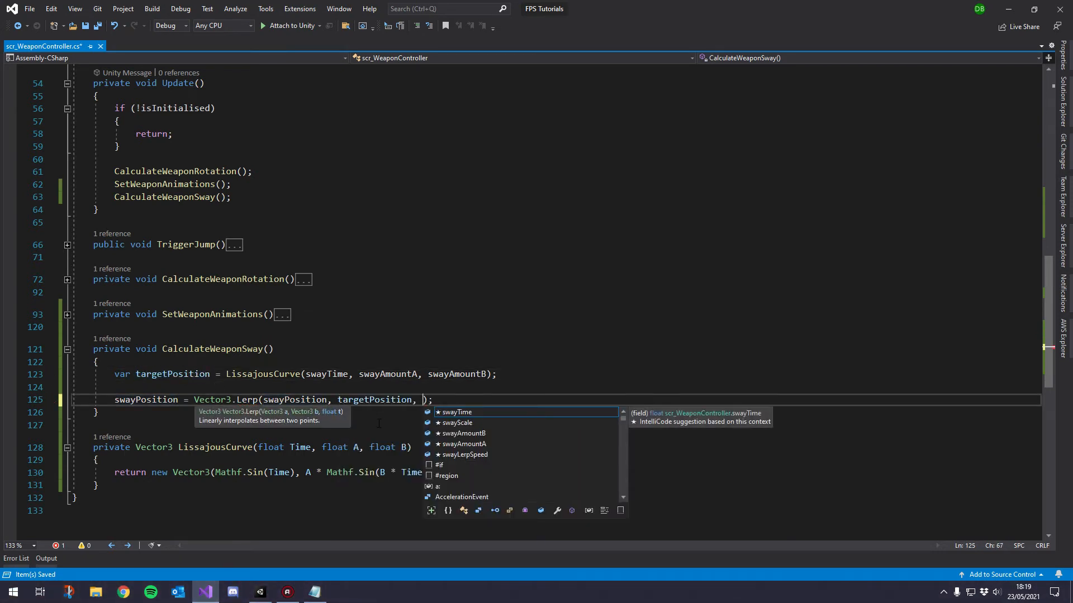
text(Time.de)
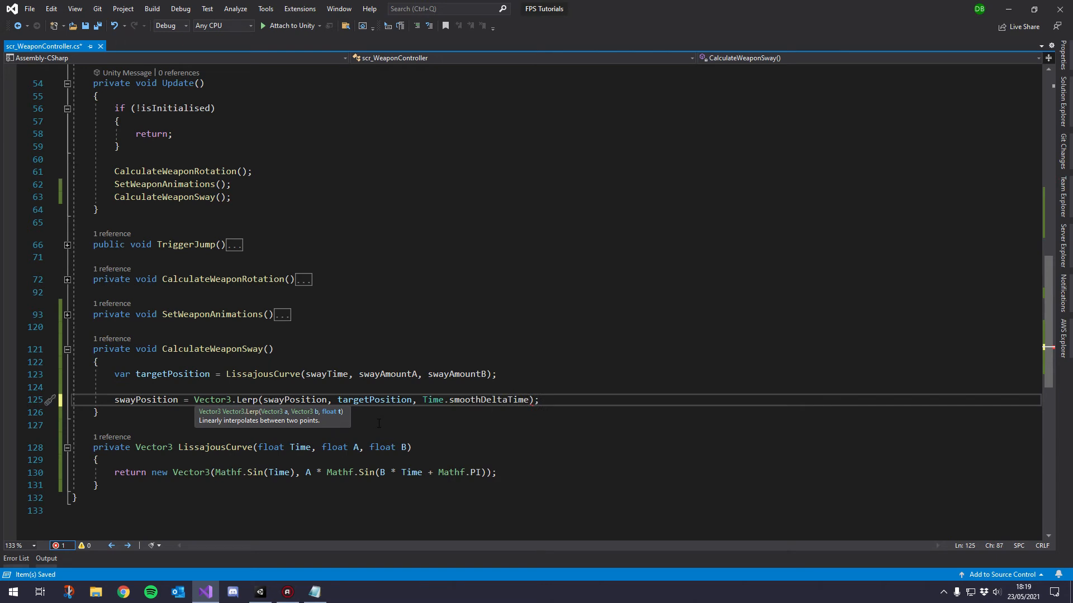
text(*)
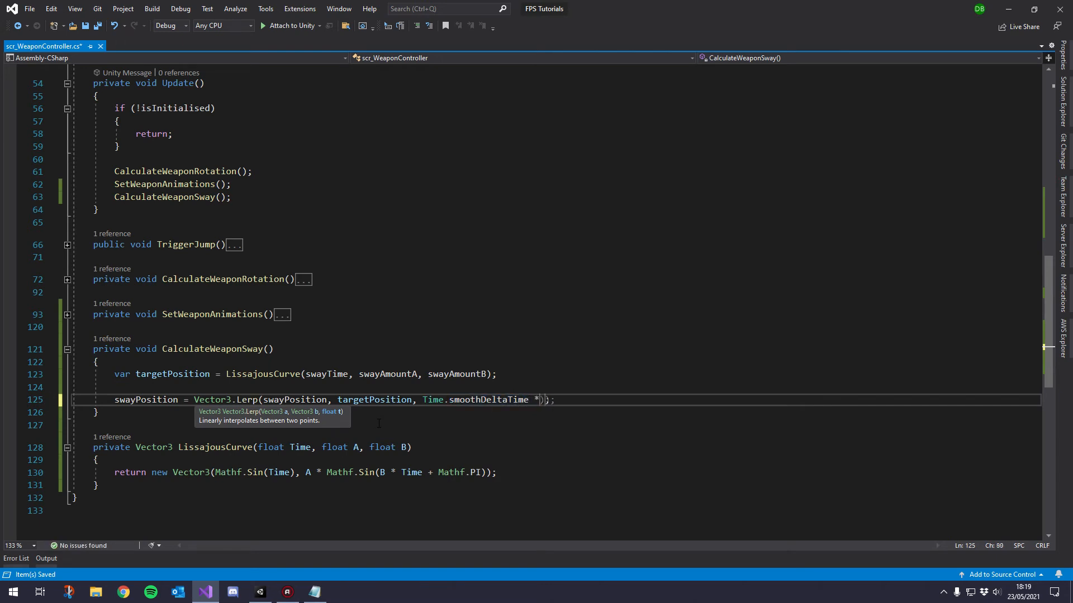
text(swayLerpSpeed)
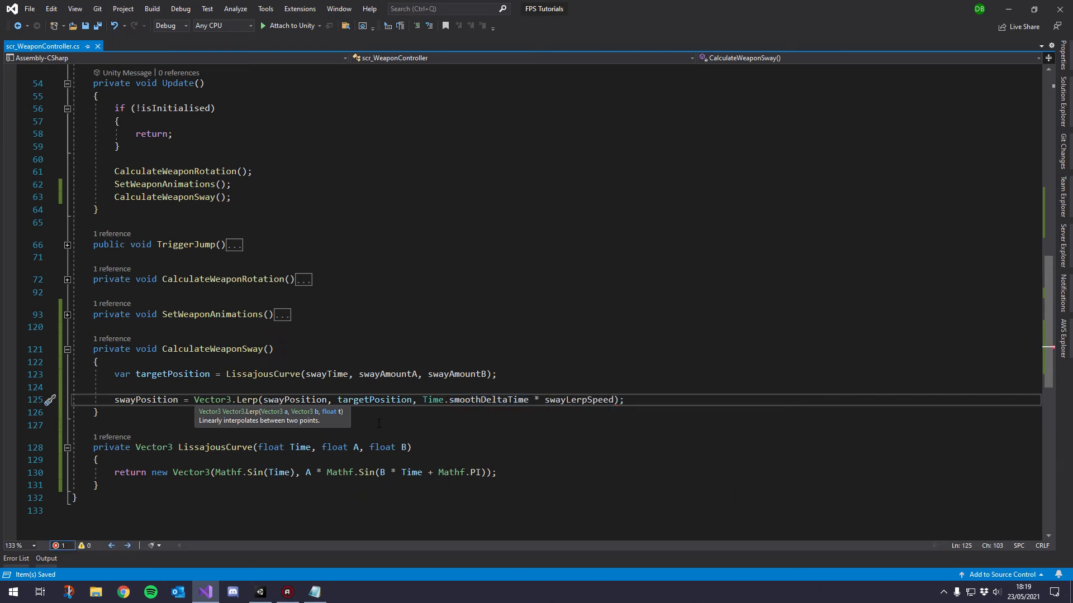
key(Enter)
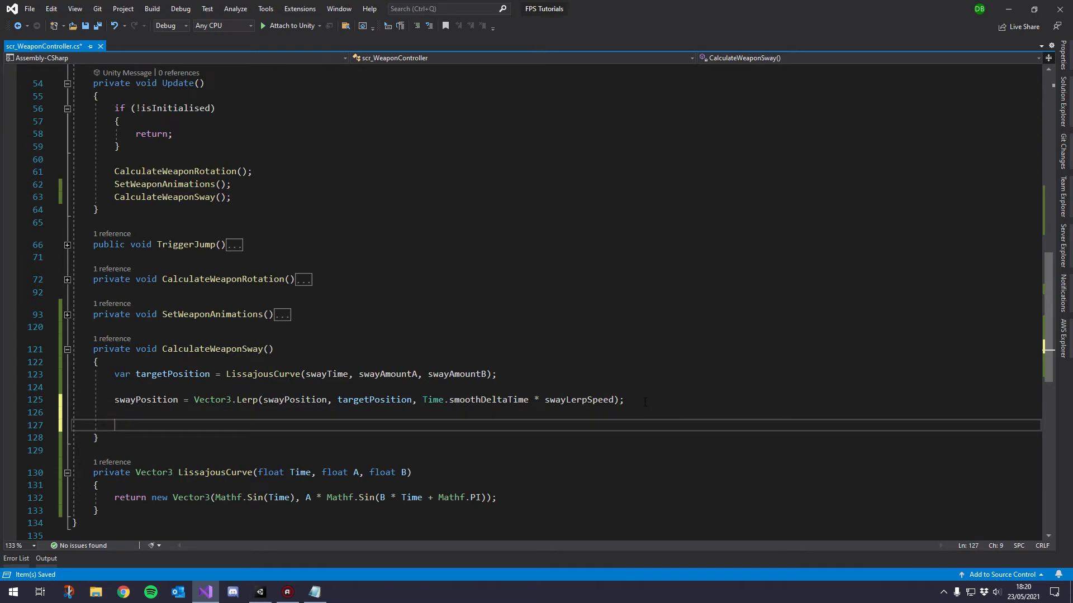
Assign swayPosition to weaponSwayObject.localPosition.
text(sway)
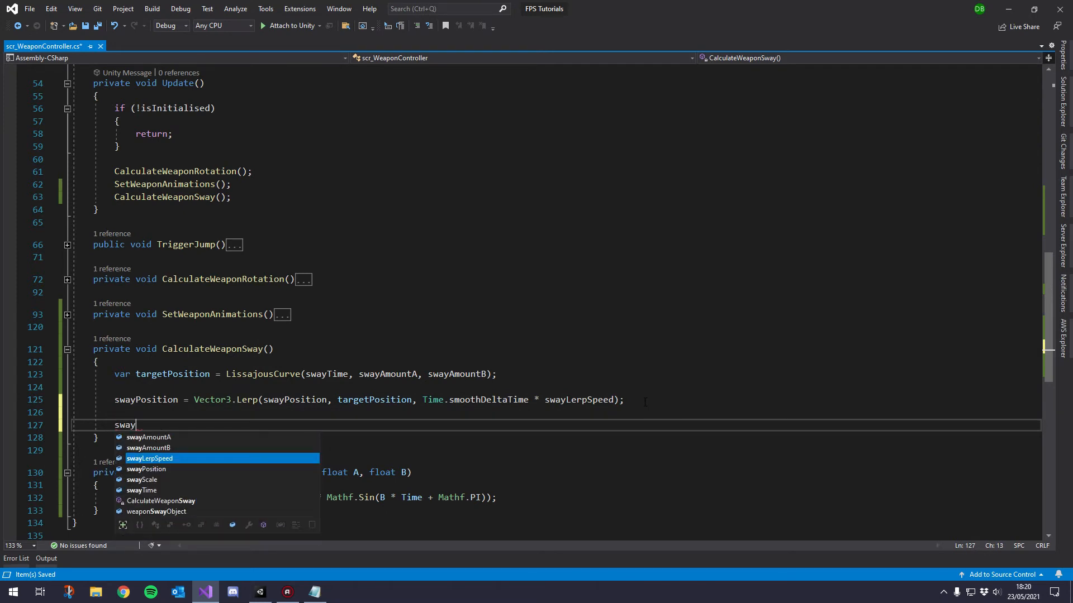
text(weaponSwayObject.)
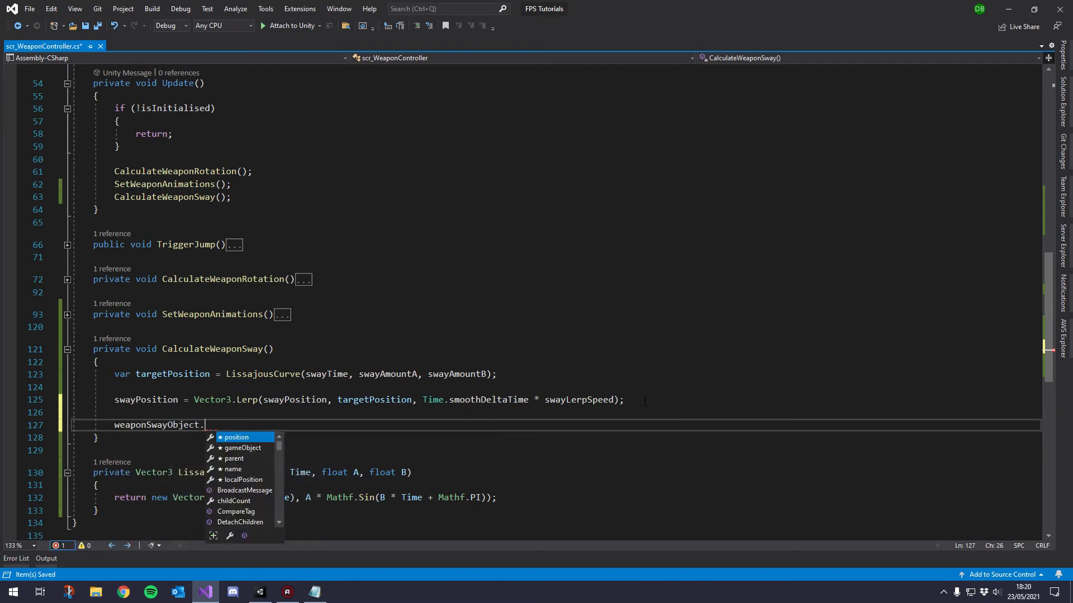
text(position = swayPosition;)
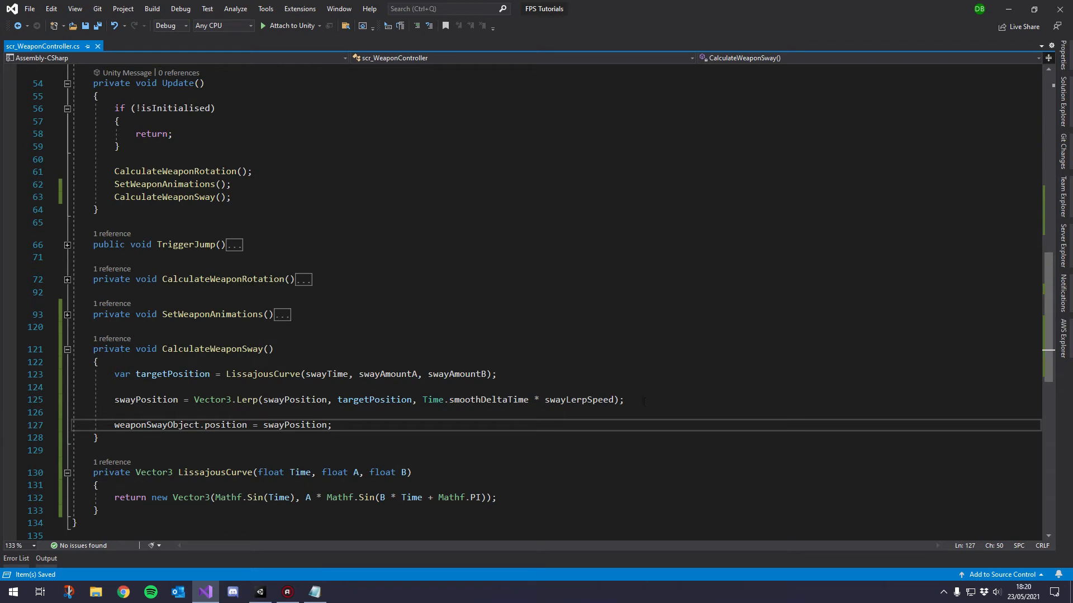
double_click(226, 424)
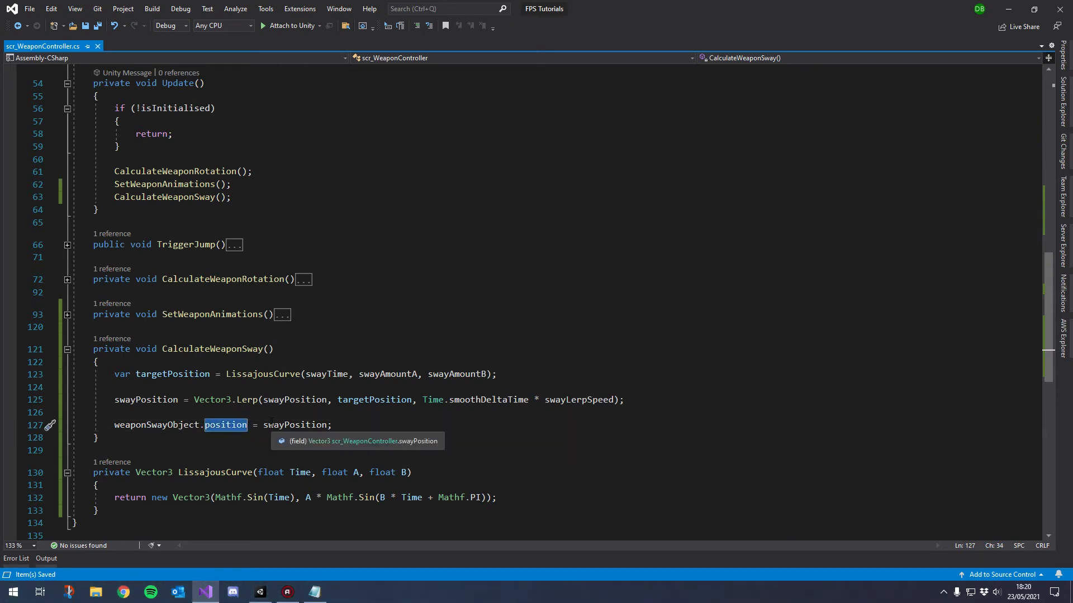
text(localP)
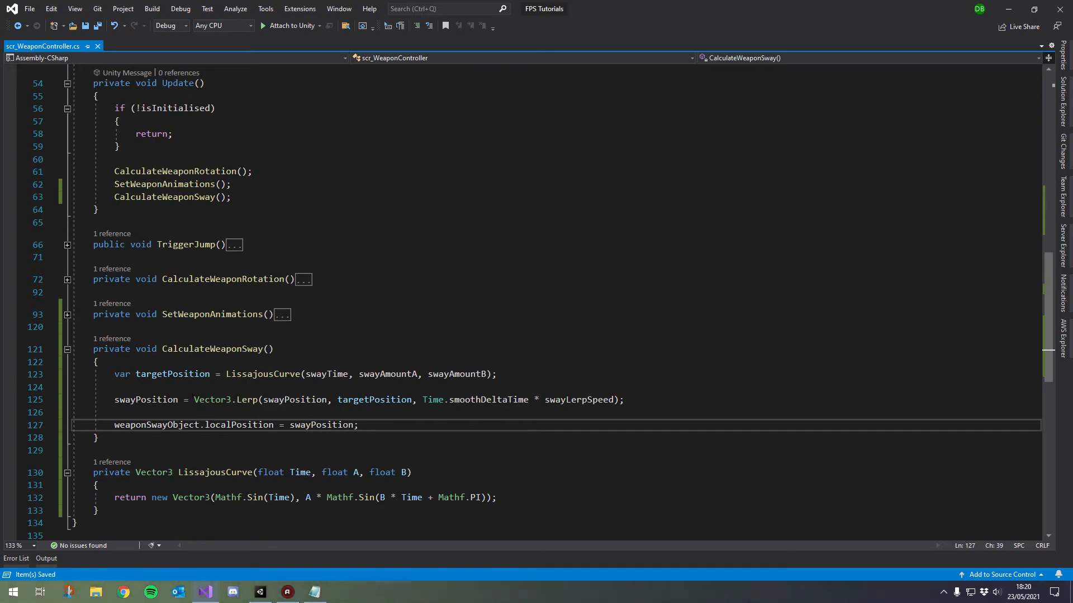
double_click(238, 424)
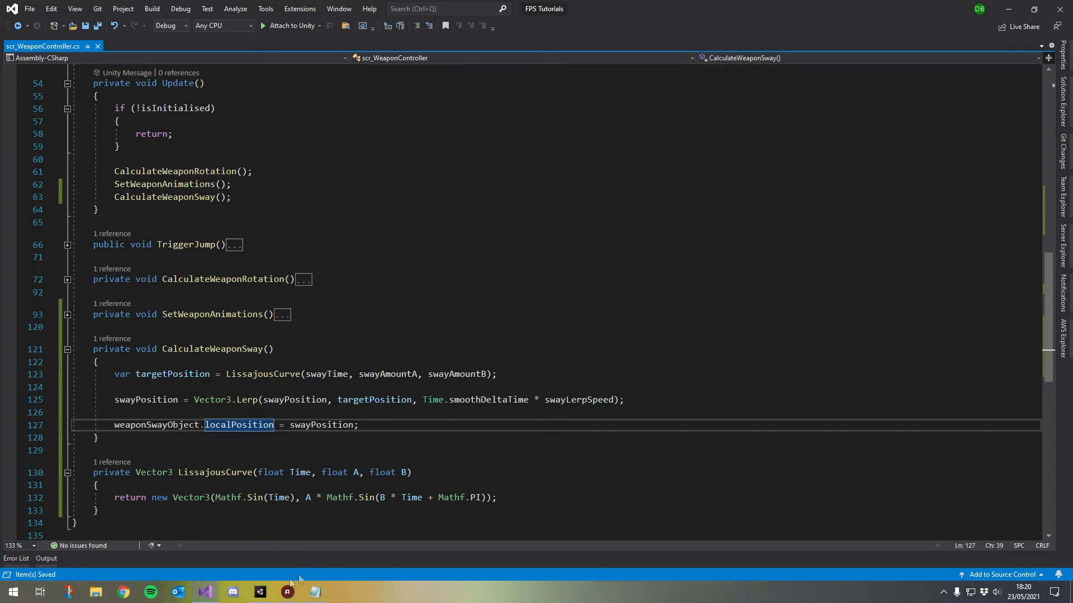
Enter Sway Amount A 1, Amount B 2 and Lerp Speed 14 in the Inspector and start Play.
click(260, 592)
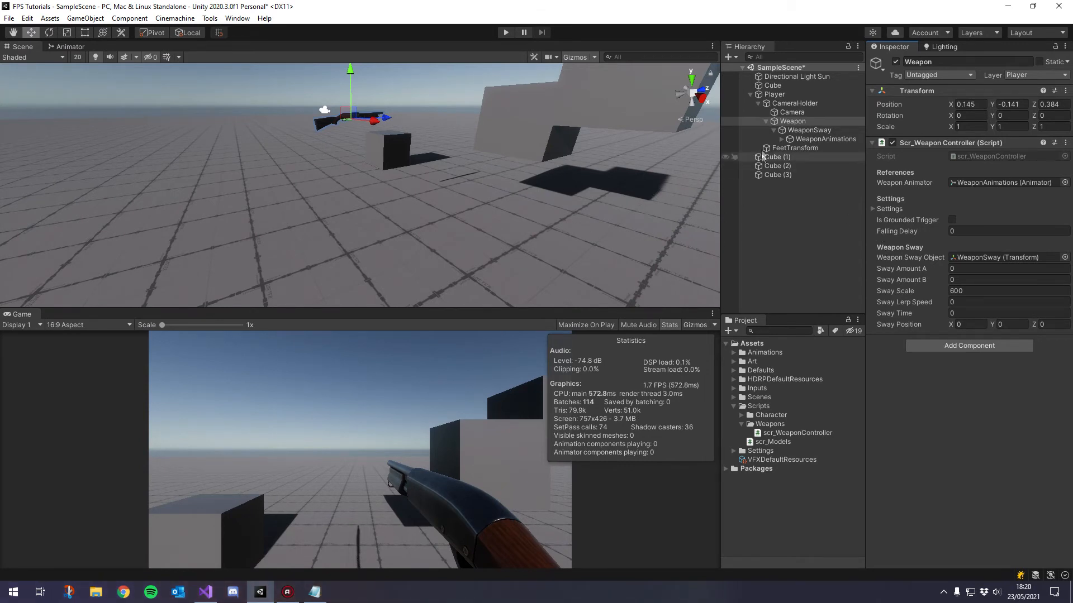
click(791, 120)
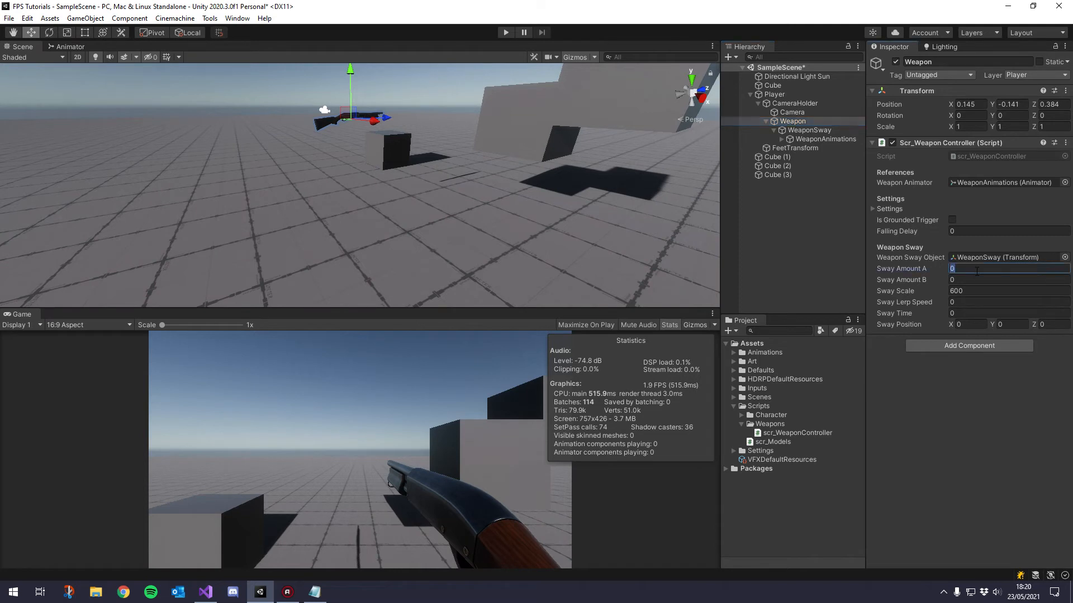
click(1005, 279)
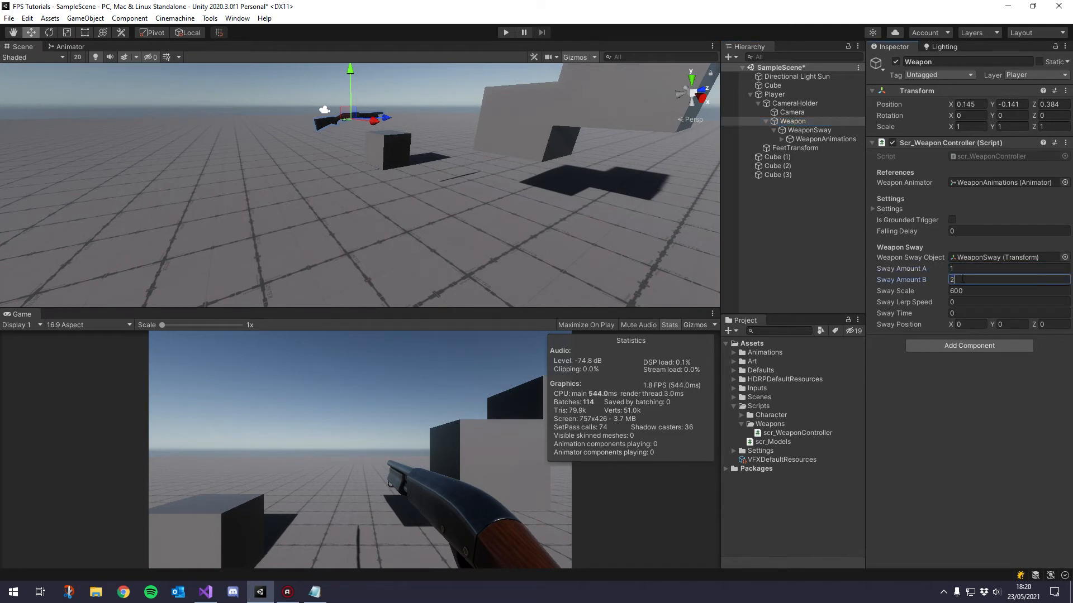
click(1006, 290)
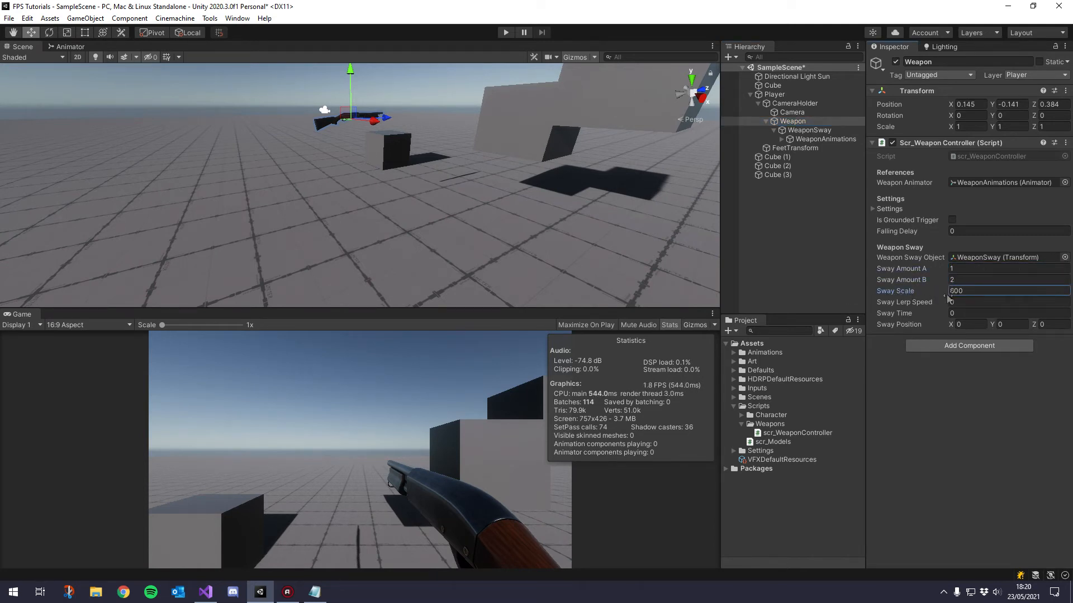
click(1006, 302)
text(14)
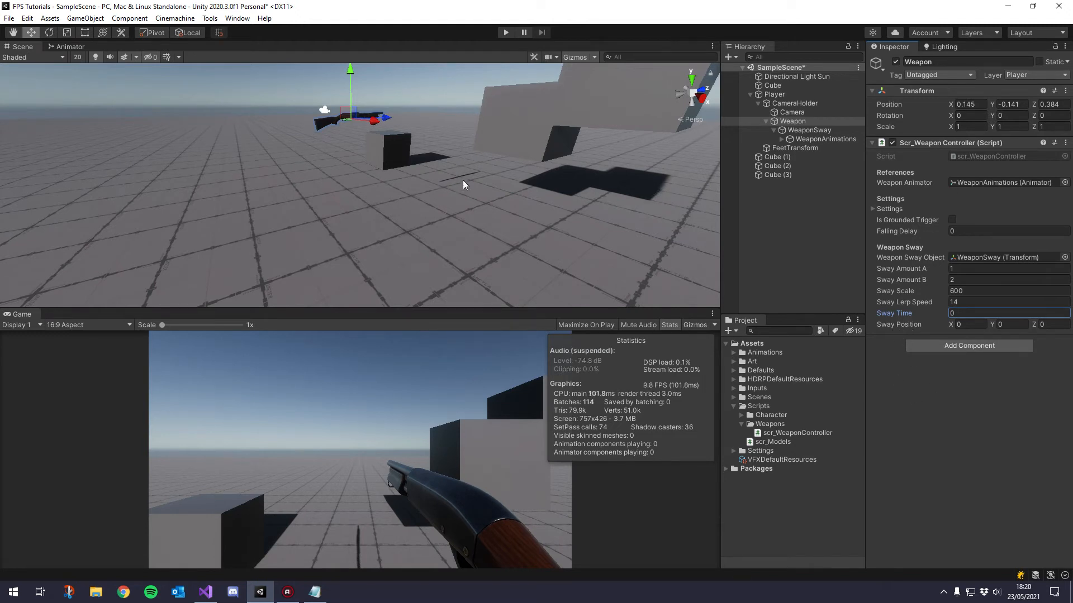
click(505, 32)
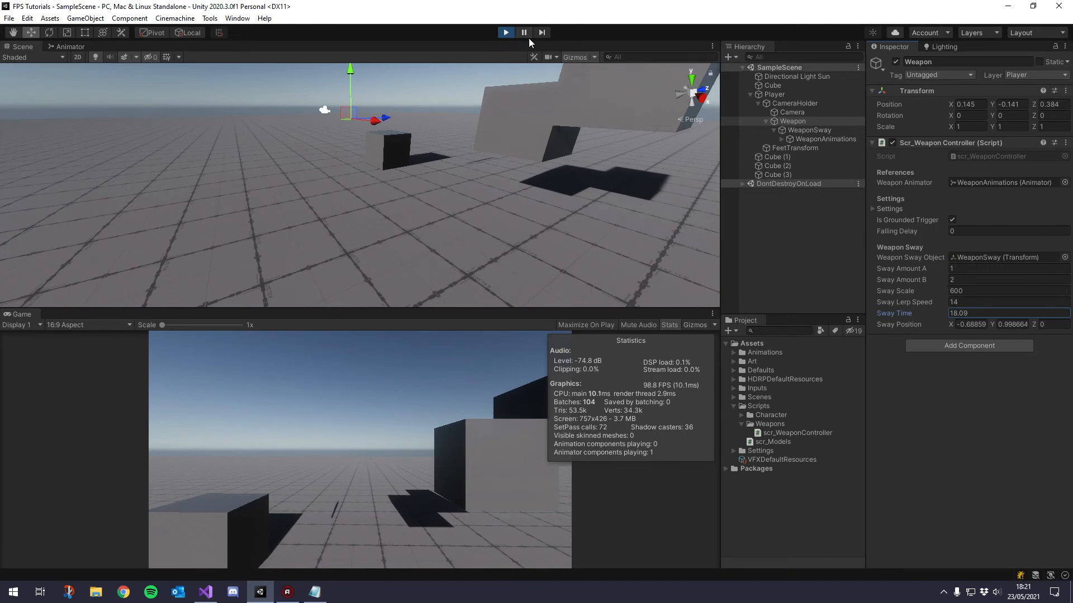
Stop the running scene after watching Sway Time climb and the gun drift out of view.
click(204, 592)
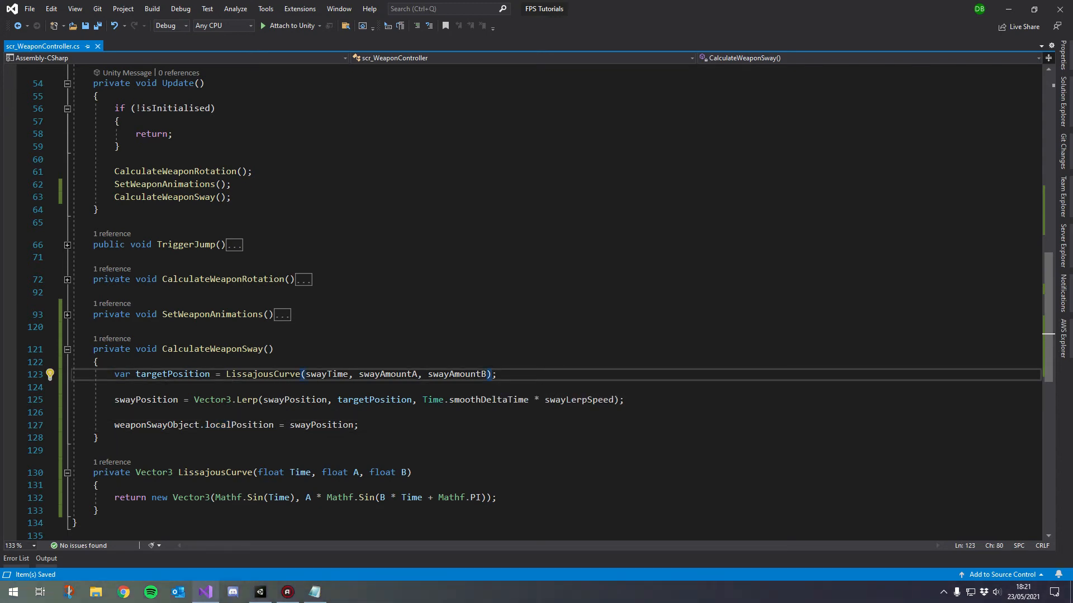
Append / swayScale to the LissajousCurve target position and return to Unity.
text(/)
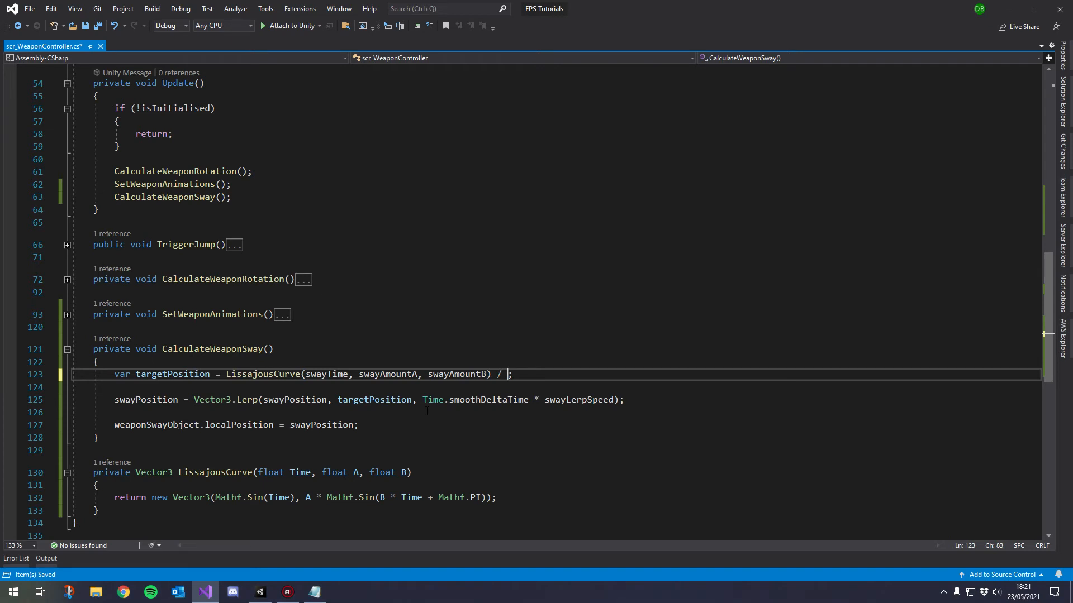
text(scale)
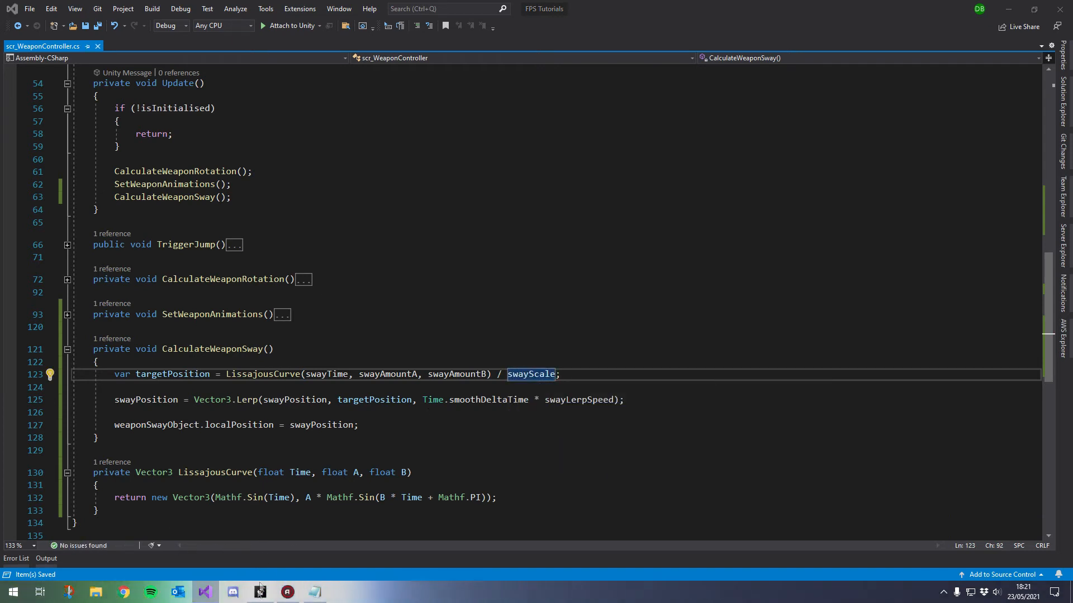
click(232, 592)
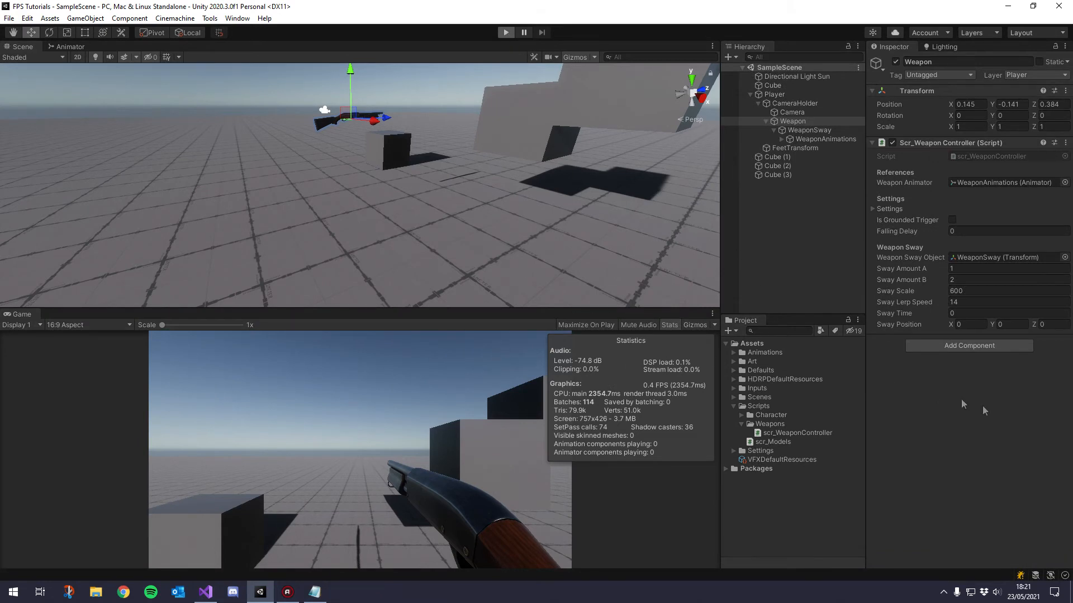
Run the scene to test the scaled sway with Sway Scale 100.
click(505, 32)
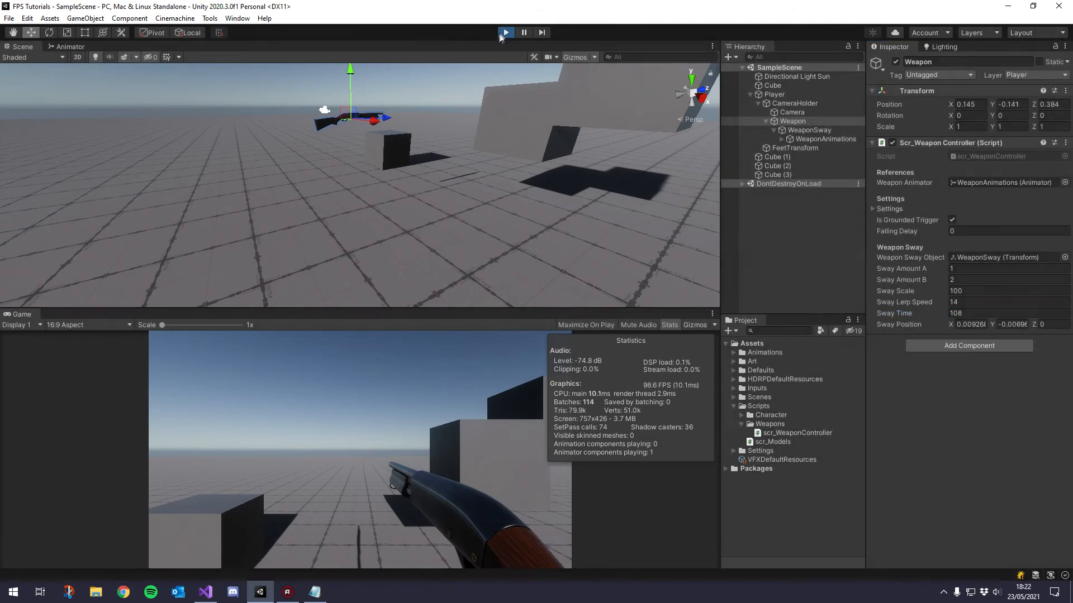
Add swayTime += Time.deltaTime; under the Lerp line and return to Unity.
click(203, 592)
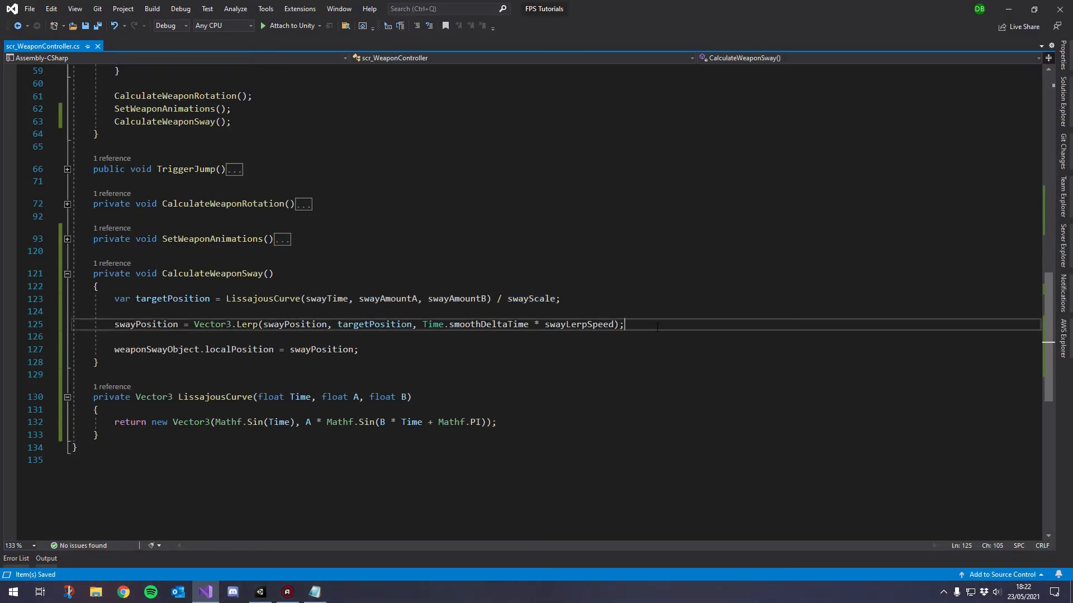
text(swayTime)
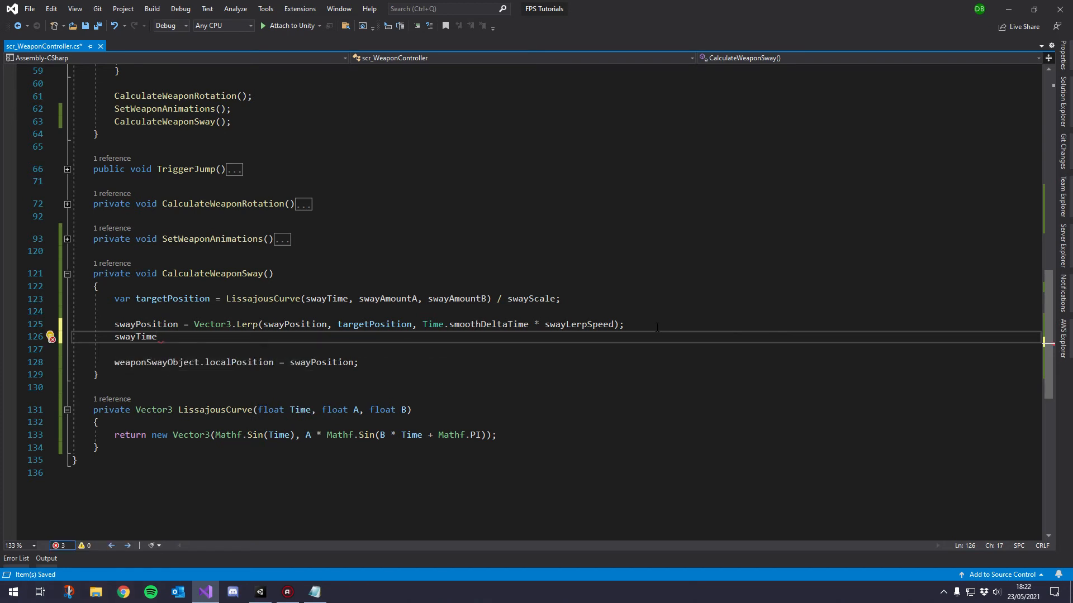
text(+=)
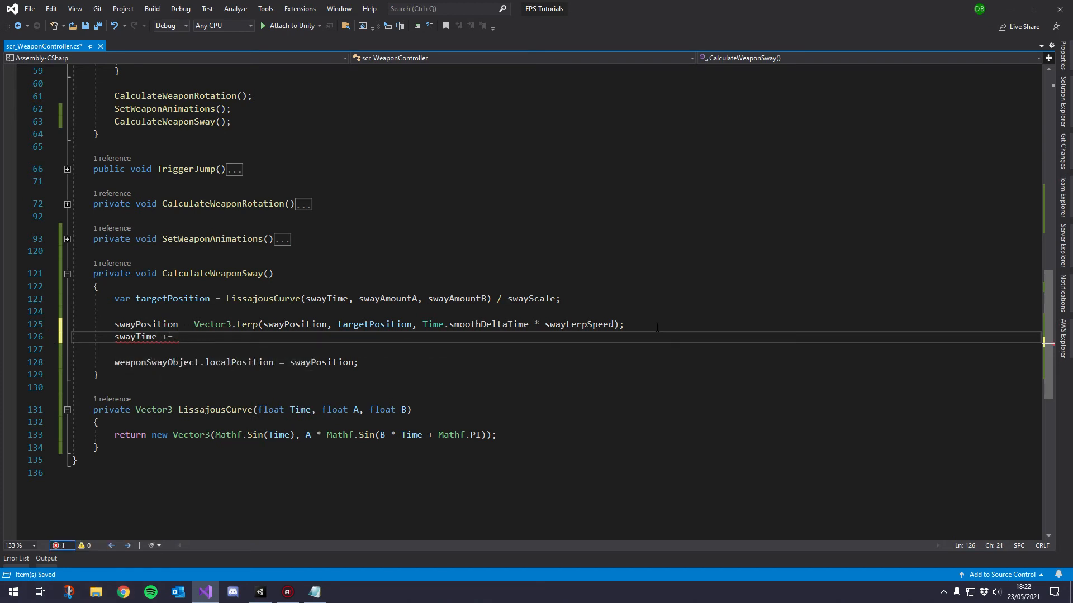
text(Time.deltaTime;)
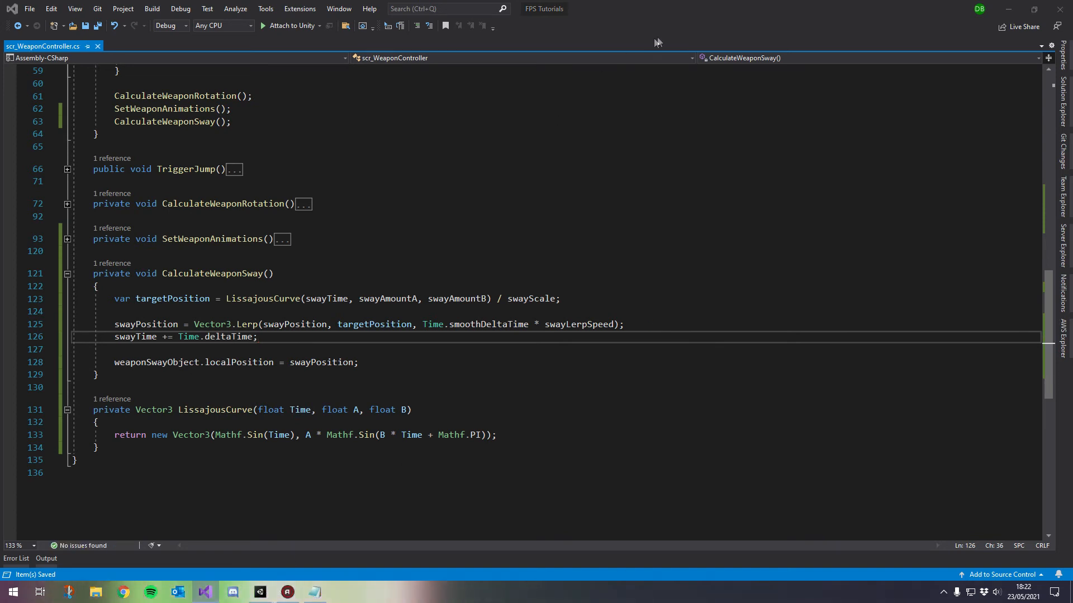
click(233, 592)
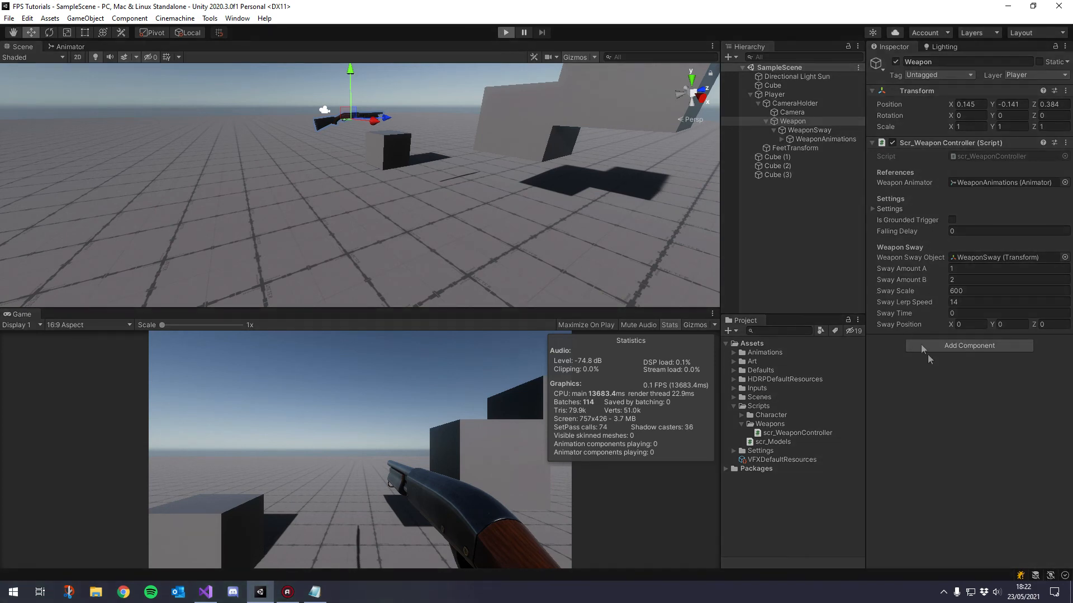
Play the scene and change Sway Scale to 400 while it runs.
click(505, 32)
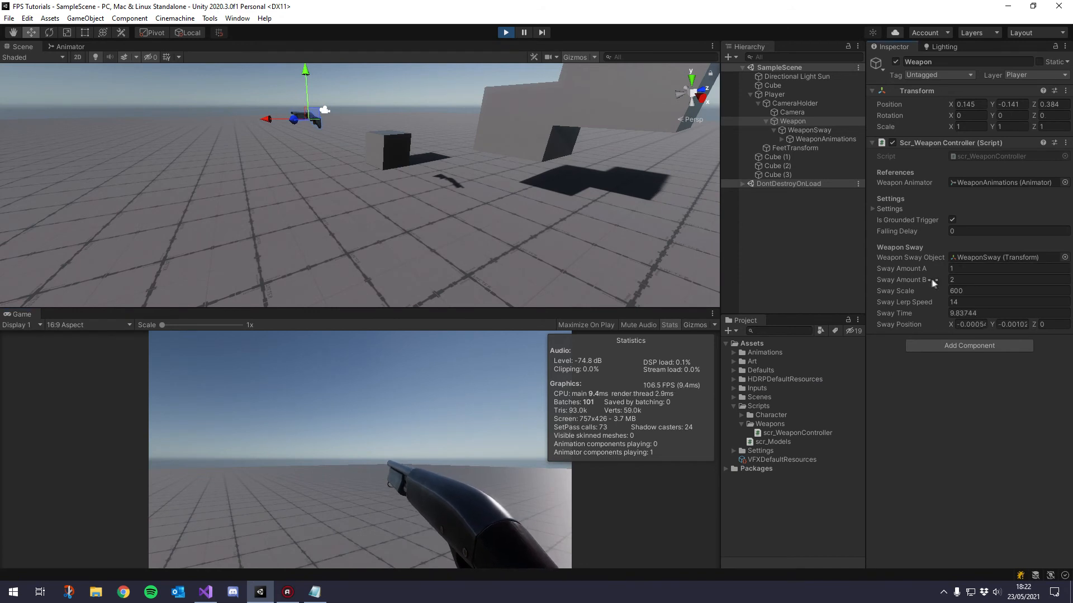
click(1006, 291)
text(400)
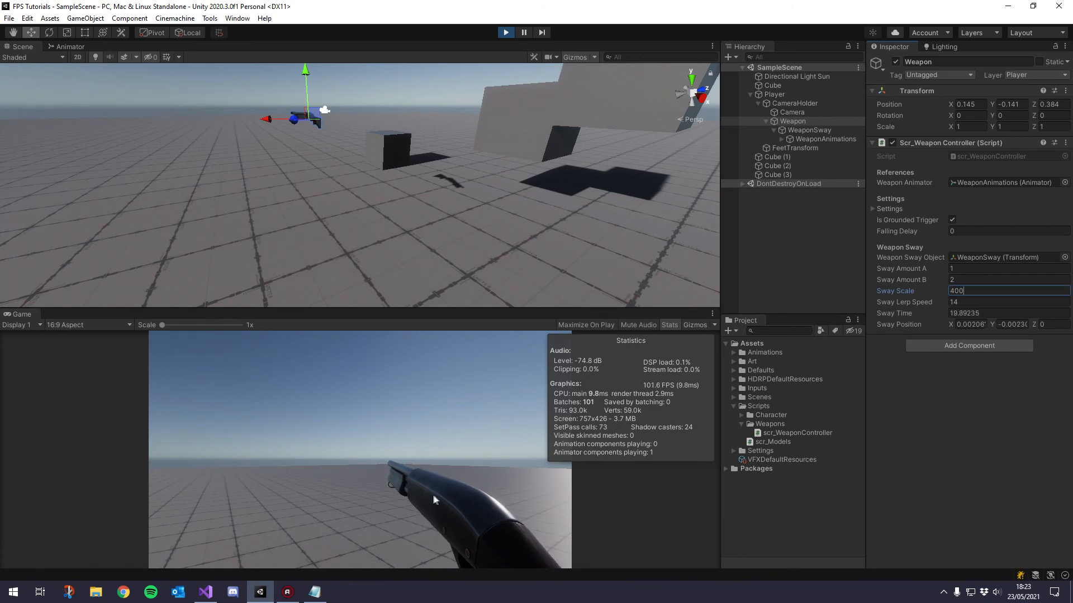
mouse_move(454, 273)
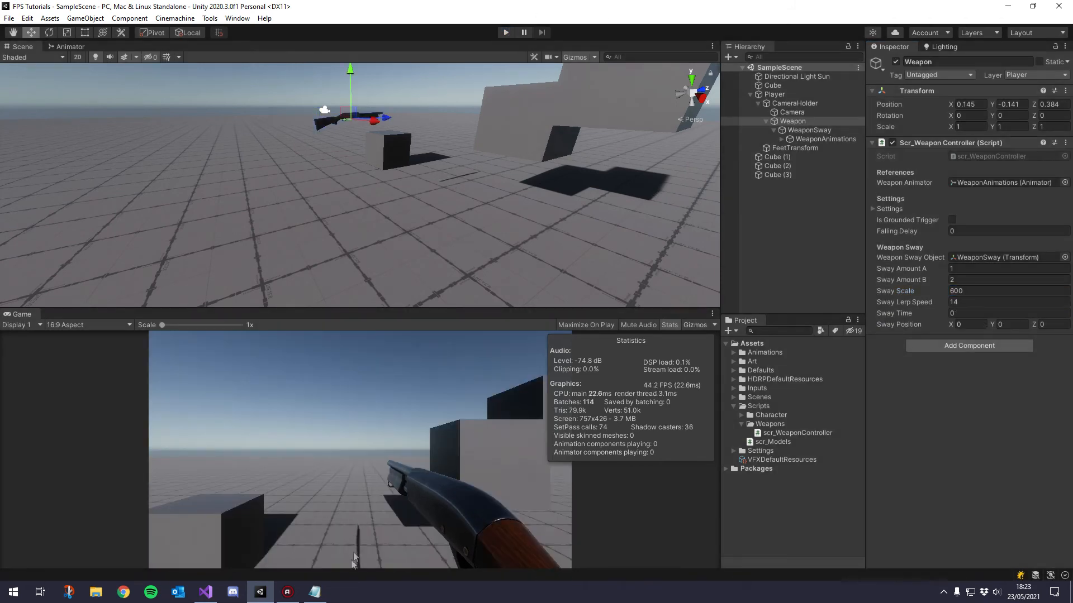
Add an if (swayTime > 6.3f) check below the swayTime increment and save the script.
click(205, 592)
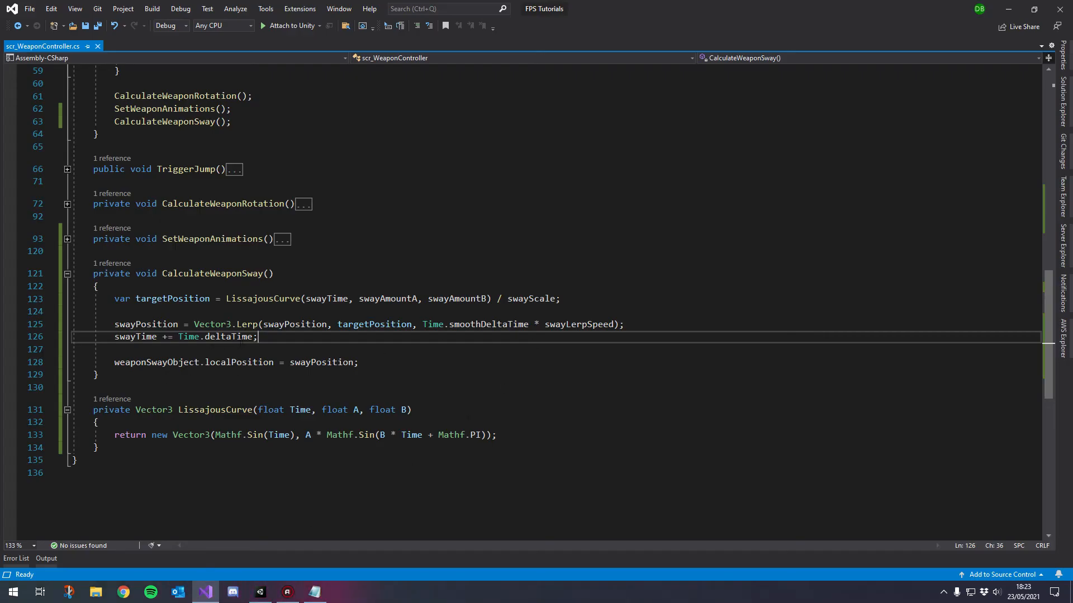
double_click(136, 336)
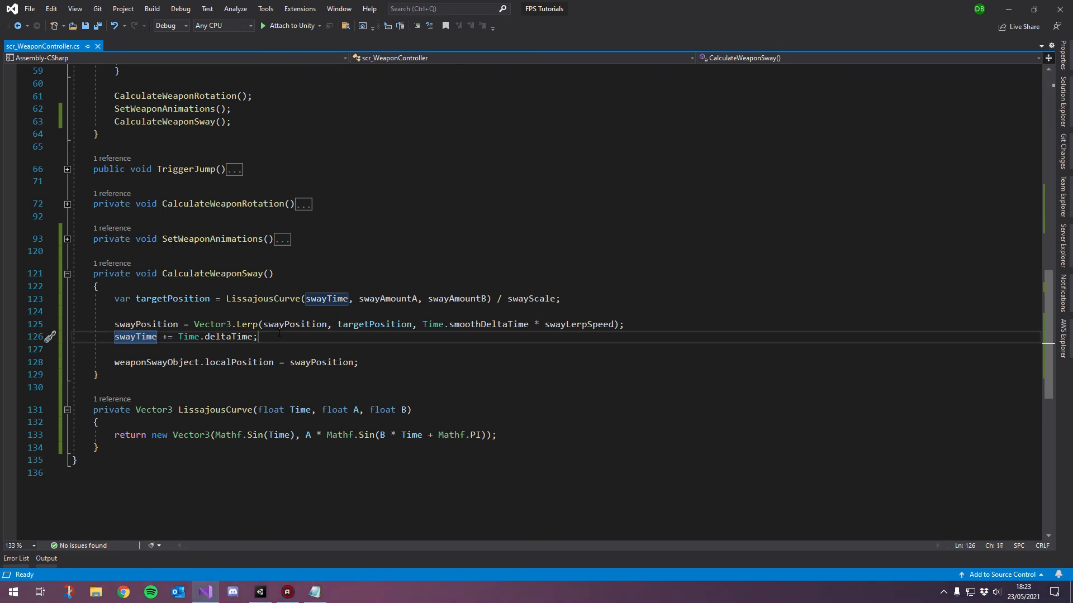
key(Return)
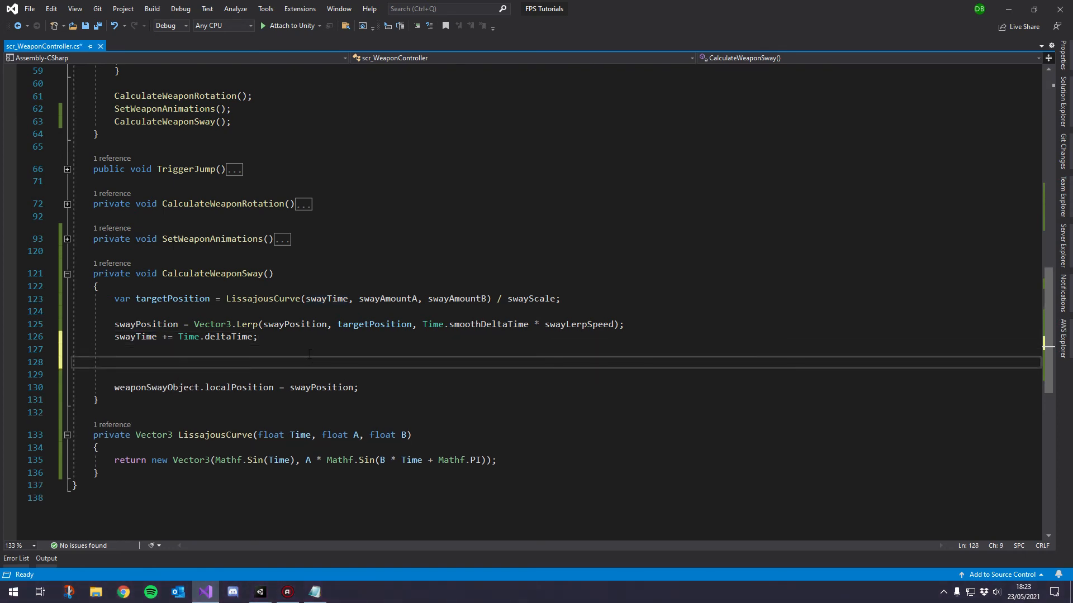
text(if ()
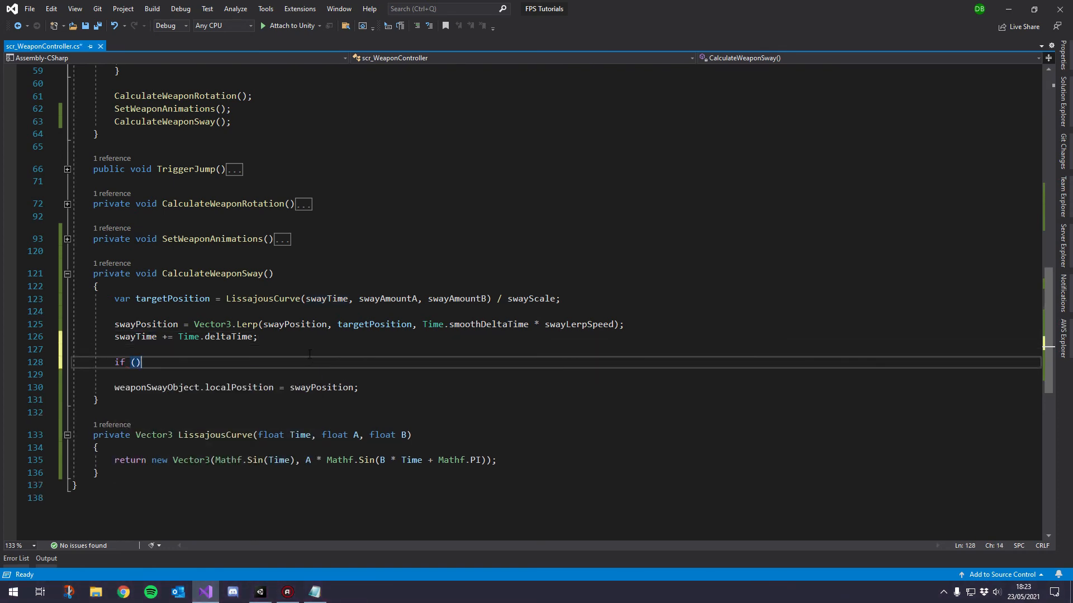
text(swayTime >)
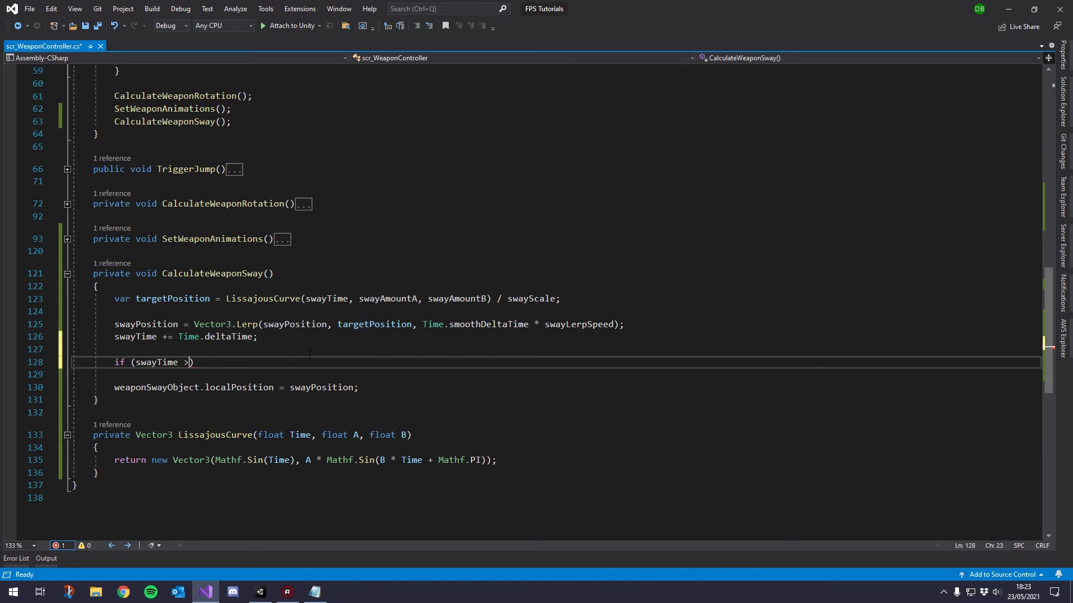
text(0.)
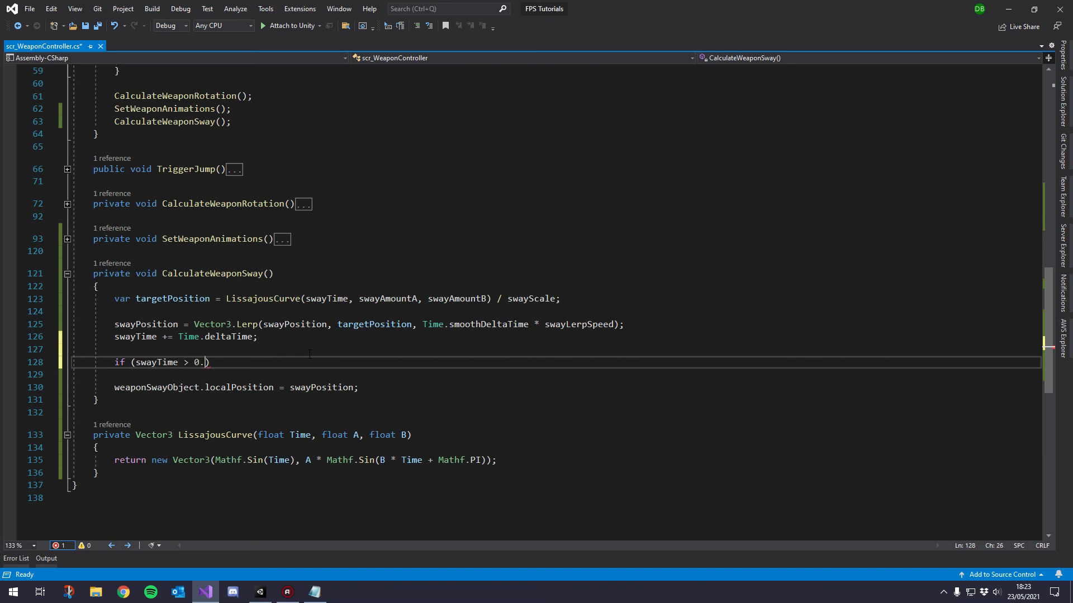
text(3f)
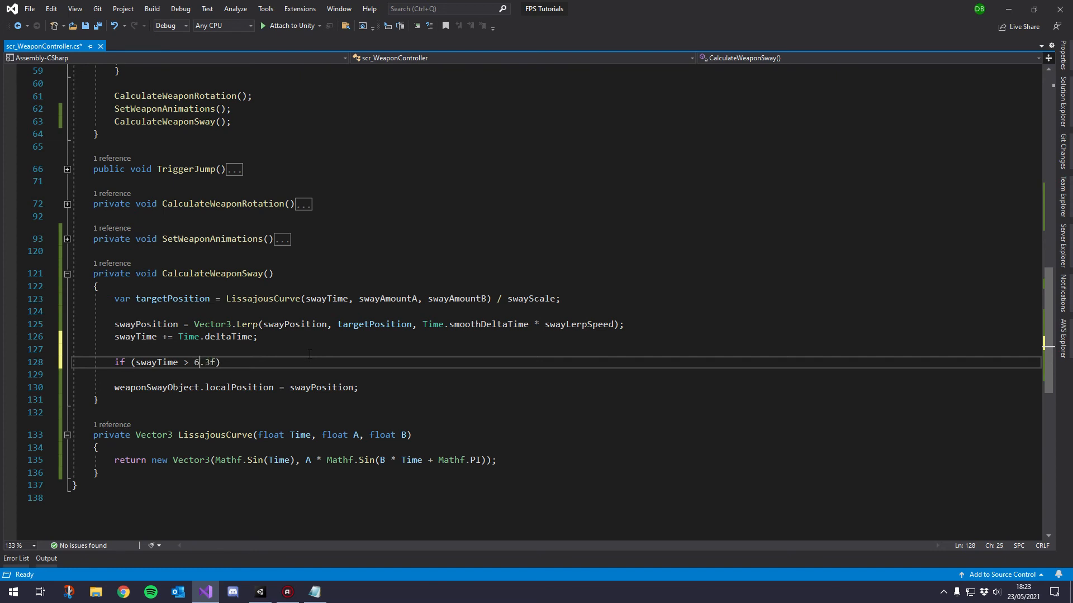
key(ctrl+s)
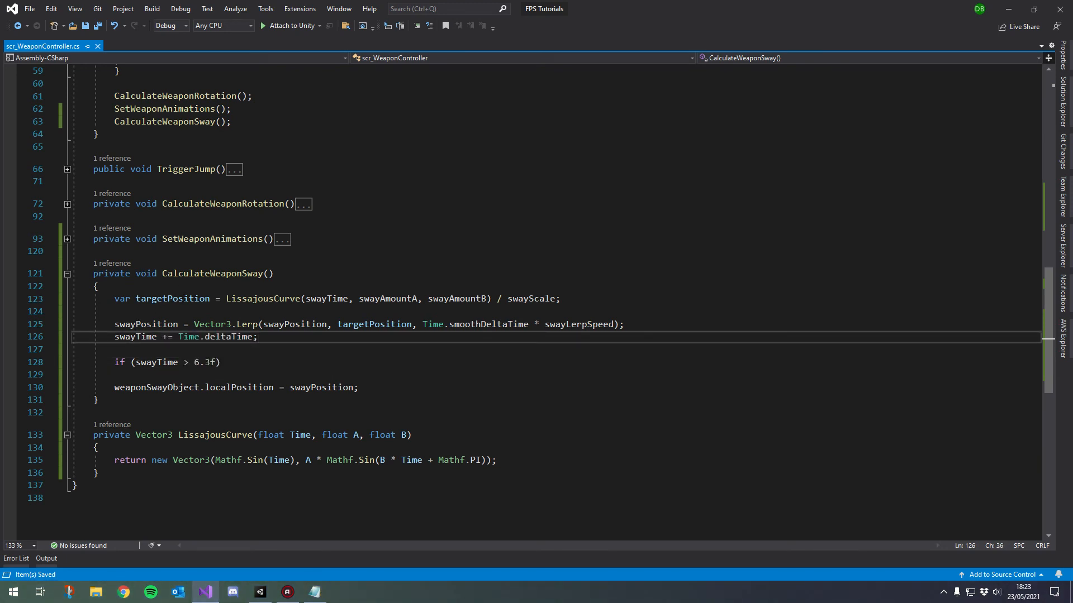
Fill the if block with swayTime = 0; so the sway loops after 6.3 seconds.
click(178, 336)
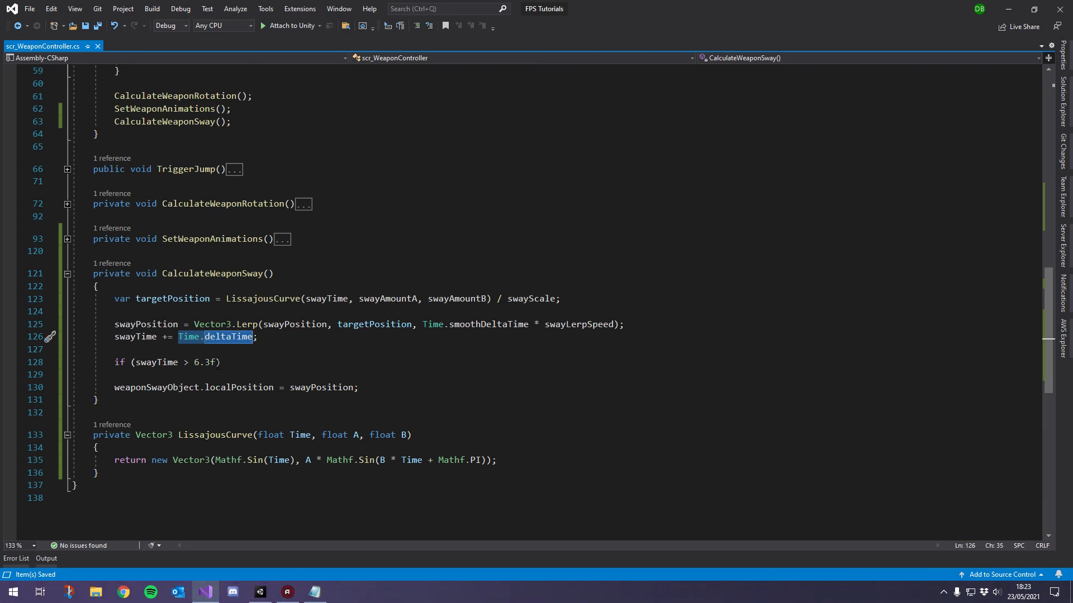
click(220, 362)
text({)
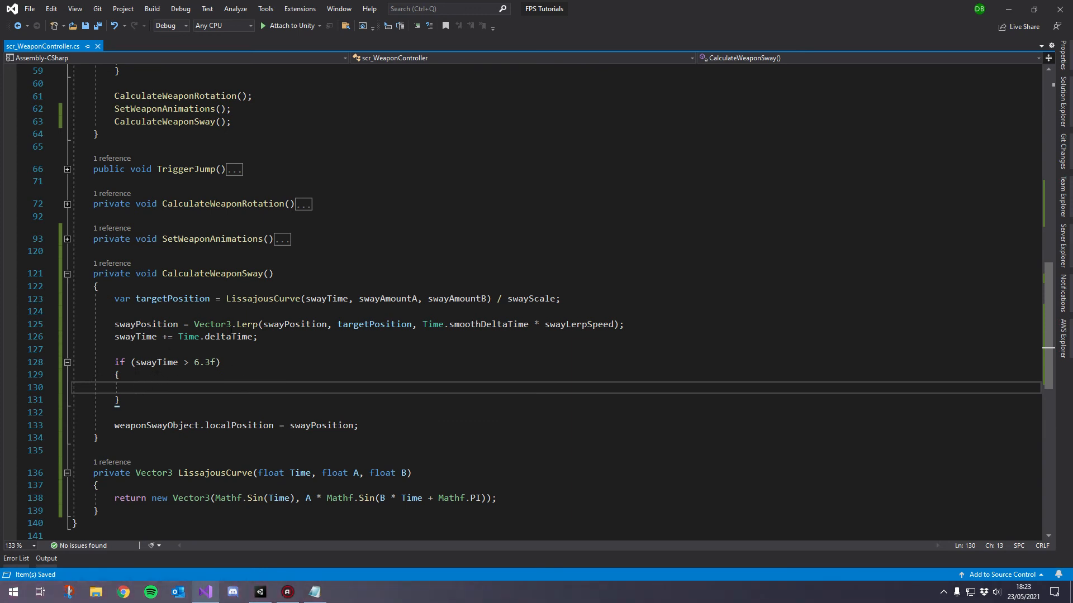
mouse_move(206, 362)
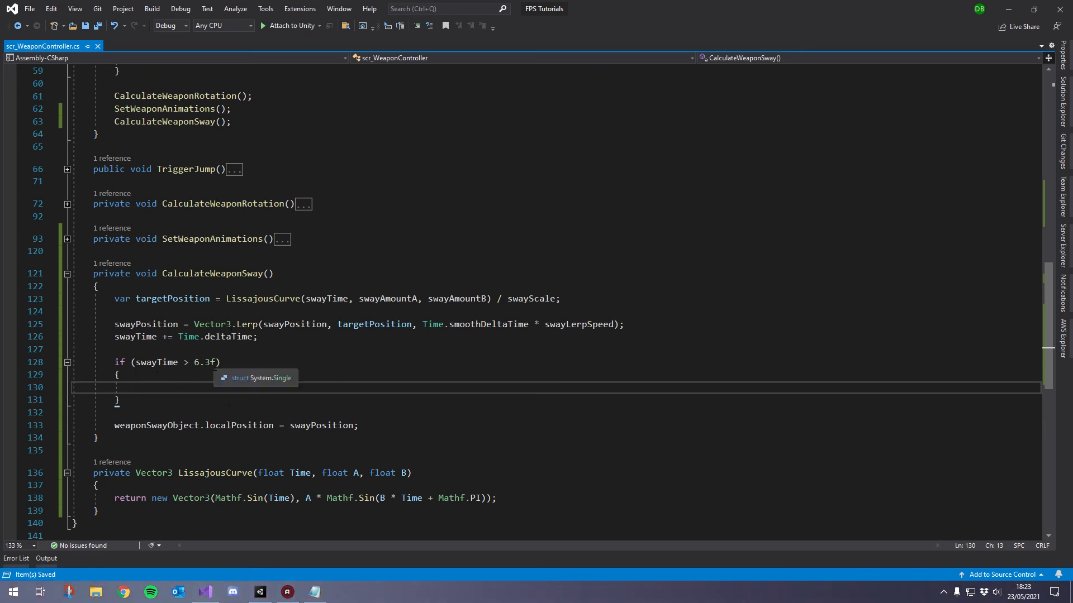
double_click(204, 362)
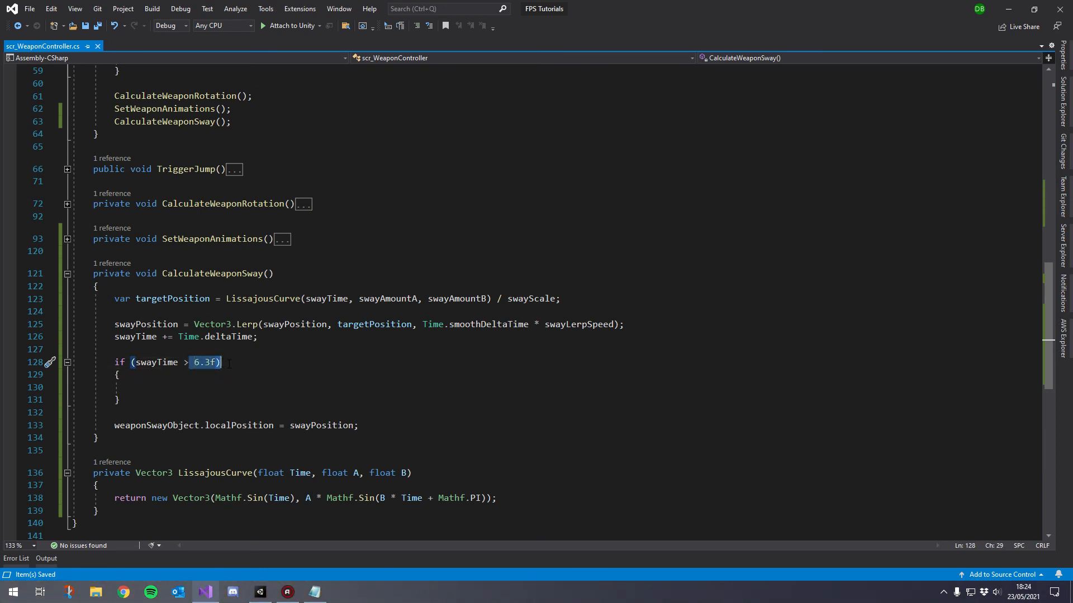
click(136, 388)
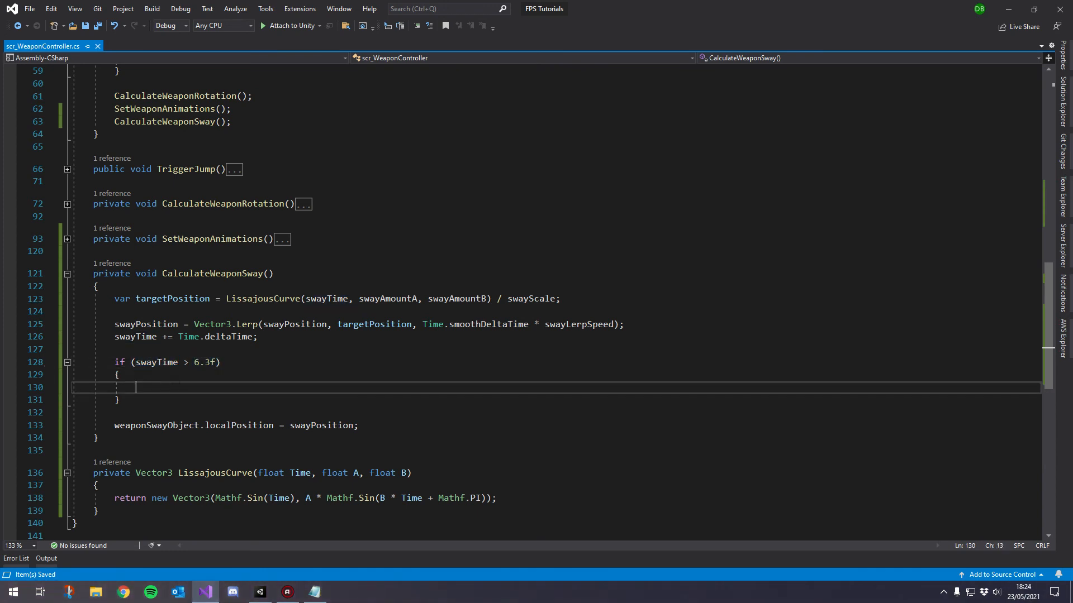
text(swayTime = 0;)
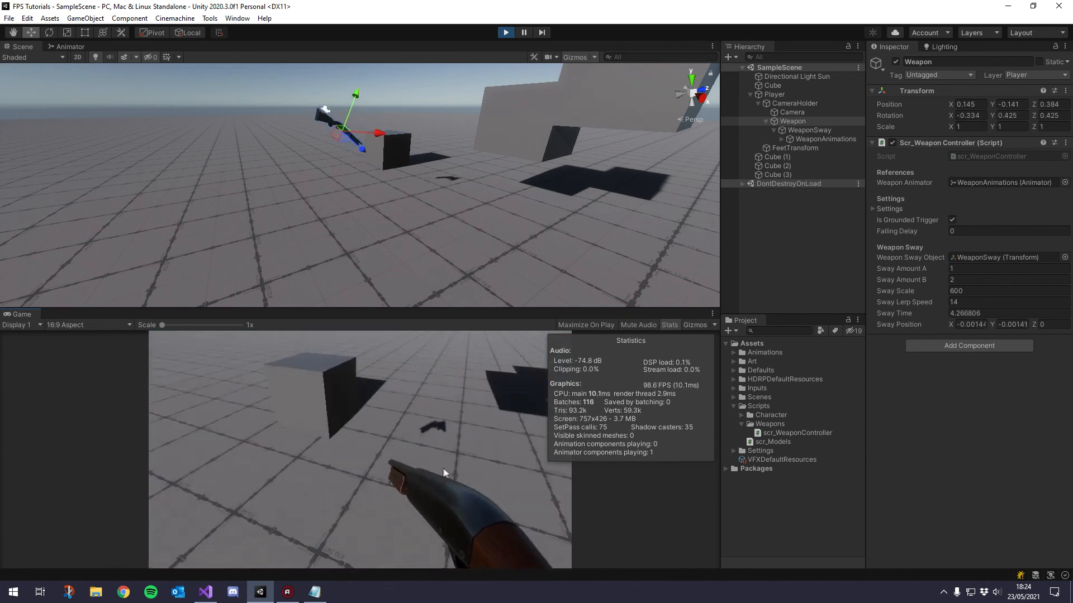
Stop the play session and switch back to Visual Studio.
click(505, 33)
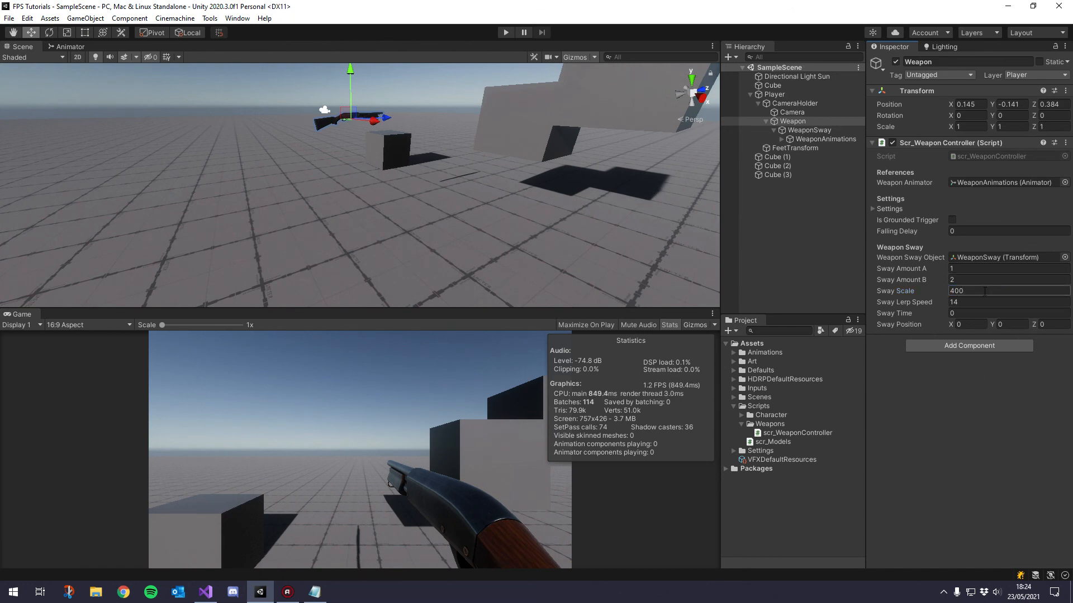
click(204, 592)
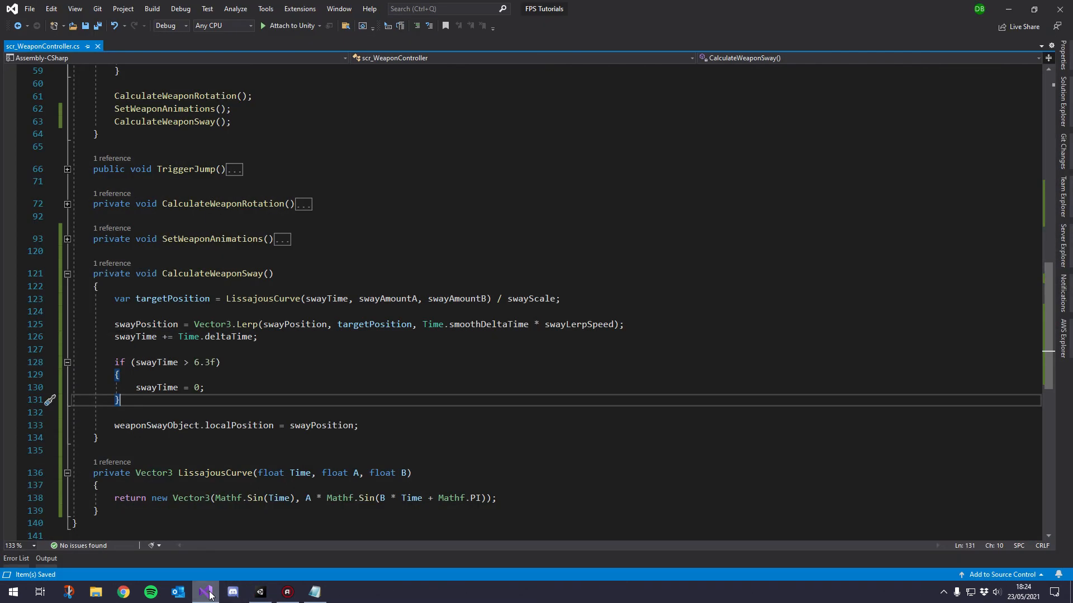
scroll(up, 3)
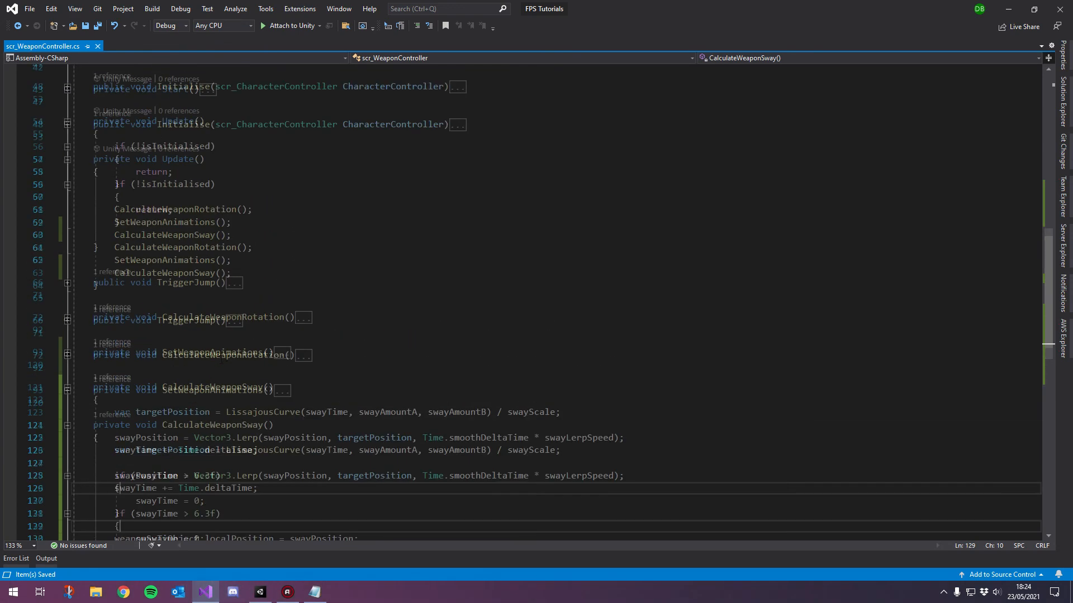
scroll(up, 3)
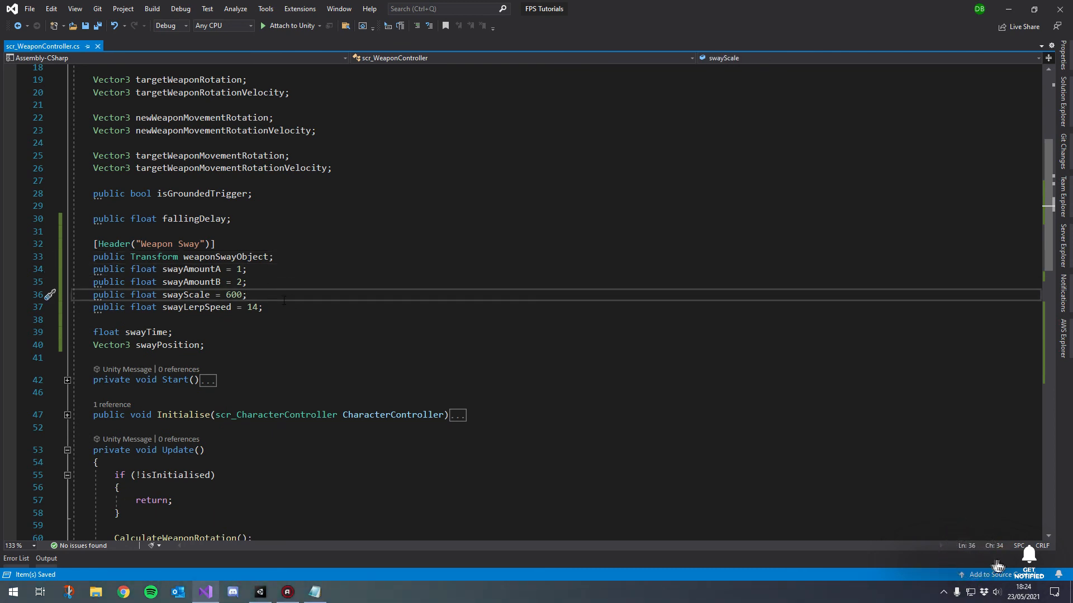
click(273, 257)
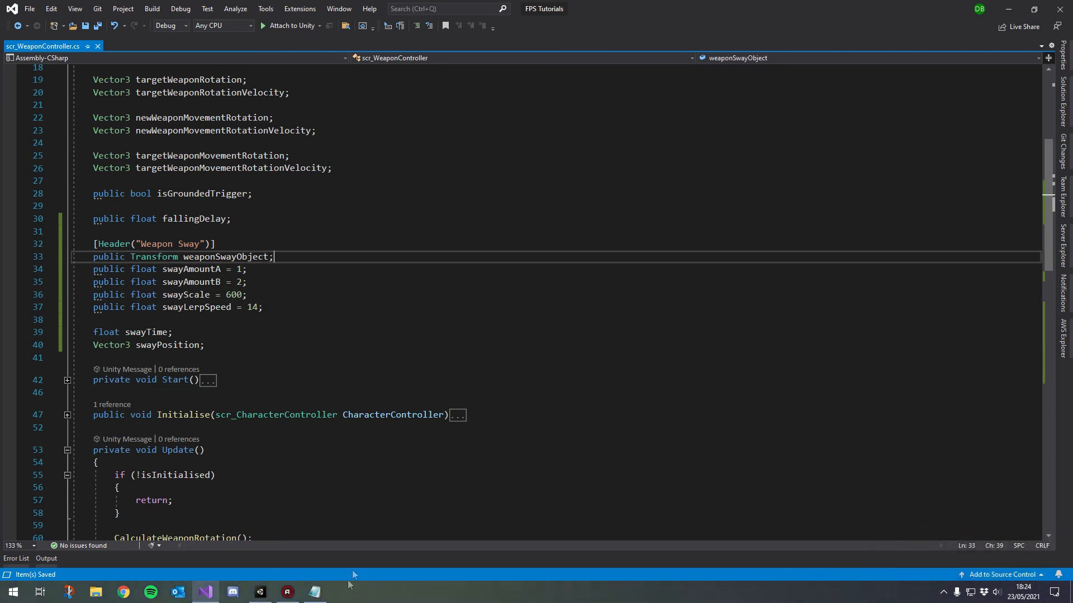
click(258, 593)
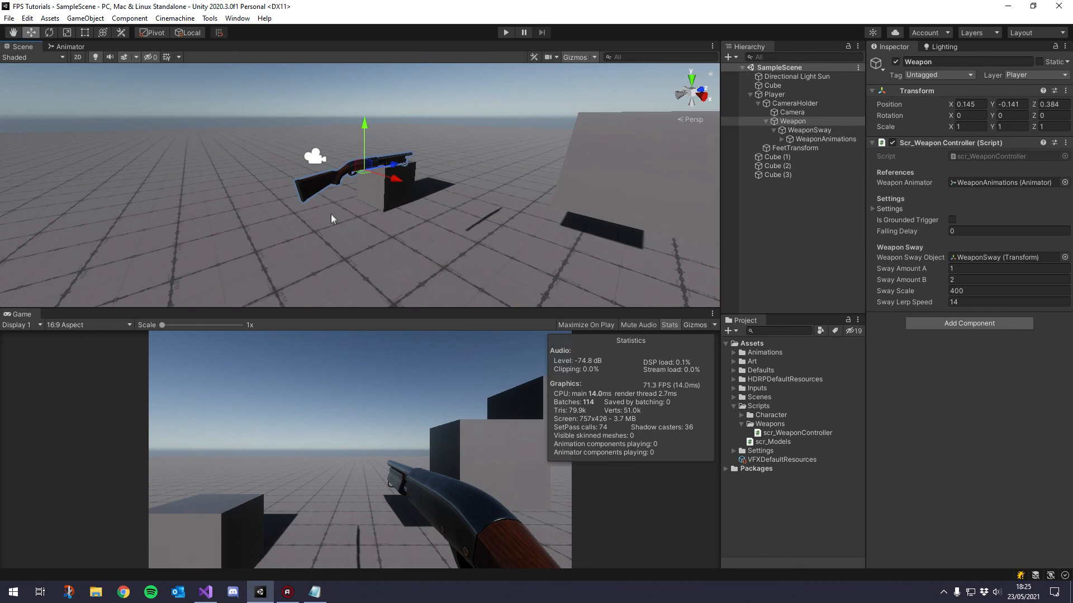
mouse_move(353, 288)
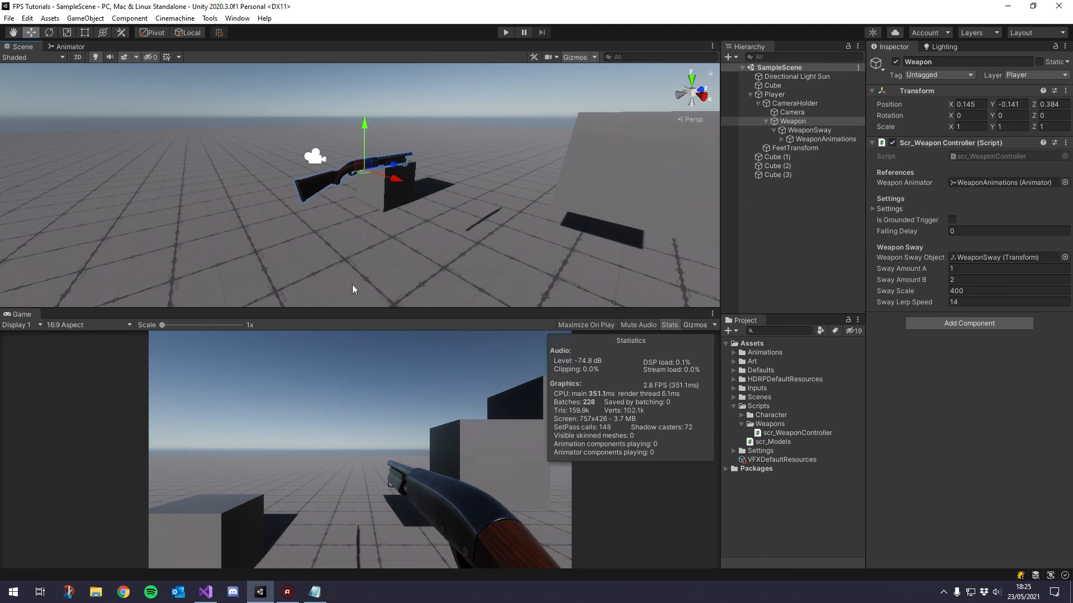